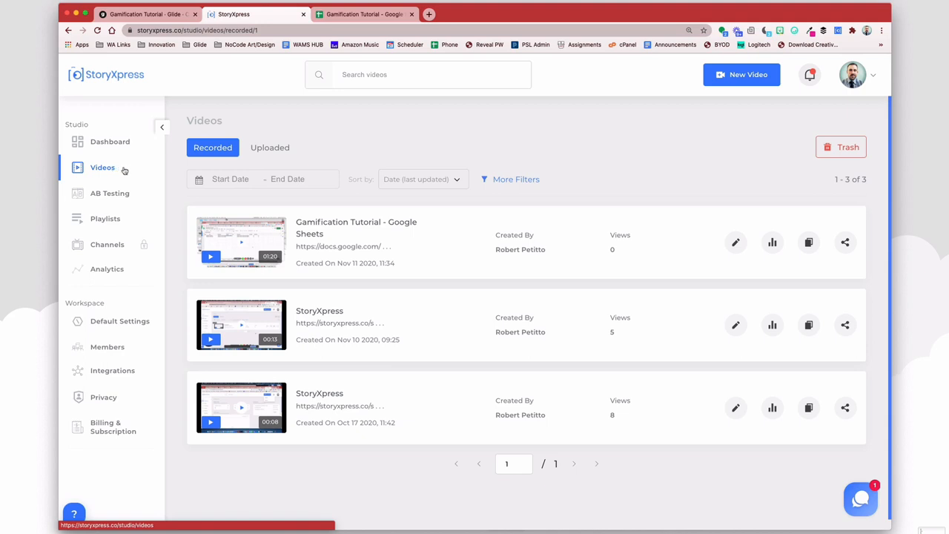
pyautogui.moveTo(300, 386)
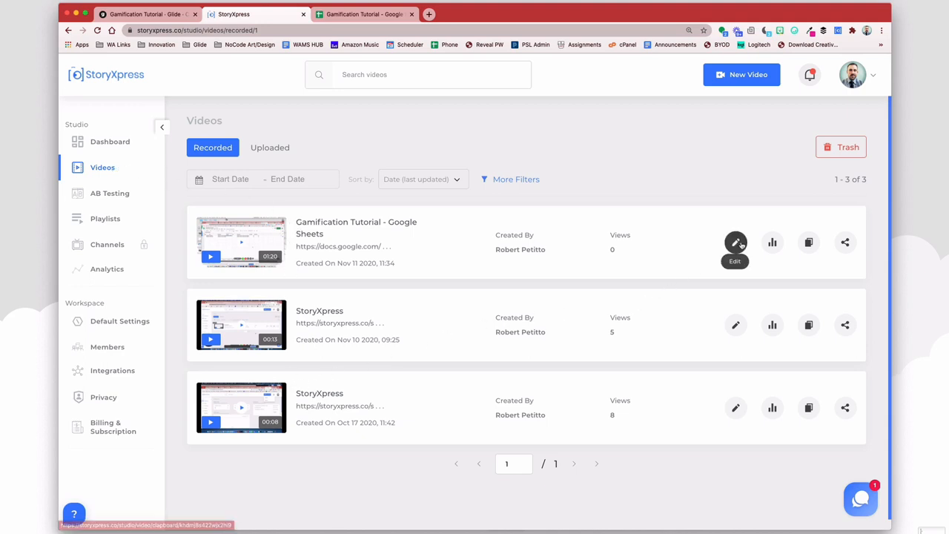
# Step: Open the Gamification Tutorial - Google Sheets video's details with its Edit icon
pyautogui.click(735, 243)
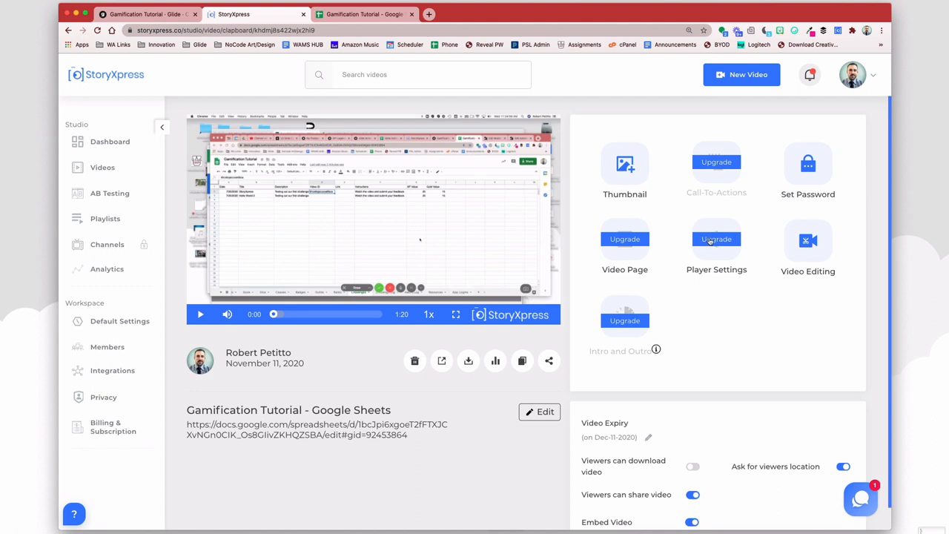
pyautogui.moveTo(558, 351)
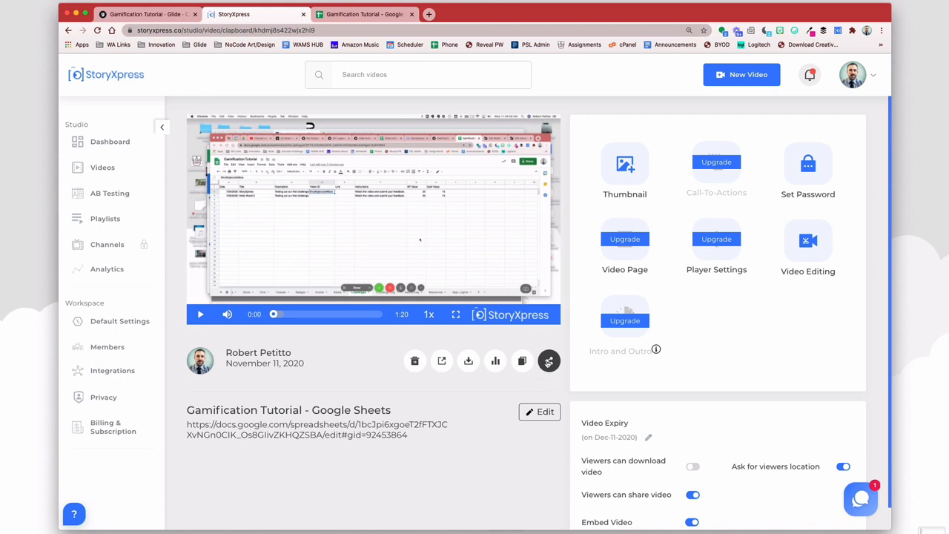
# Step: Show the video's share links, select just the video ID in the link, then return to Glide
pyautogui.click(549, 362)
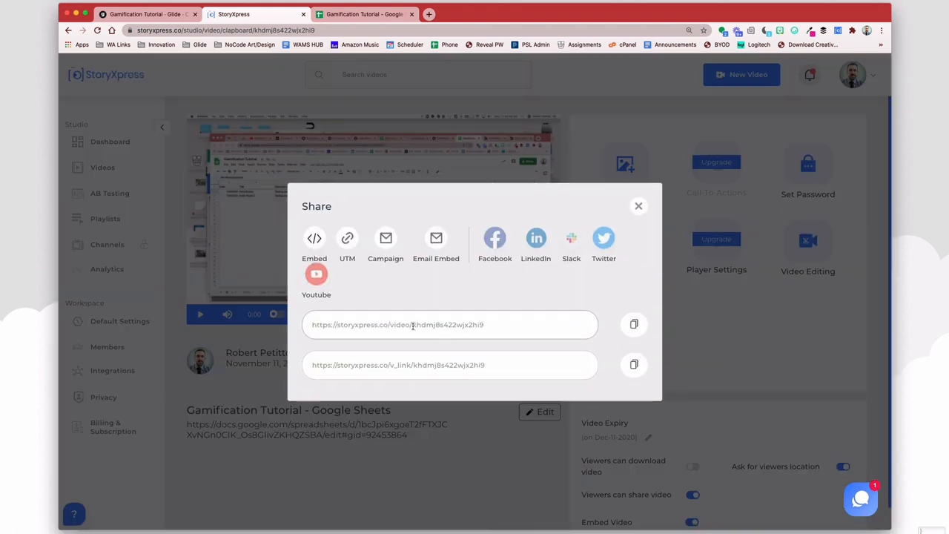
pyautogui.doubleClick(447, 324)
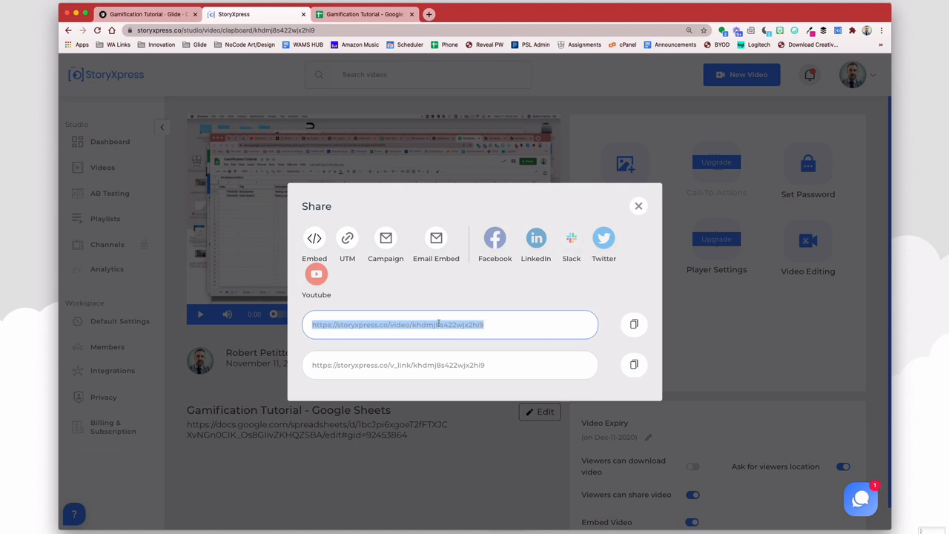
pyautogui.click(412, 324)
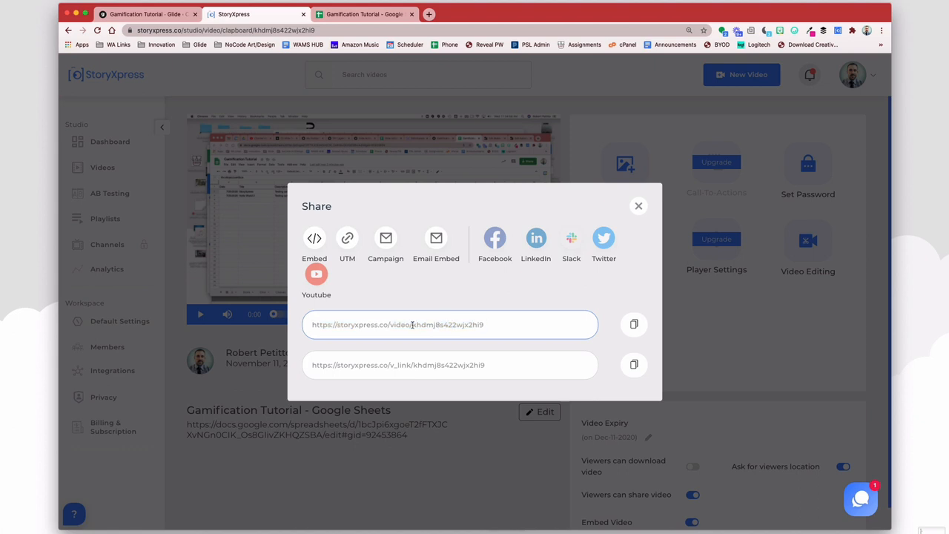
pyautogui.doubleClick(449, 324)
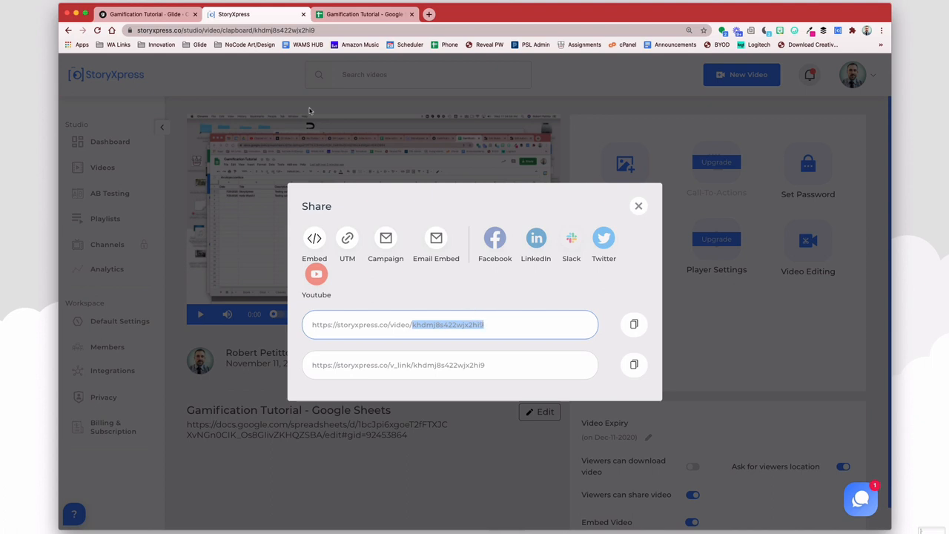
pyautogui.click(145, 14)
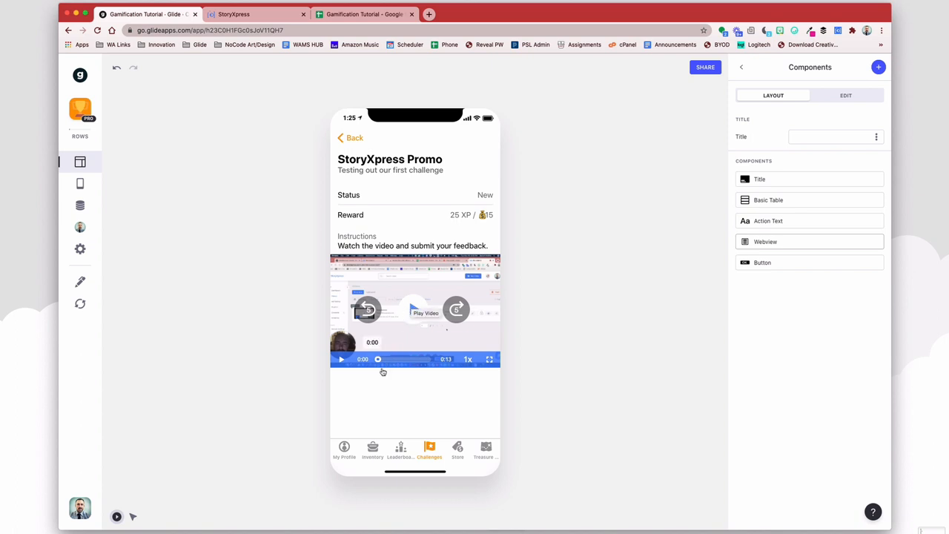
pyautogui.moveTo(343, 389)
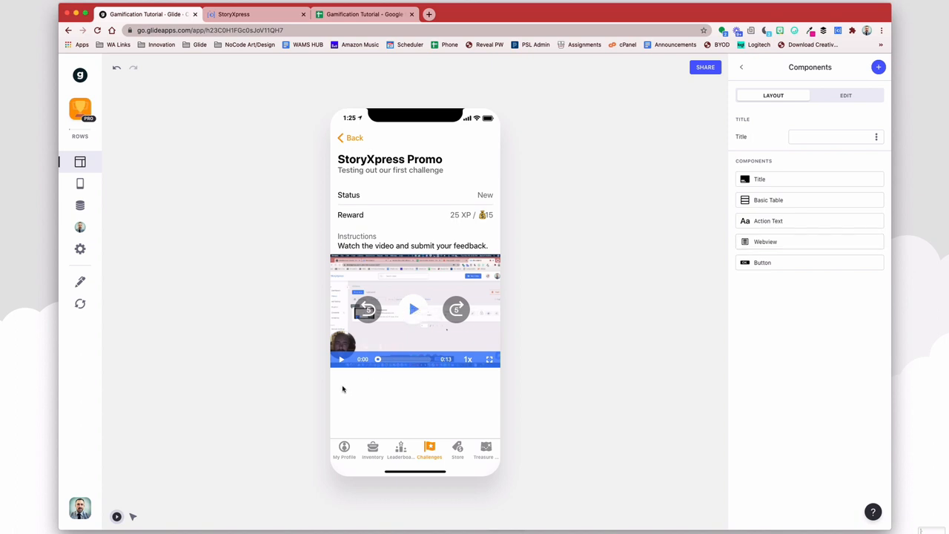
pyautogui.moveTo(465, 387)
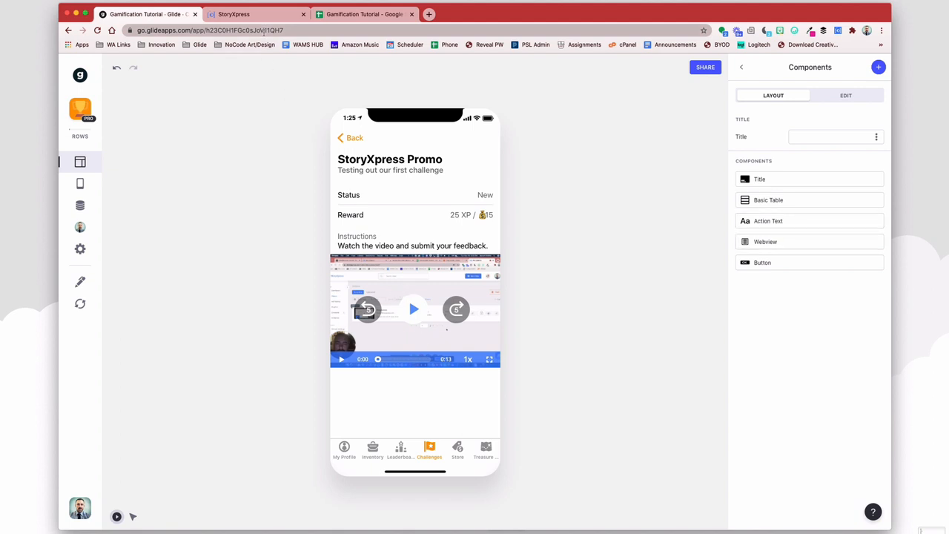
# Step: Move from the StoryXpress Promo challenge preview to the Gamification Tutorial spreadsheet
pyautogui.click(364, 14)
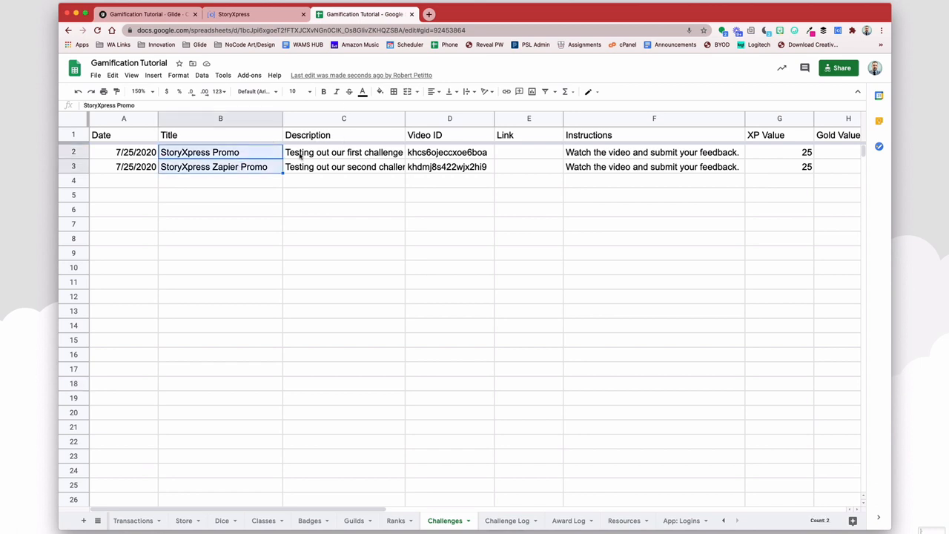
# Step: Inspect the first challenge's Video ID in cell D2, then go back to Glide
pyautogui.click(449, 152)
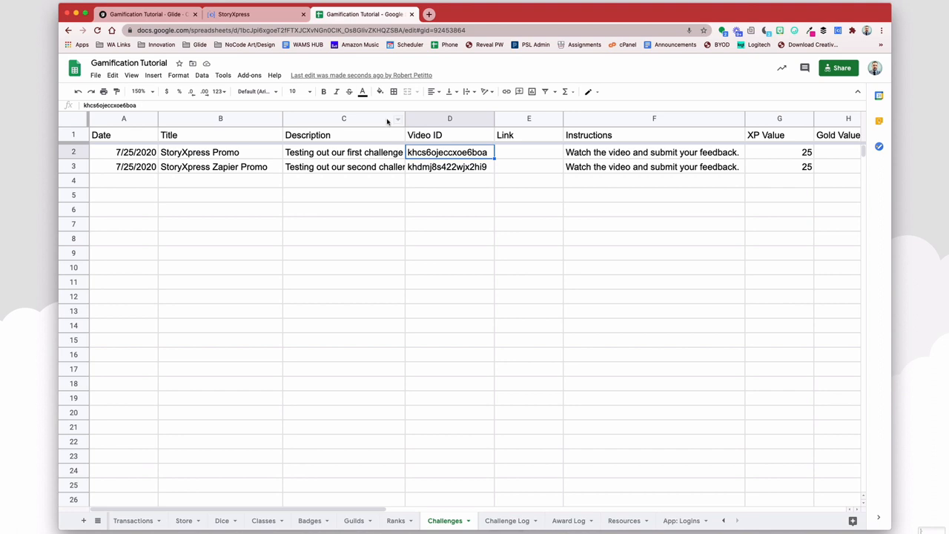
pyautogui.click(144, 13)
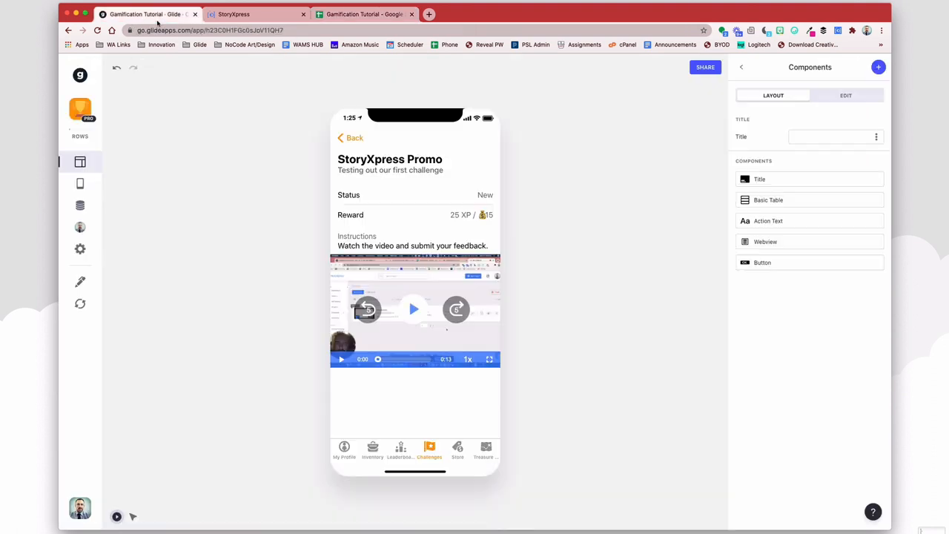
# Step: Open the Challenges data table and the StoryXpressVideo column's settings
pyautogui.click(80, 205)
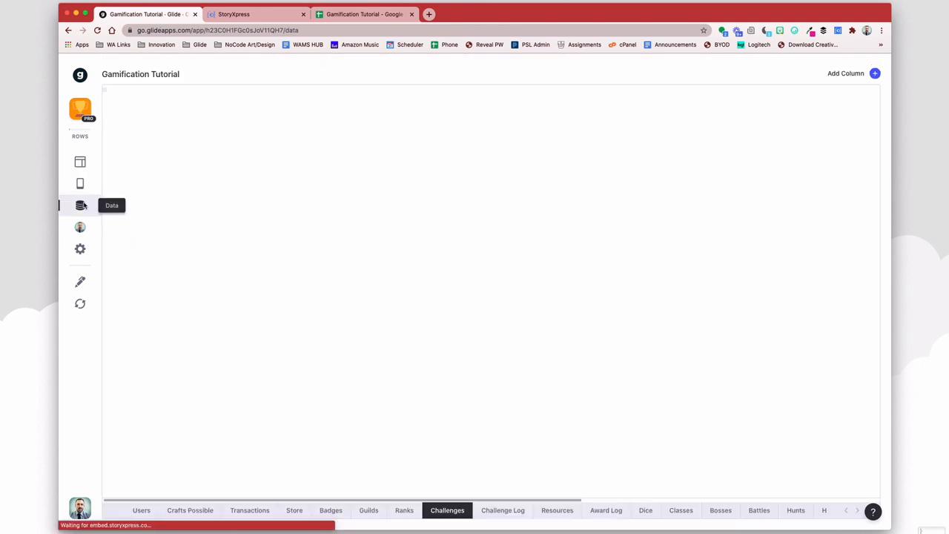
pyautogui.click(80, 206)
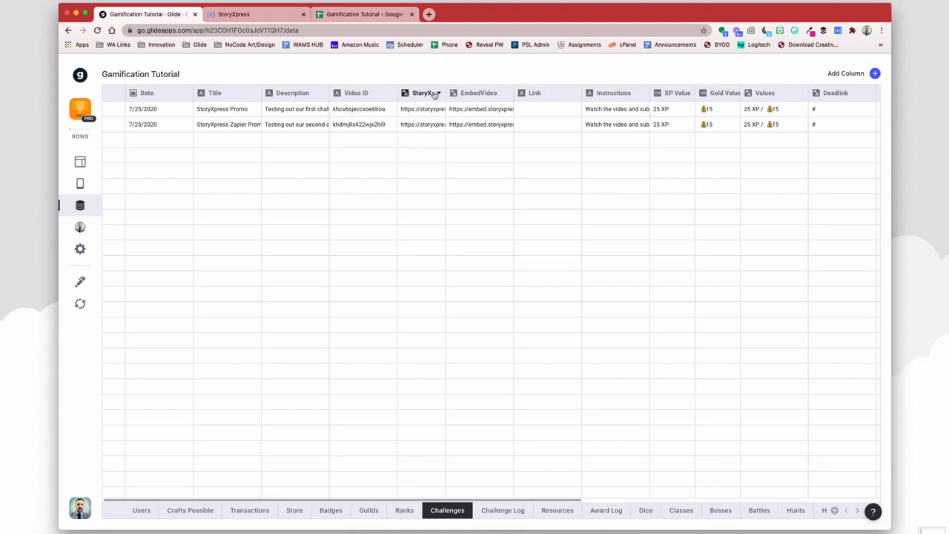
pyautogui.click(425, 93)
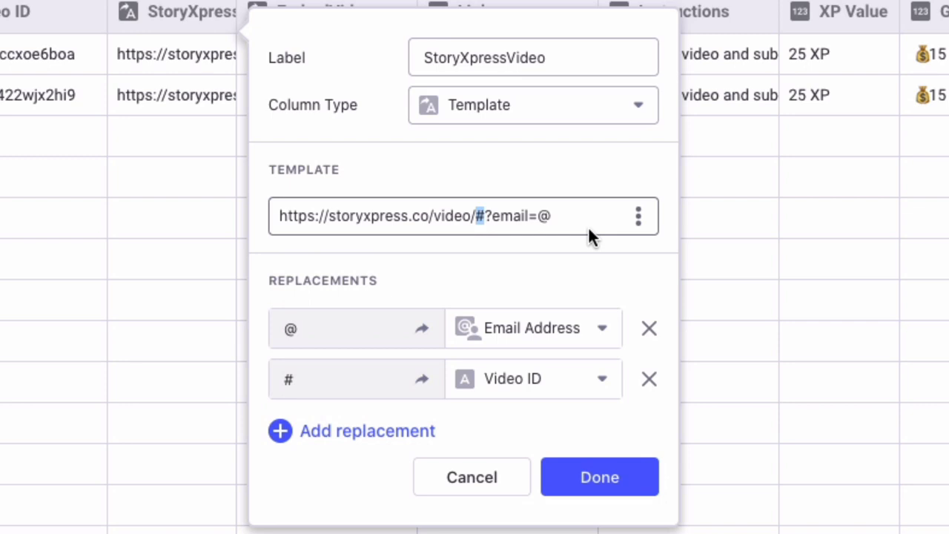
pyautogui.moveTo(532, 220)
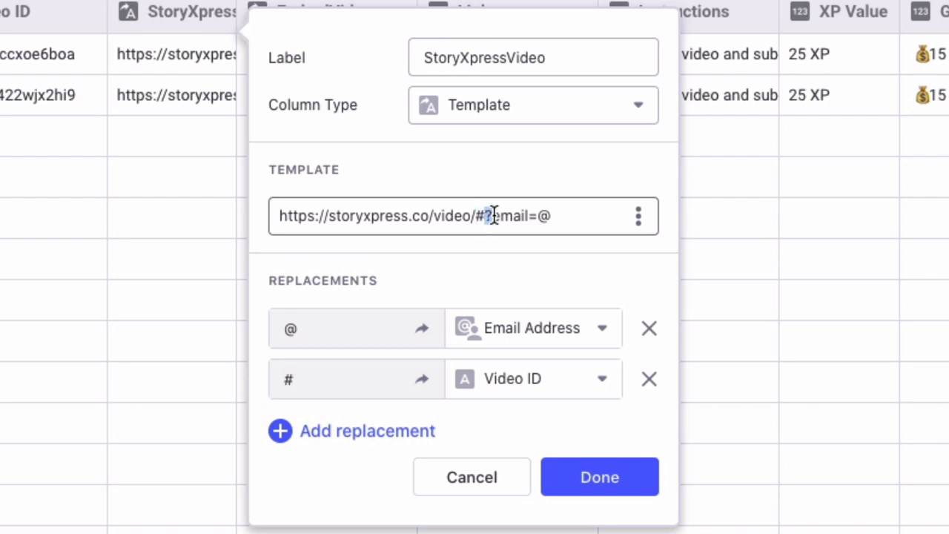
# Step: Review the URL template's # Video ID and @ Email Address replacements, then confirm
pyautogui.doubleClick(504, 216)
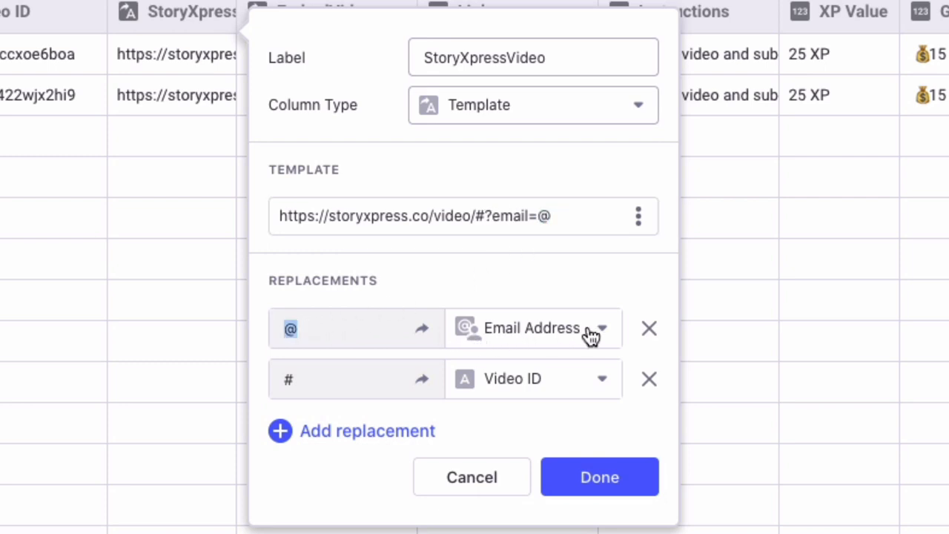
pyautogui.click(599, 477)
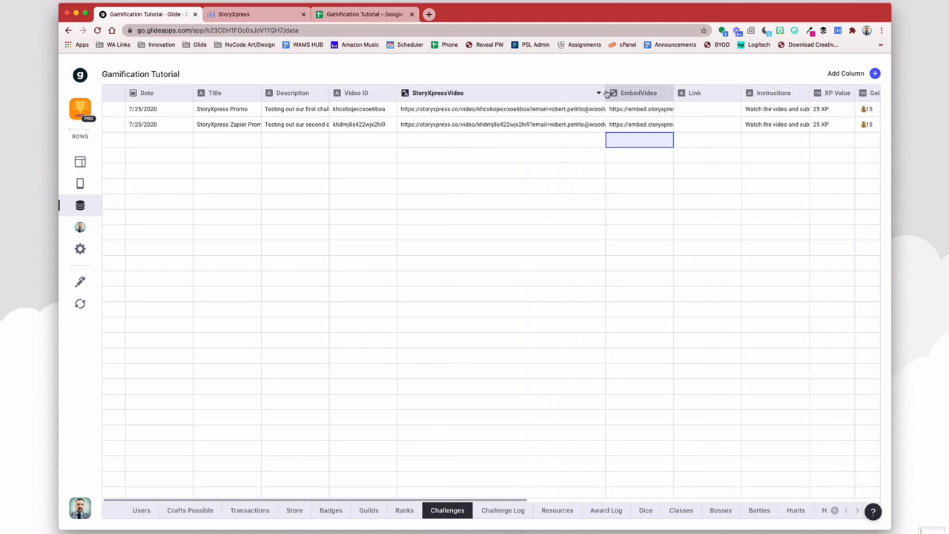
# Step: Inspect the first challenge's video link while previewing as the second, third and fourth users
pyautogui.click(501, 109)
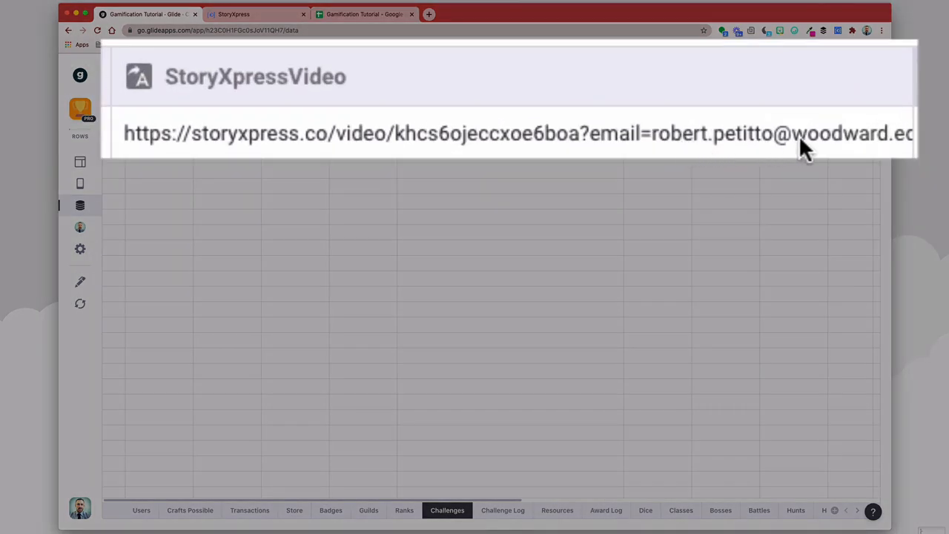
pyautogui.moveTo(80, 227)
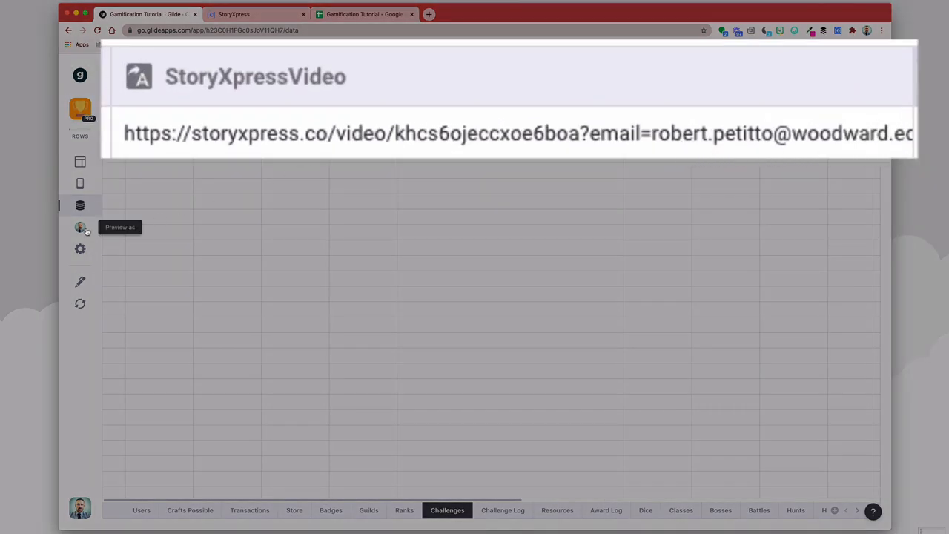
pyautogui.click(80, 227)
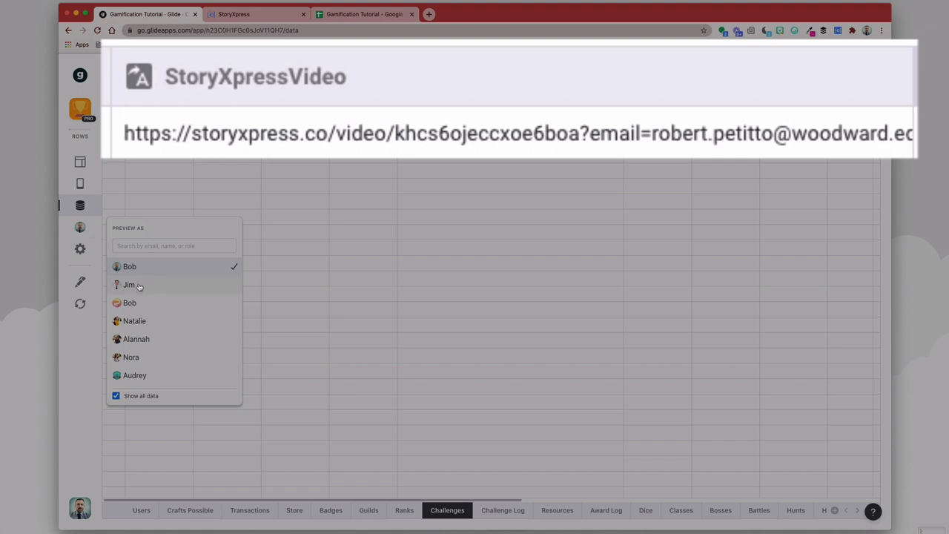
pyautogui.click(130, 285)
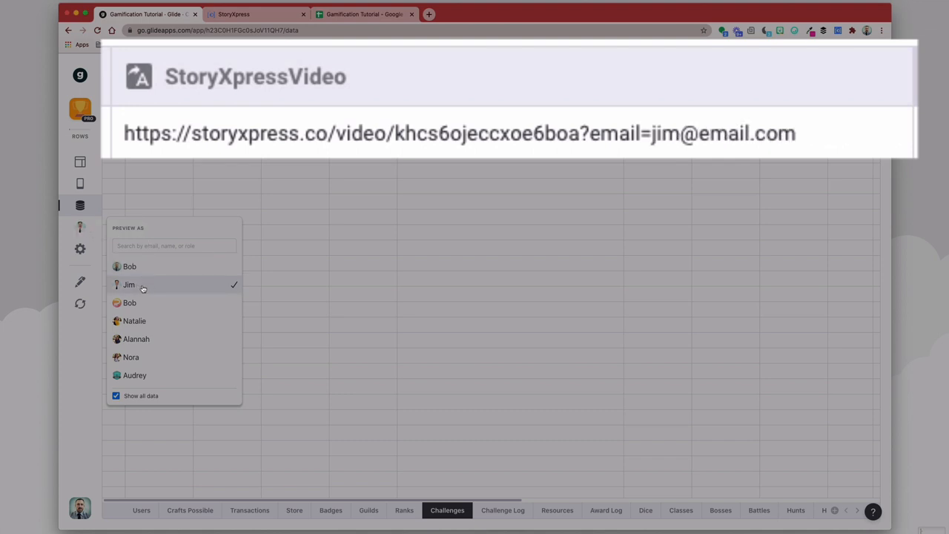
pyautogui.moveTo(697, 144)
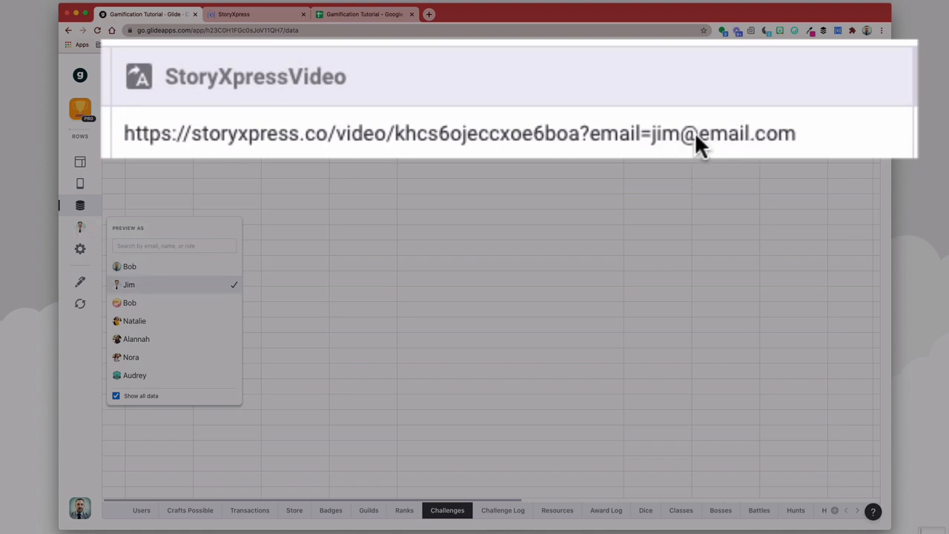
pyautogui.click(129, 303)
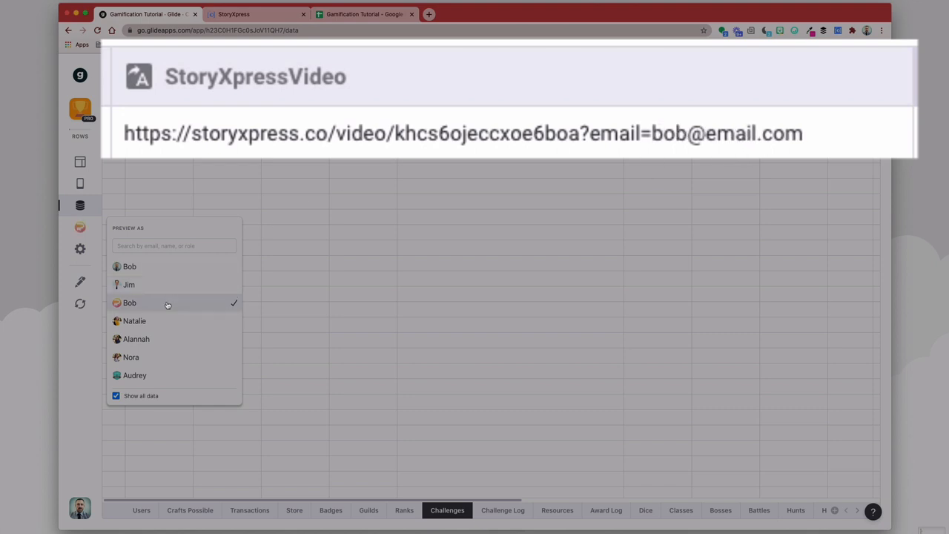
pyautogui.click(135, 320)
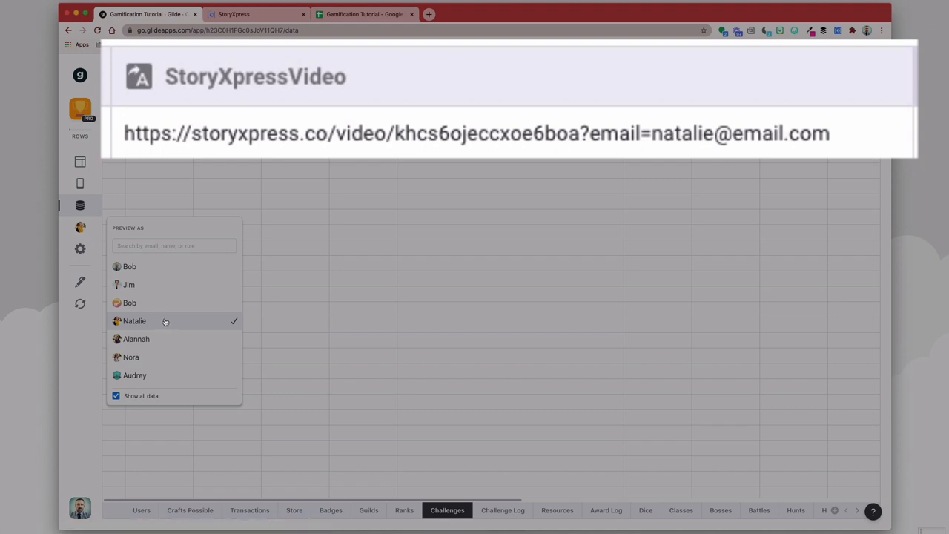
pyautogui.moveTo(702, 165)
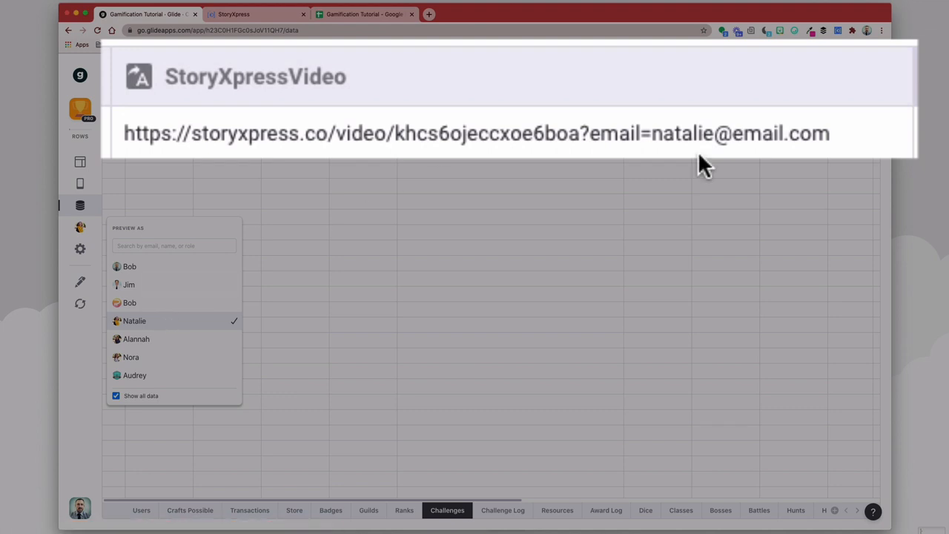
pyautogui.moveTo(667, 139)
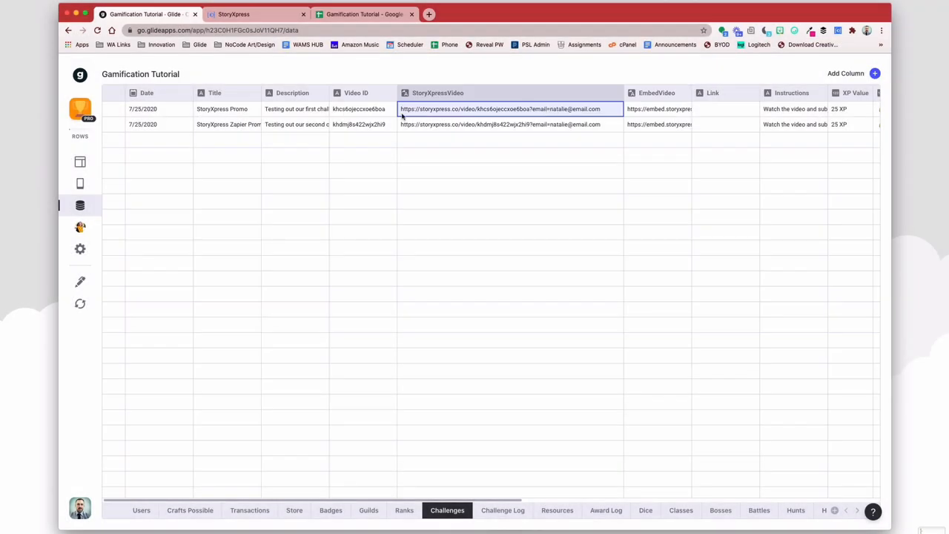
pyautogui.moveTo(621, 108)
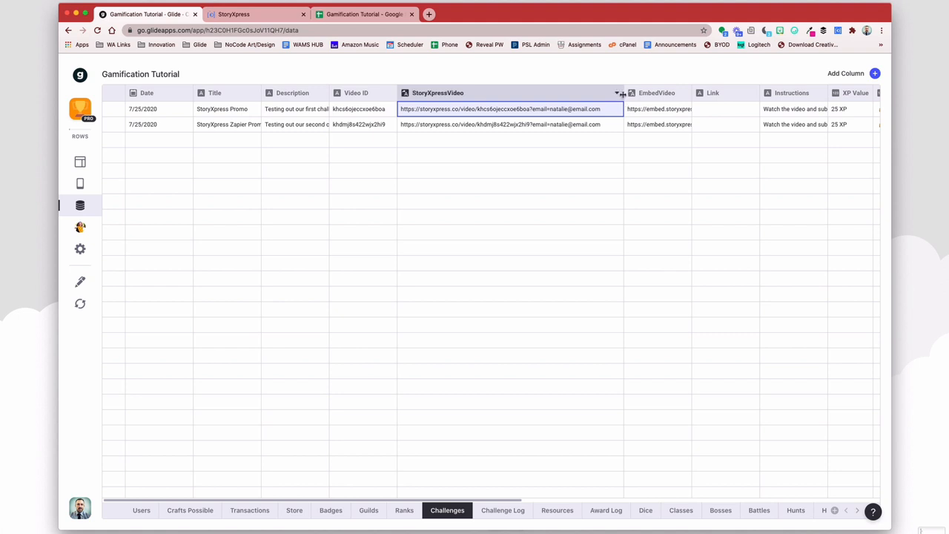
# Step: Narrow StoryXpressVideo, widen EmbedVideo, and review its embed template and email replacement
pyautogui.moveTo(623, 93); pyautogui.dragTo(528, 93)
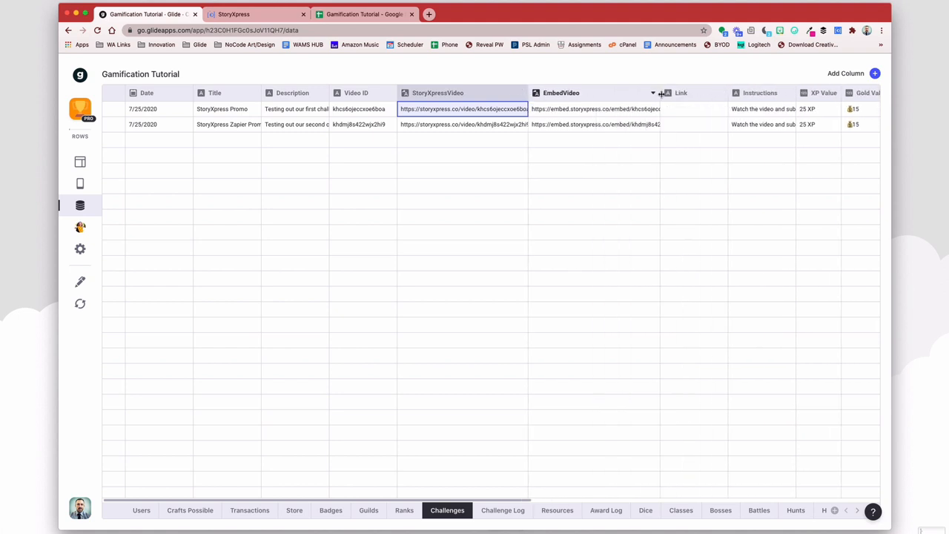
pyautogui.moveTo(660, 92); pyautogui.dragTo(755, 93)
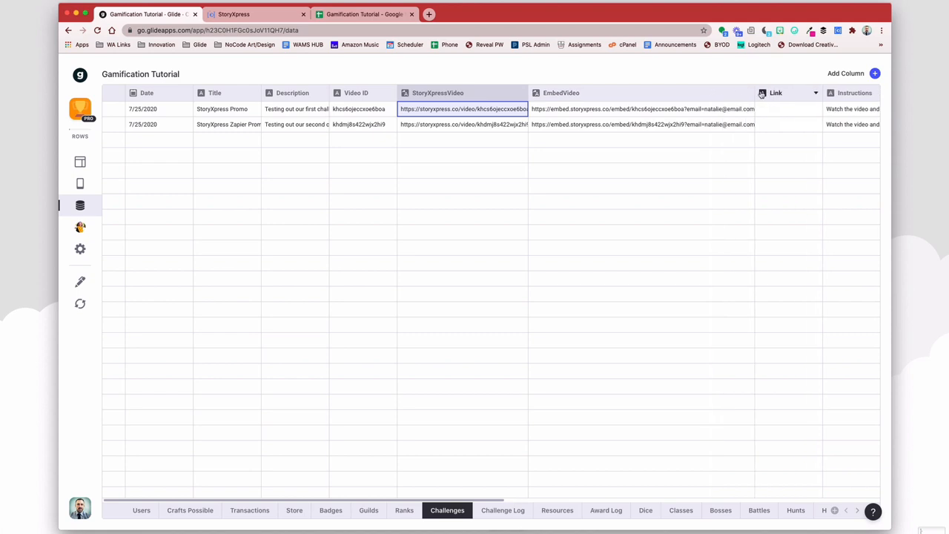
pyautogui.moveTo(780, 102)
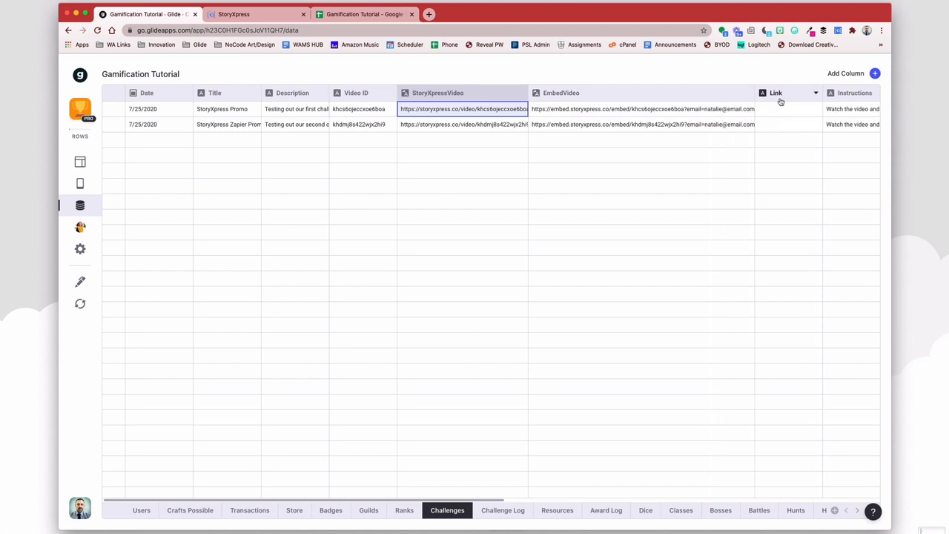
pyautogui.click(561, 93)
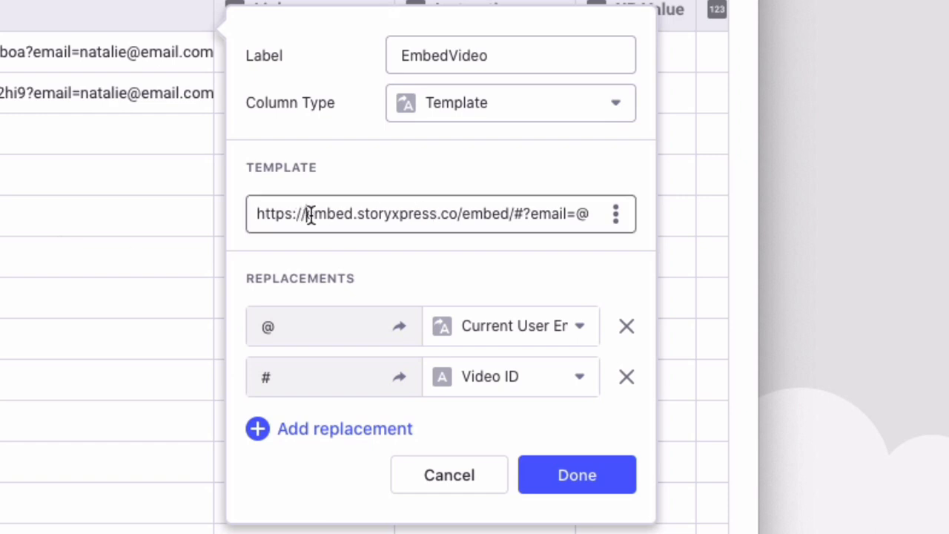
pyautogui.doubleClick(308, 213)
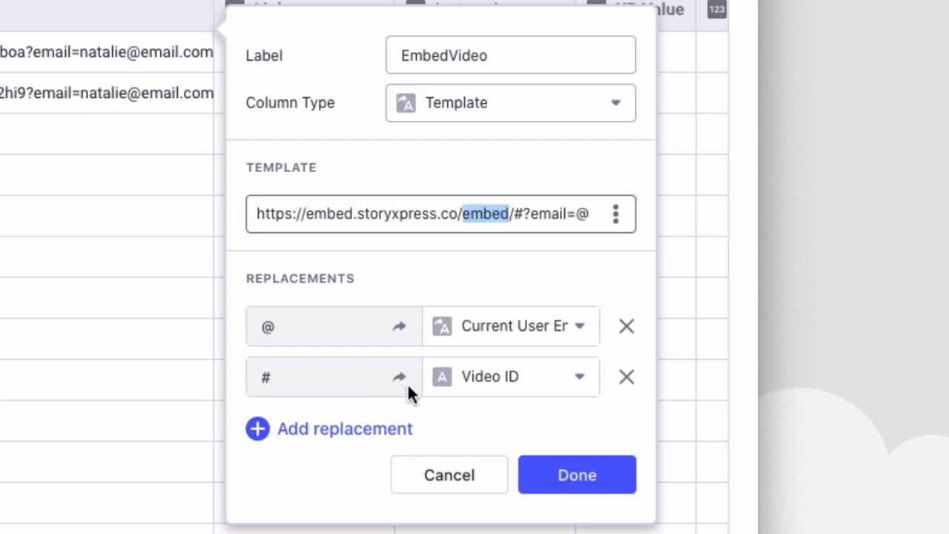
pyautogui.click(519, 214)
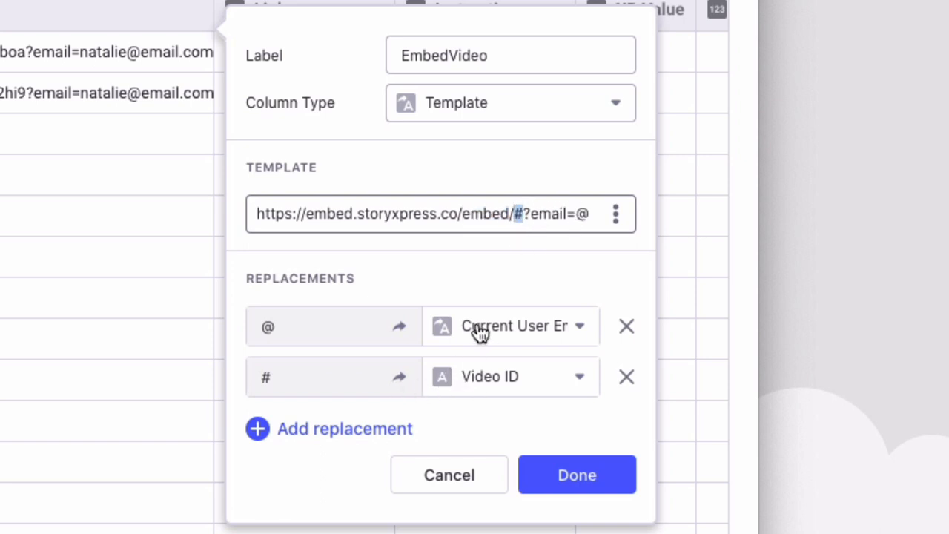
pyautogui.click(577, 474)
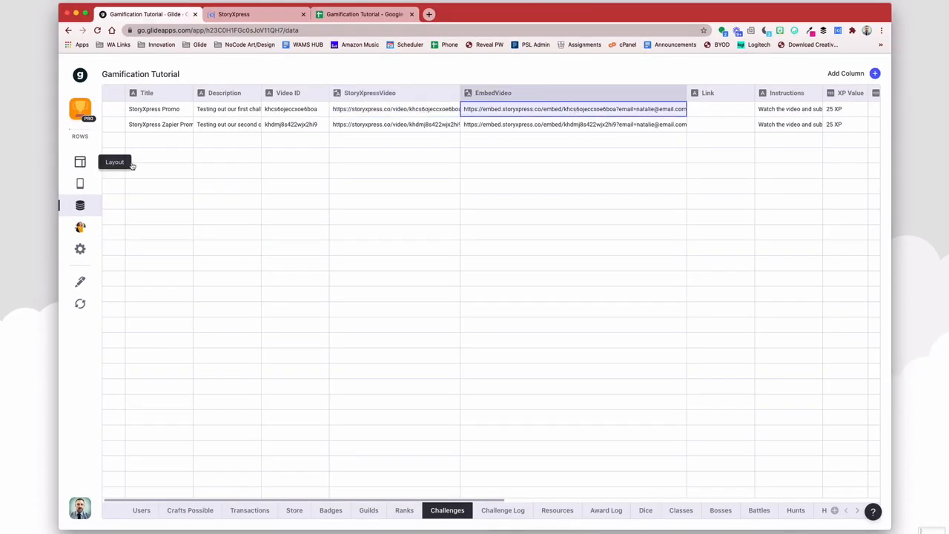
# Step: Add a 'Watch Video' button opening the EmbedVideo column in a web view
pyautogui.click(79, 162)
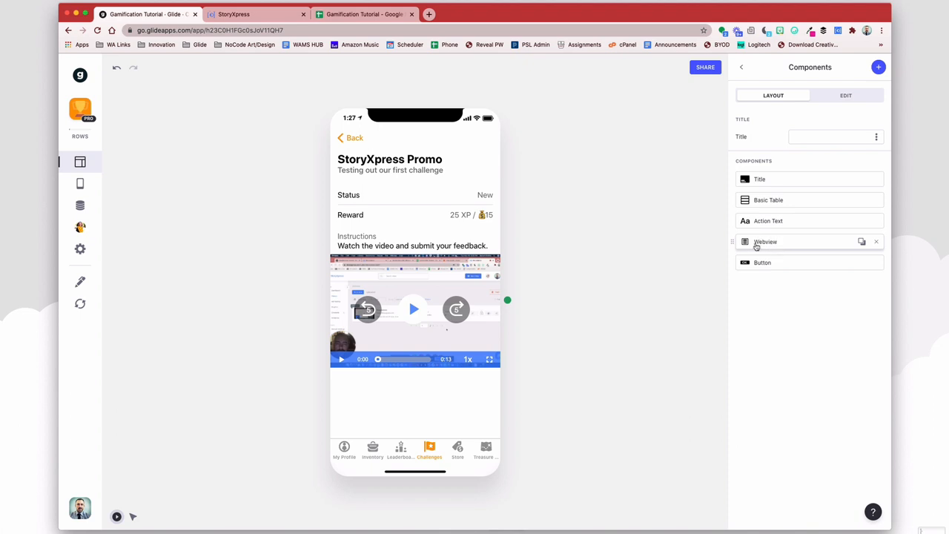
pyautogui.moveTo(865, 83)
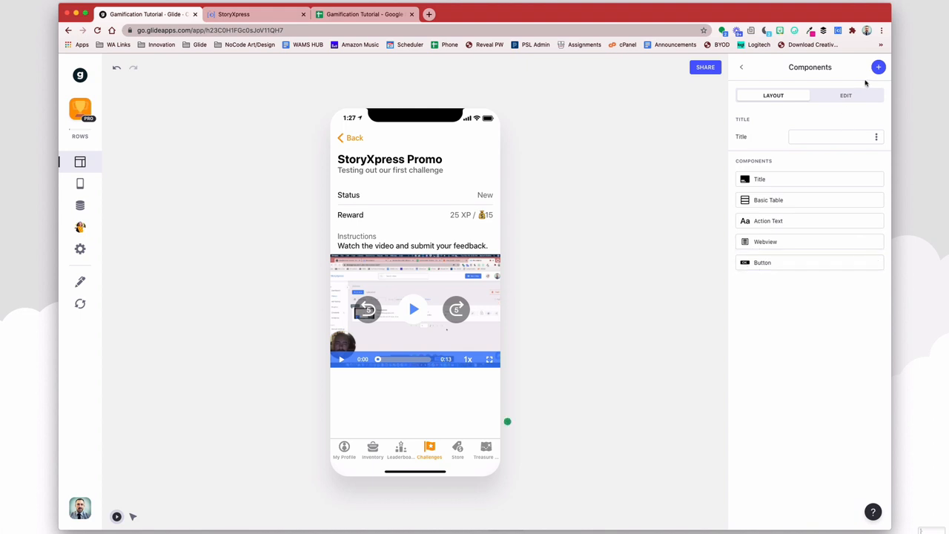
pyautogui.click(879, 67)
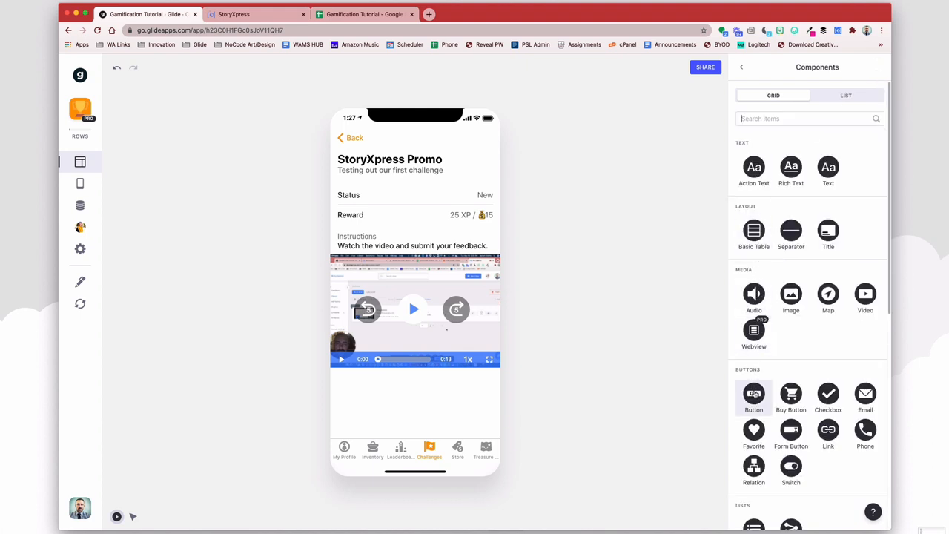
pyautogui.click(754, 394)
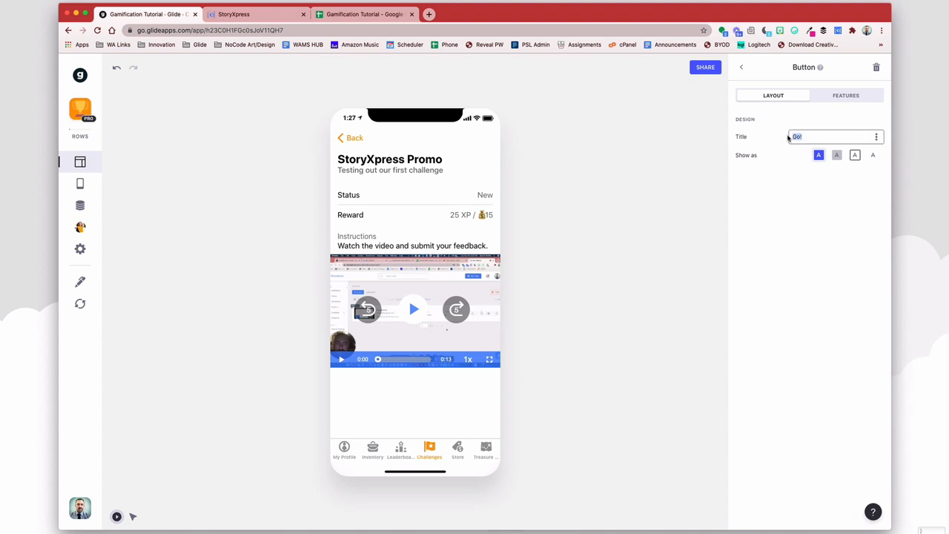
pyautogui.write('Watch Video')
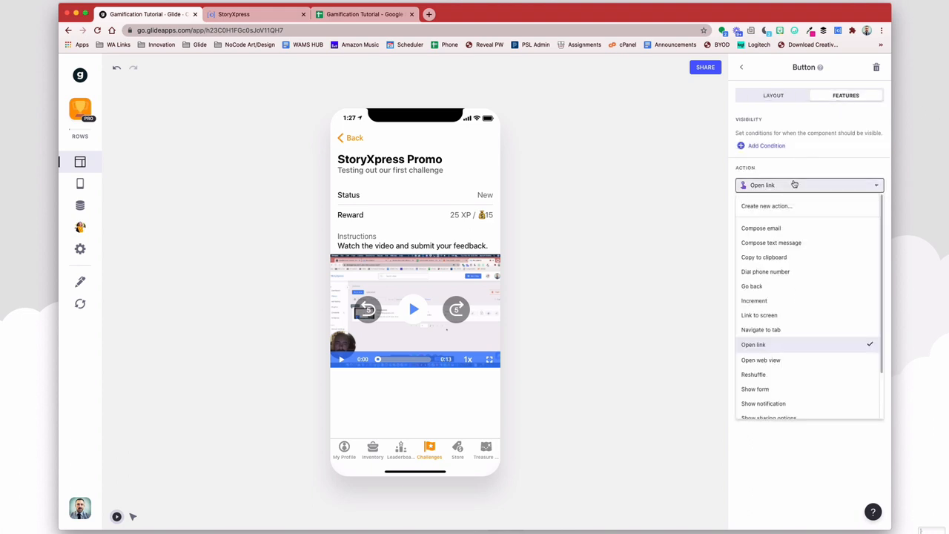
pyautogui.click(761, 359)
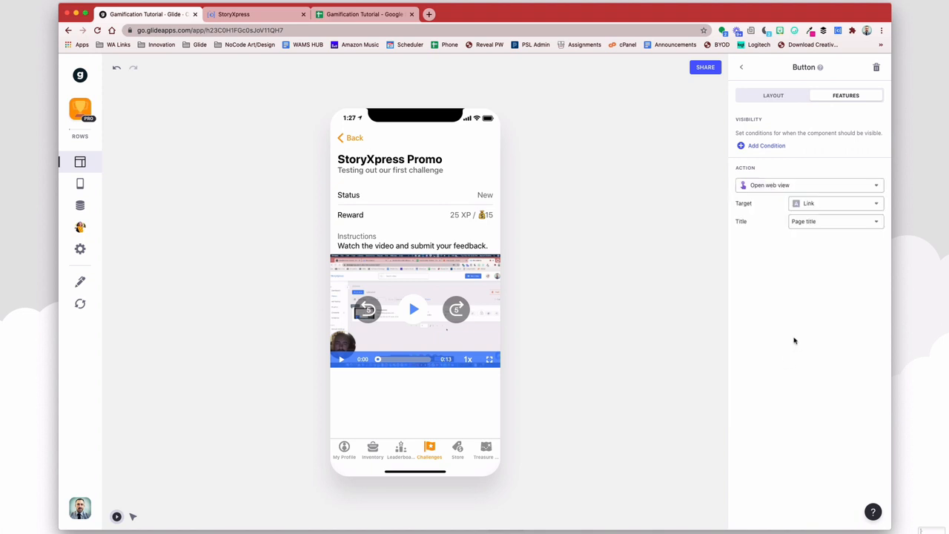
pyautogui.click(835, 203)
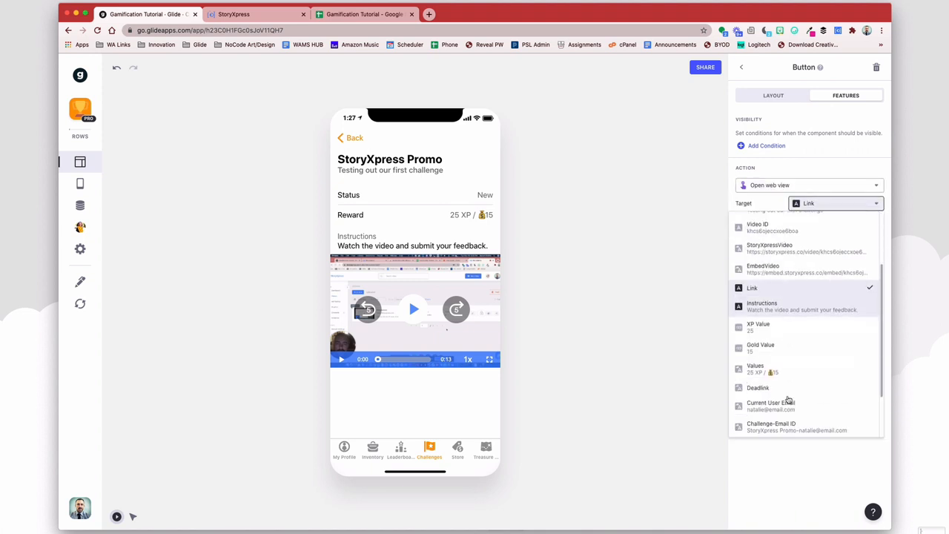
pyautogui.scroll(-3)
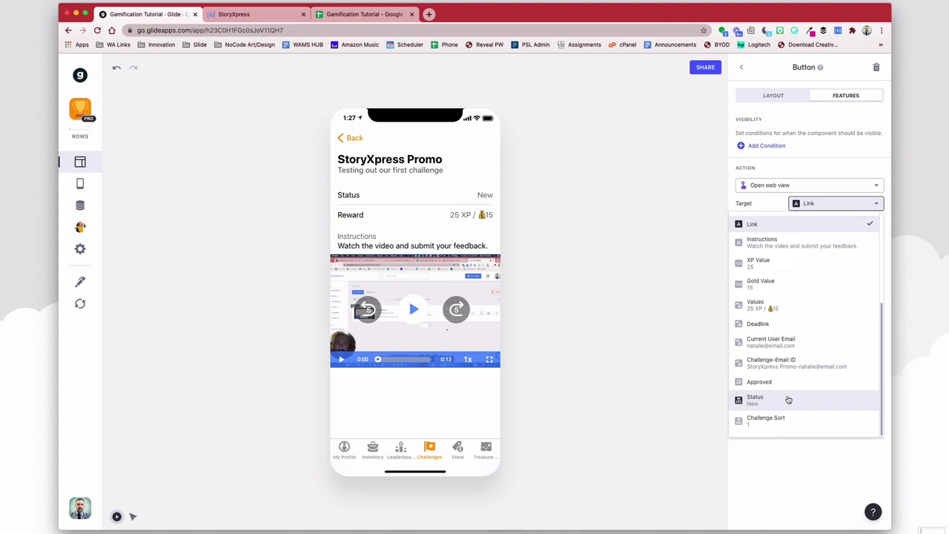
pyautogui.scroll(3)
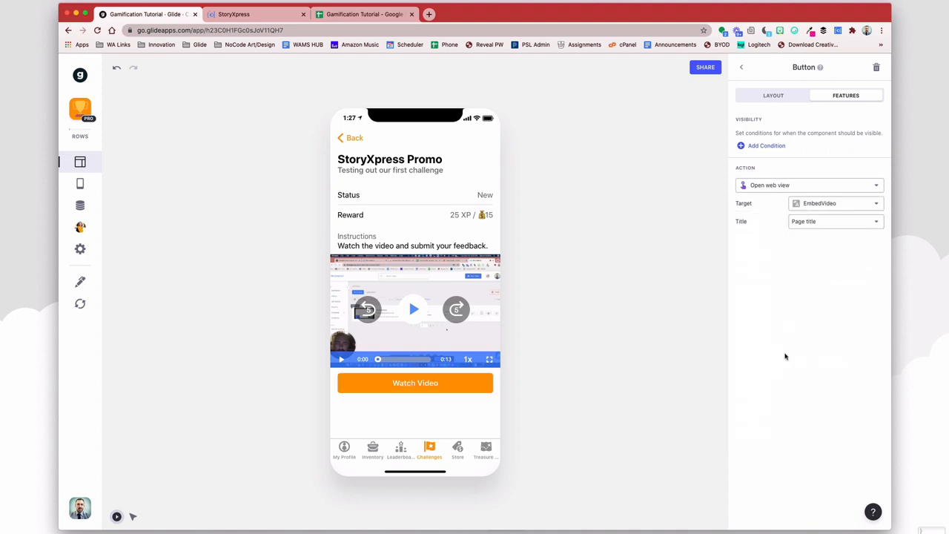
pyautogui.moveTo(415, 311)
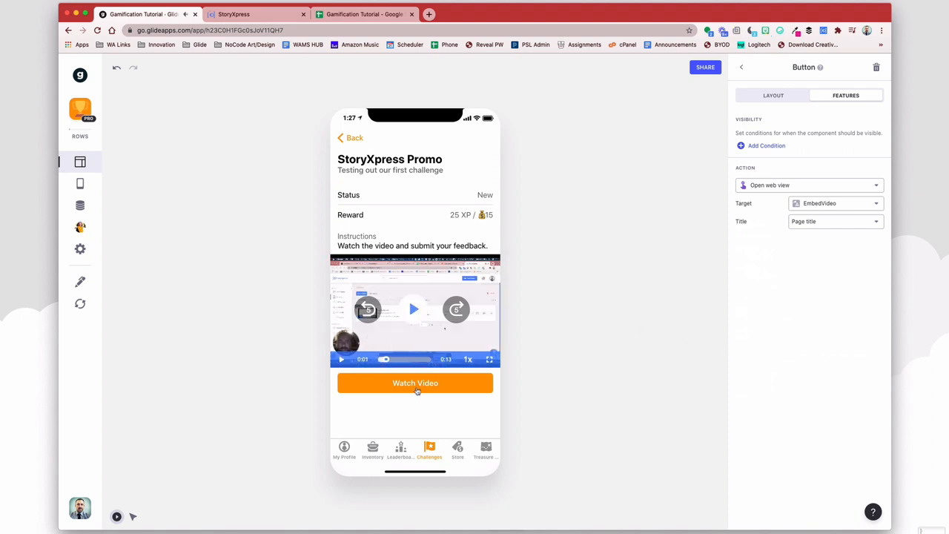
# Step: Test Watch Video in the preview and play the StoryXpress video in the web view
pyautogui.click(416, 382)
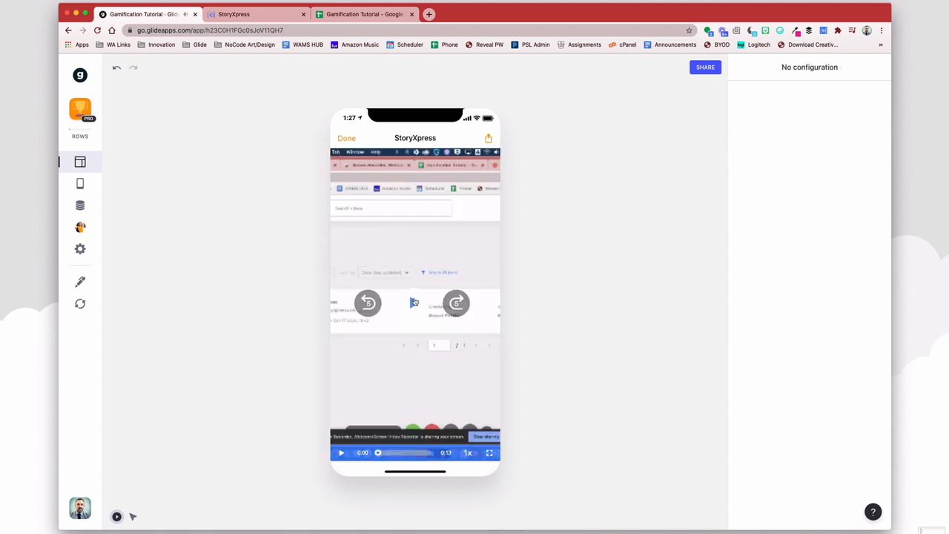
pyautogui.click(342, 452)
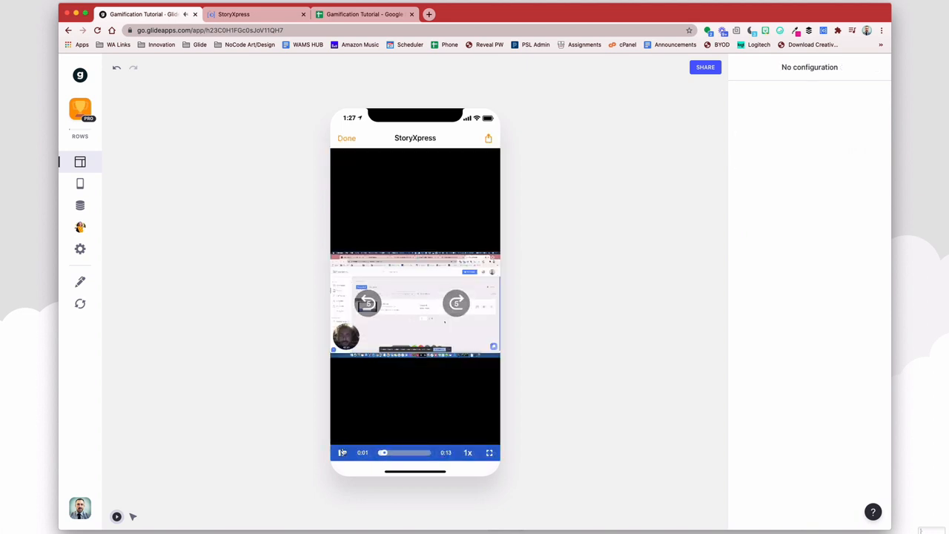
pyautogui.click(413, 302)
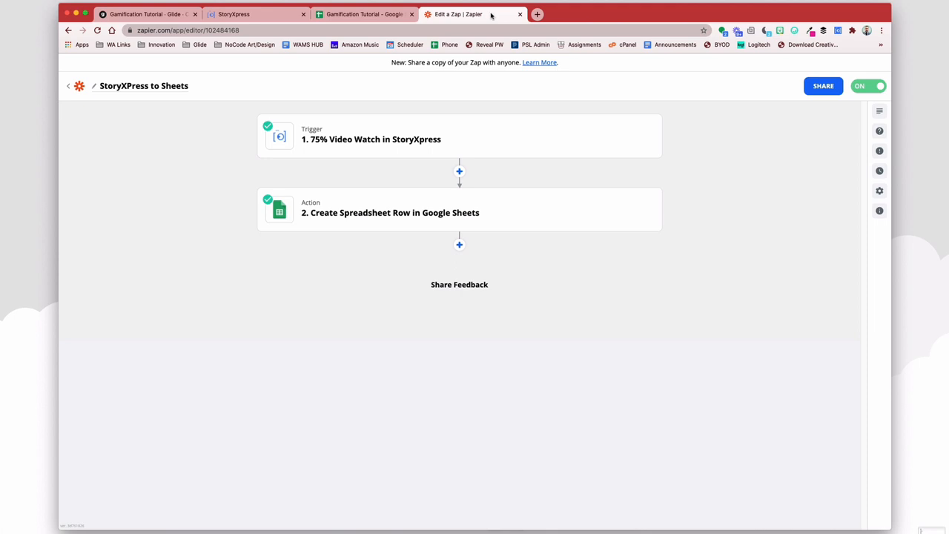
pyautogui.moveTo(408, 139)
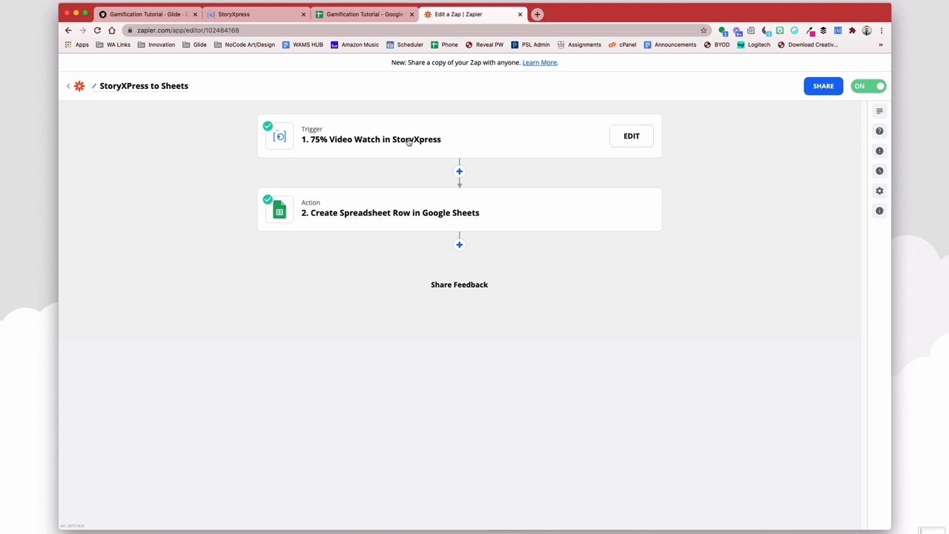
# Step: Browse the StoryXpress trigger events, leaving 75% Video Watch as the selected trigger
pyautogui.click(632, 136)
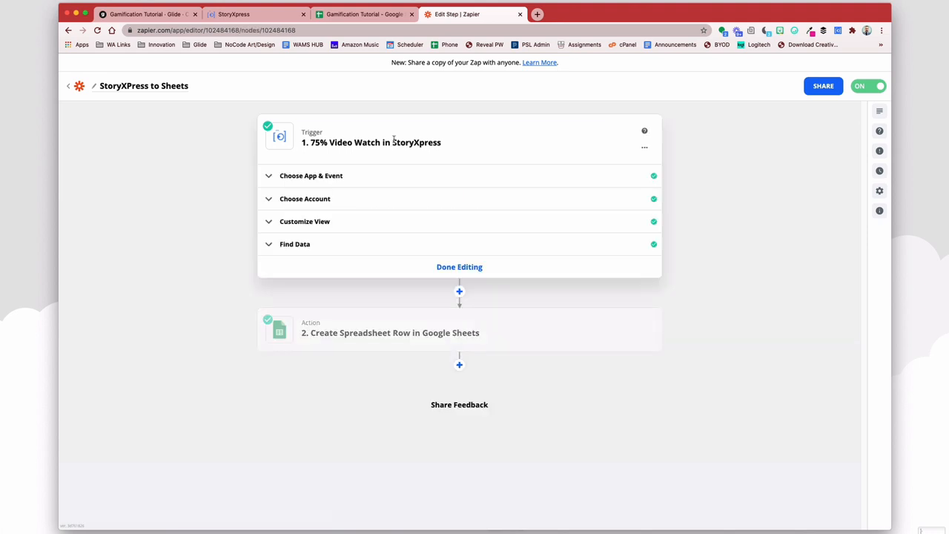
pyautogui.moveTo(285, 182)
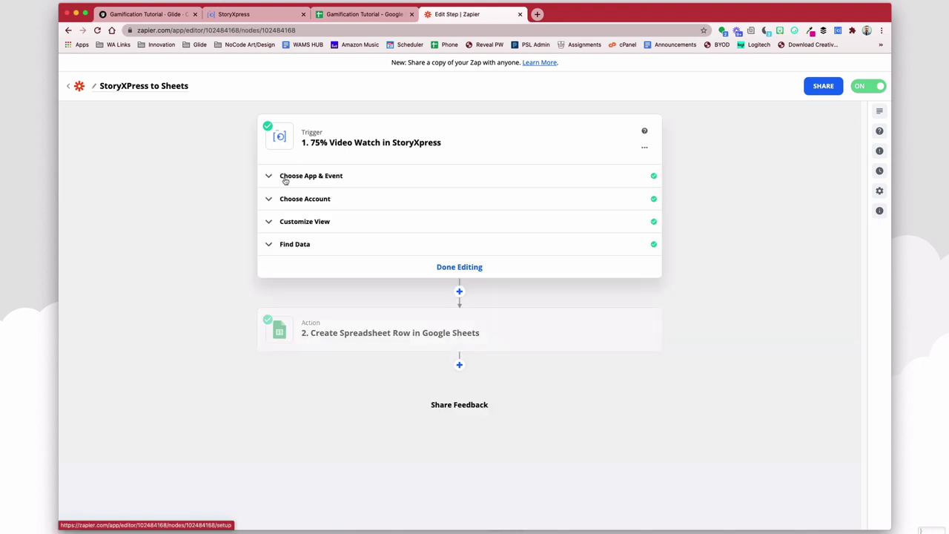
pyautogui.click(310, 176)
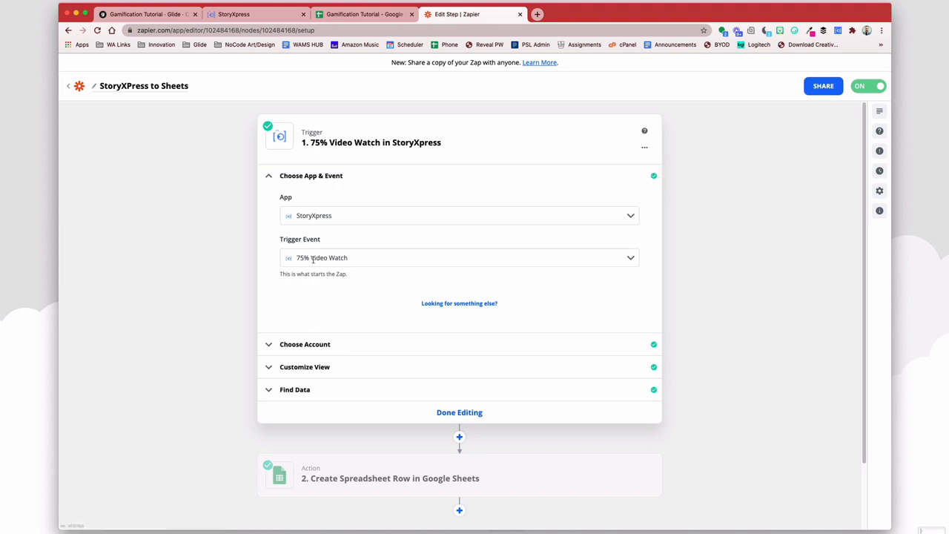
pyautogui.click(459, 258)
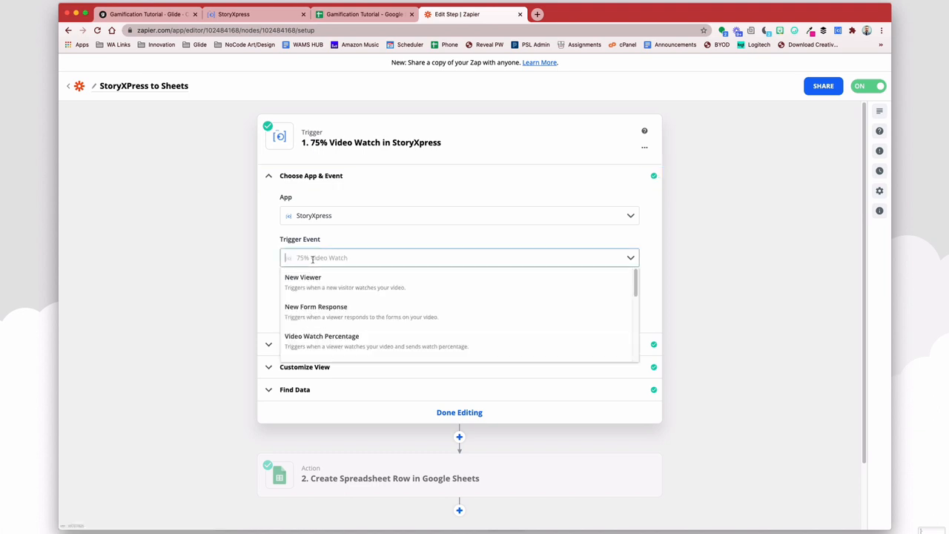
pyautogui.scroll(-3)
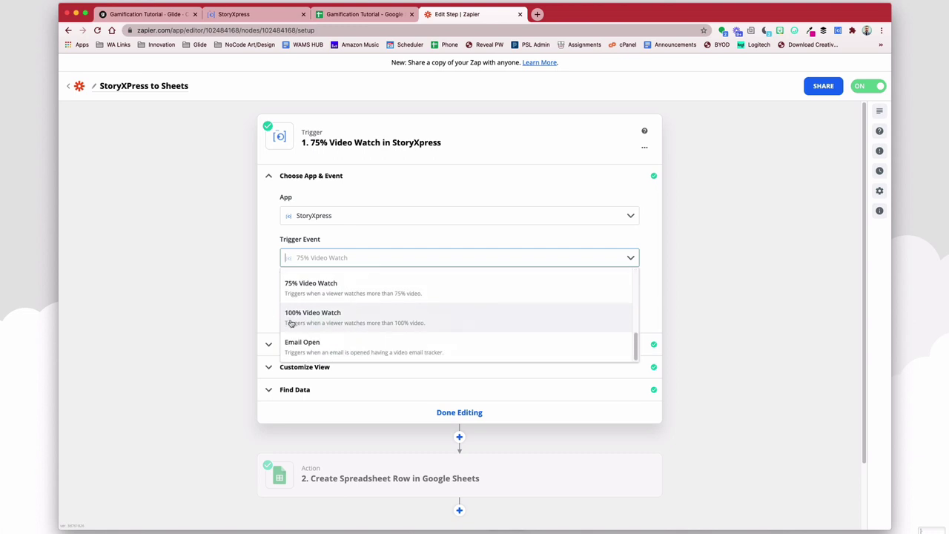
pyautogui.scroll(3)
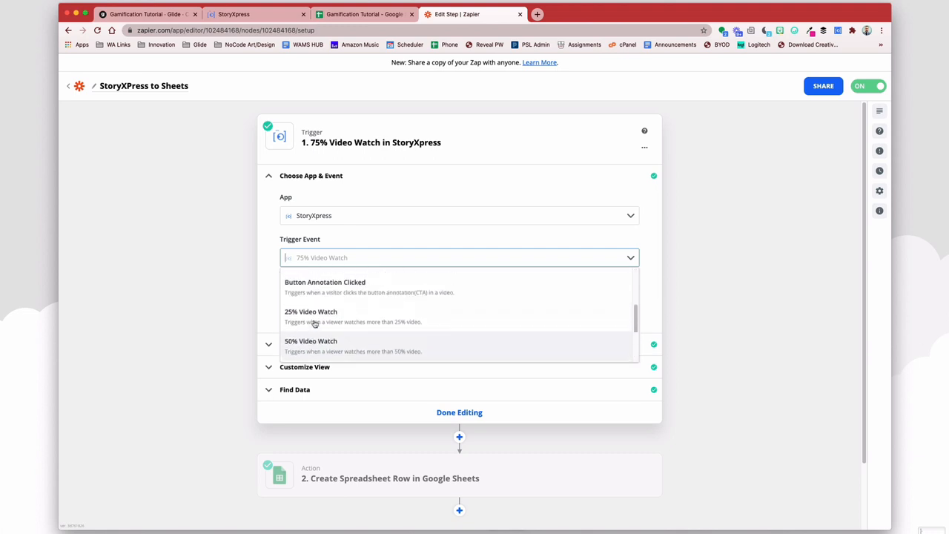
pyautogui.scroll(3)
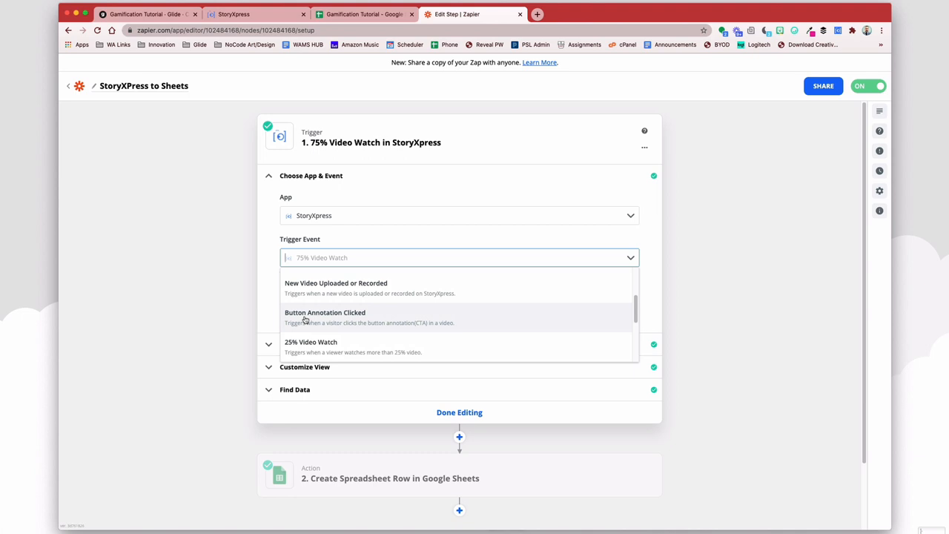
pyautogui.moveTo(343, 288)
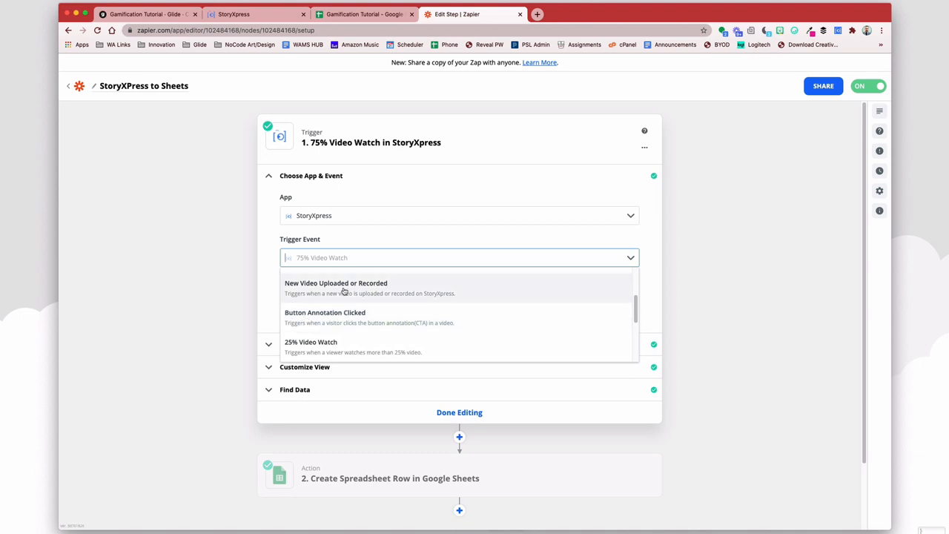
pyautogui.click(459, 257)
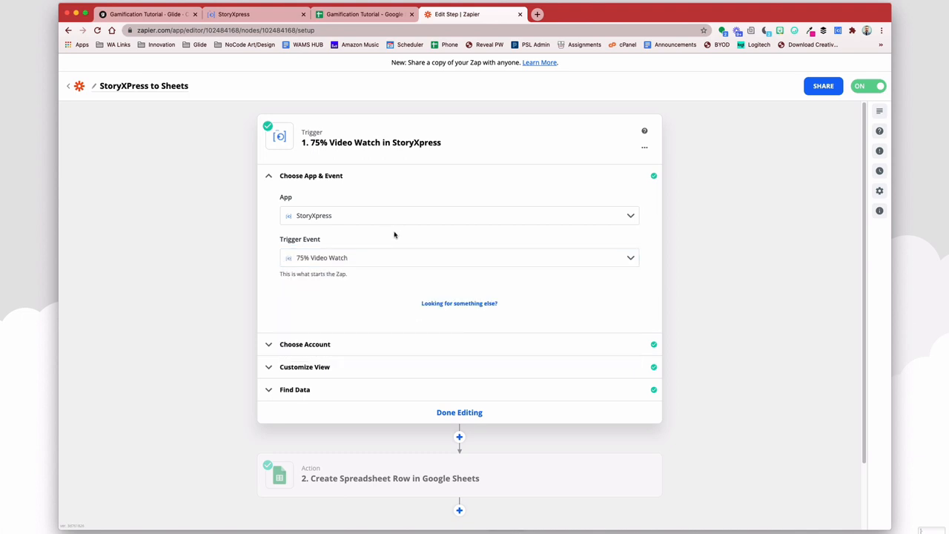
pyautogui.moveTo(317, 348)
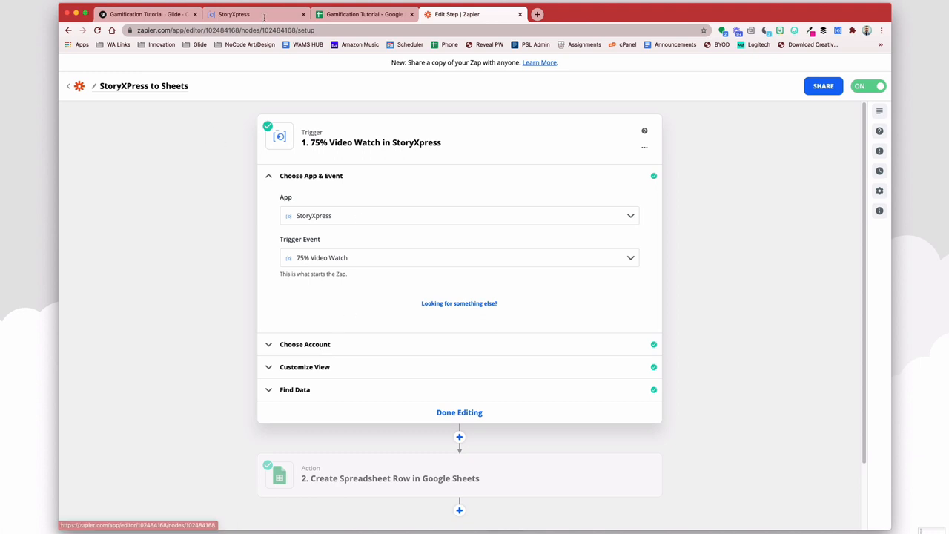
# Step: Close the StoryXpress video's share links and finish editing the Zapier trigger step
pyautogui.click(234, 14)
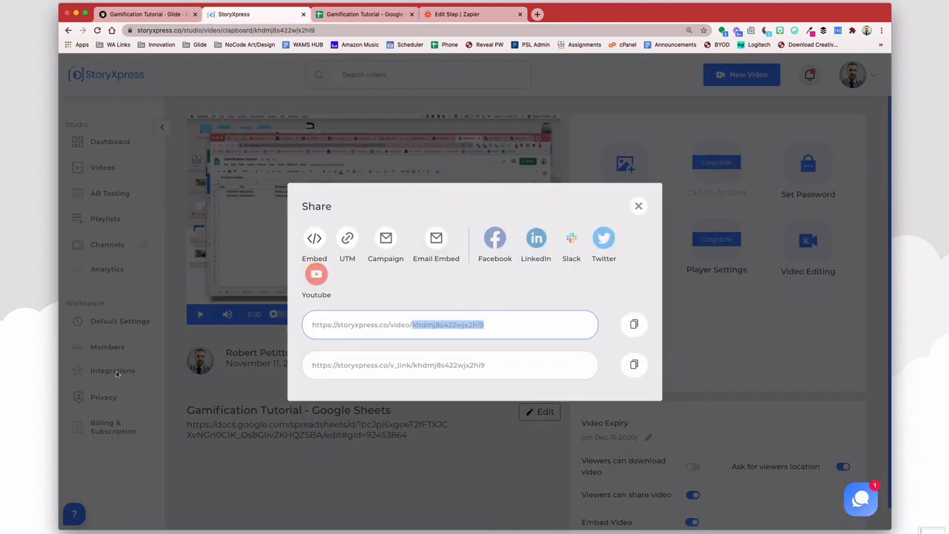
pyautogui.click(637, 206)
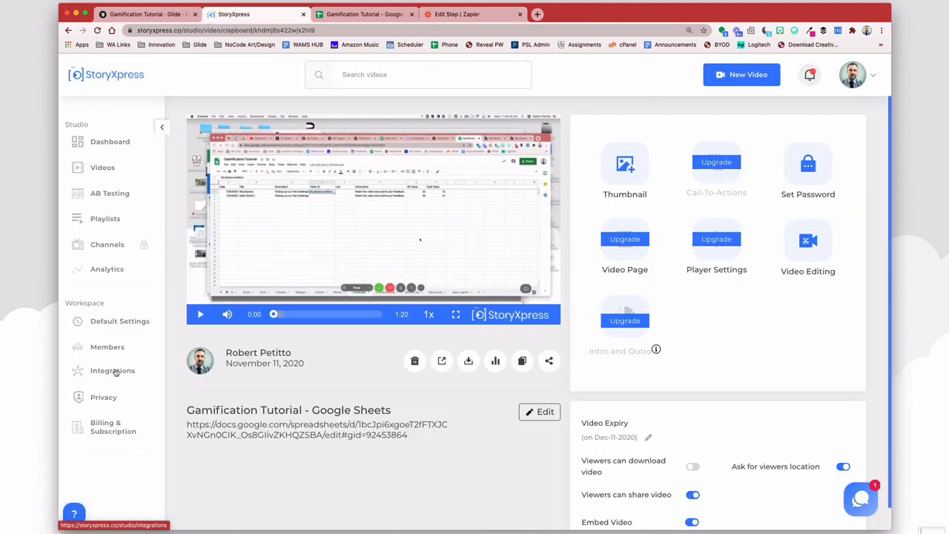
pyautogui.click(472, 14)
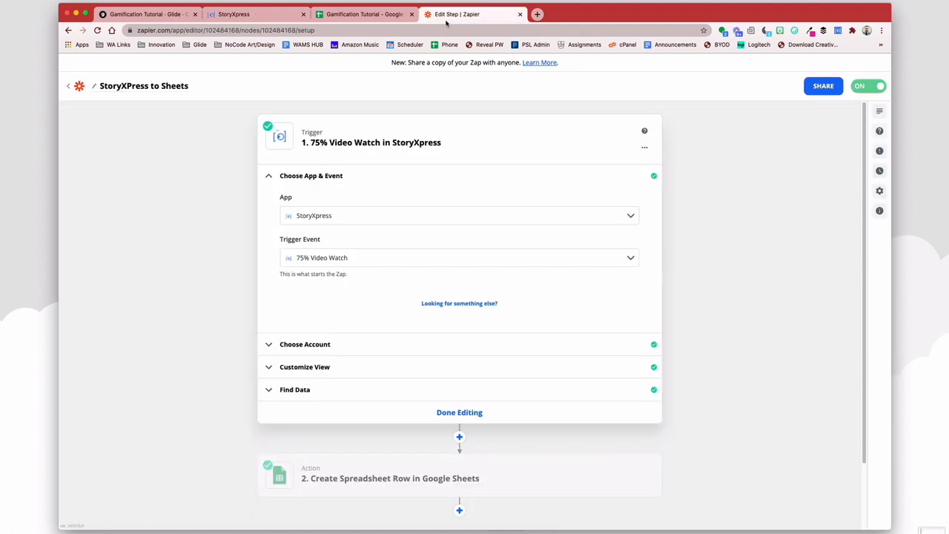
pyautogui.click(459, 412)
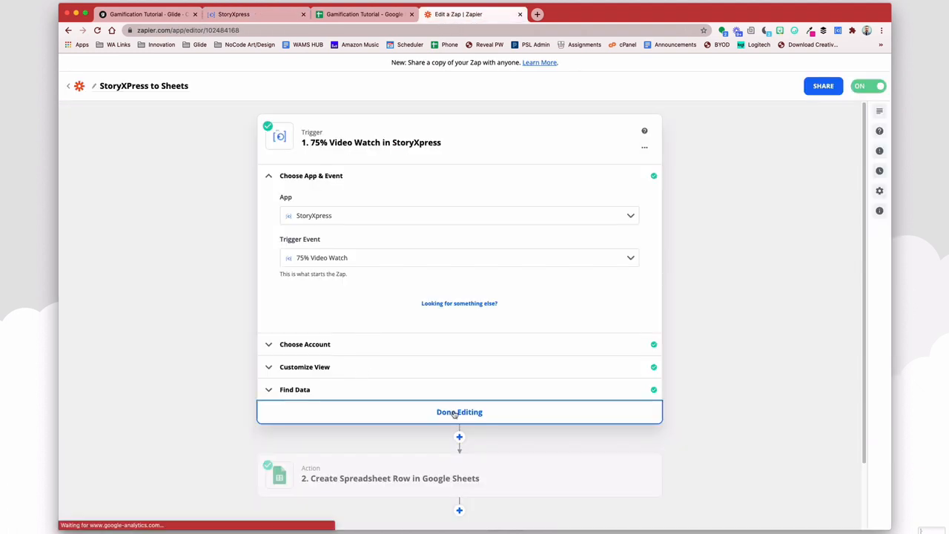
# Step: Open the Google Sheets action step and expand its app/event and spreadsheet row settings
pyautogui.click(459, 412)
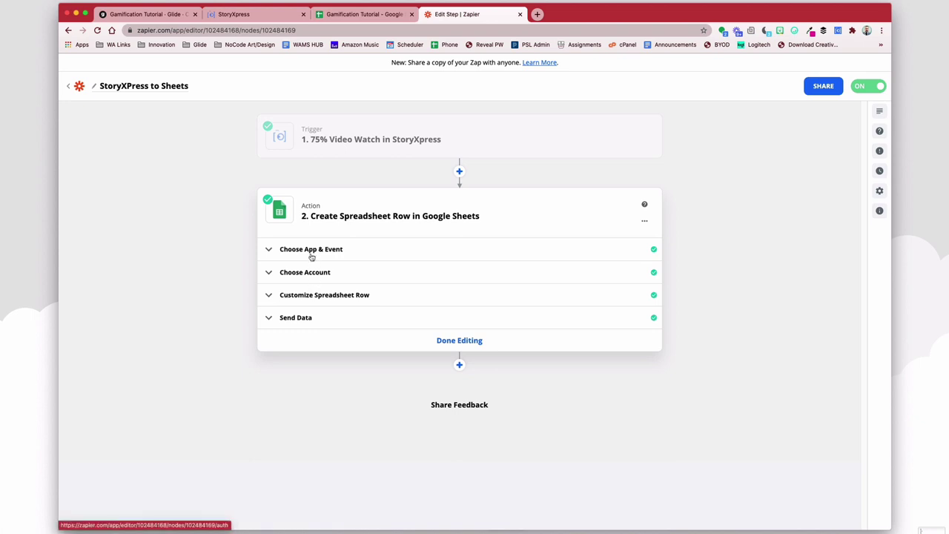
pyautogui.click(311, 249)
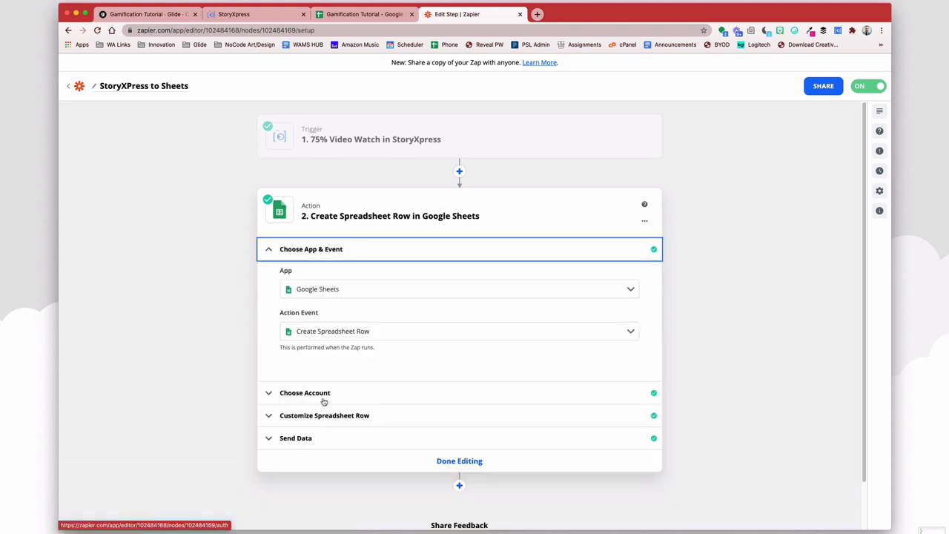
pyautogui.click(325, 415)
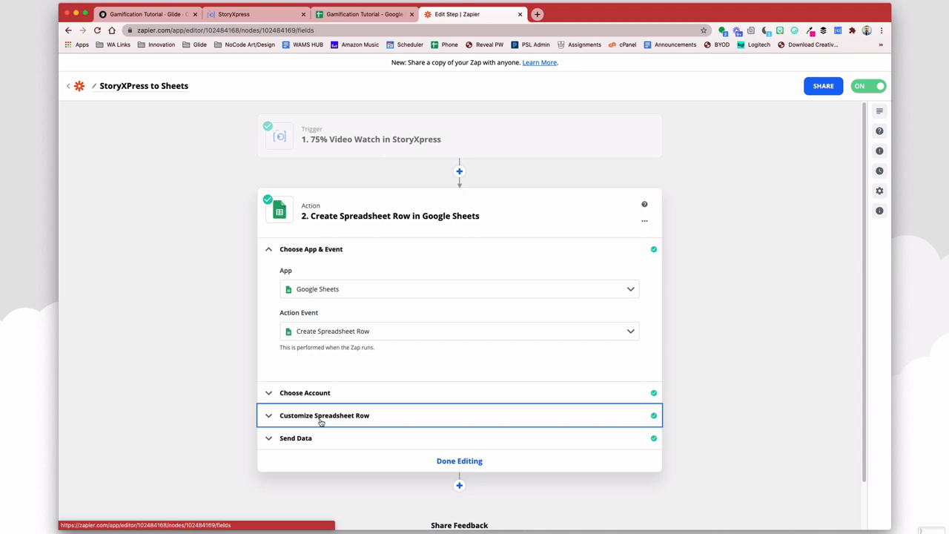
pyautogui.click(324, 415)
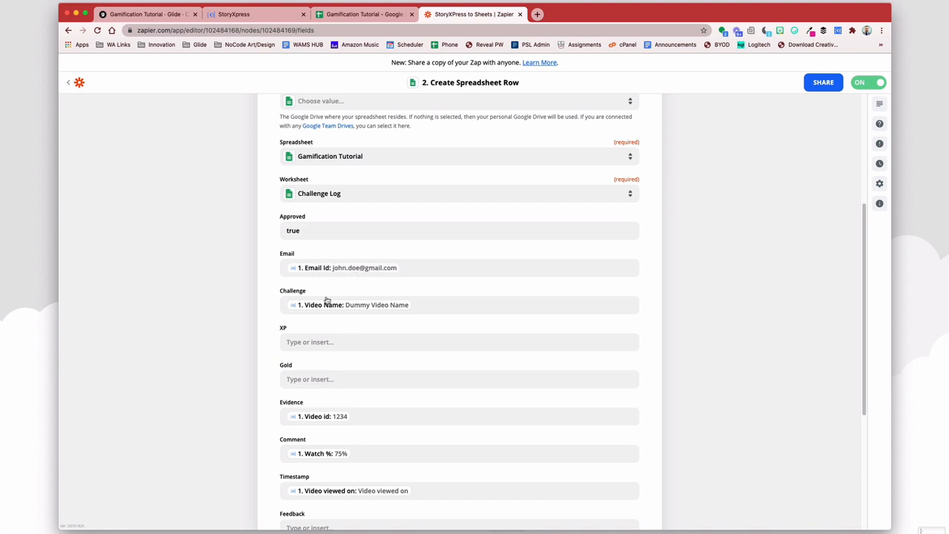
pyautogui.scroll(-3)
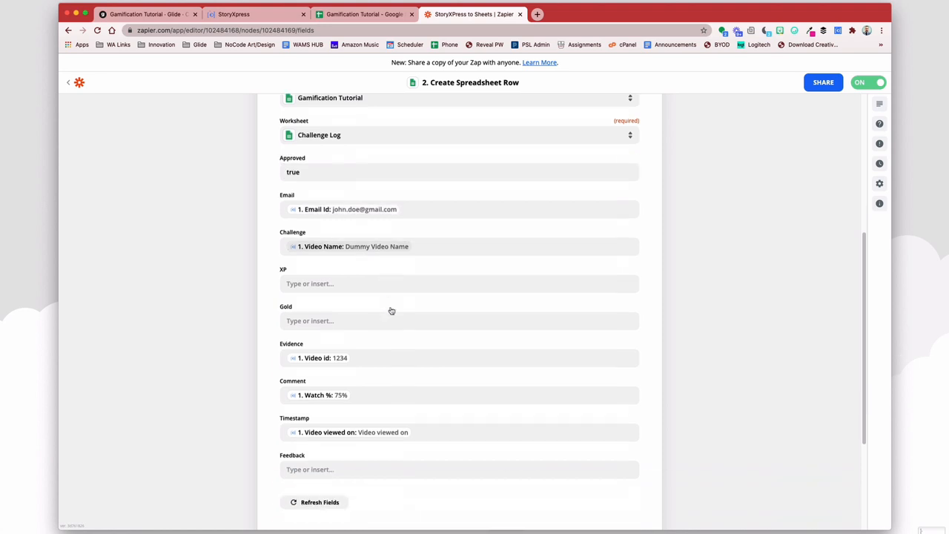
pyautogui.scroll(-3)
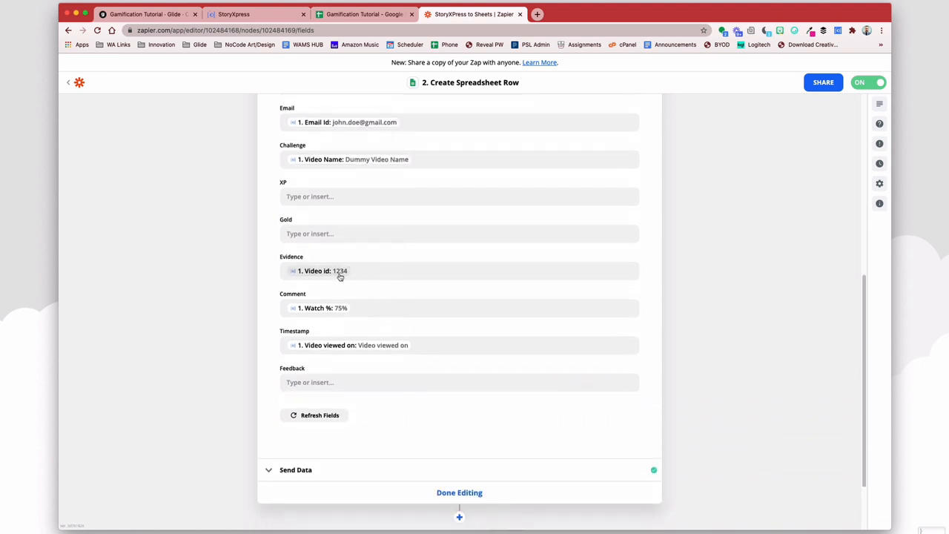
pyautogui.moveTo(340, 271)
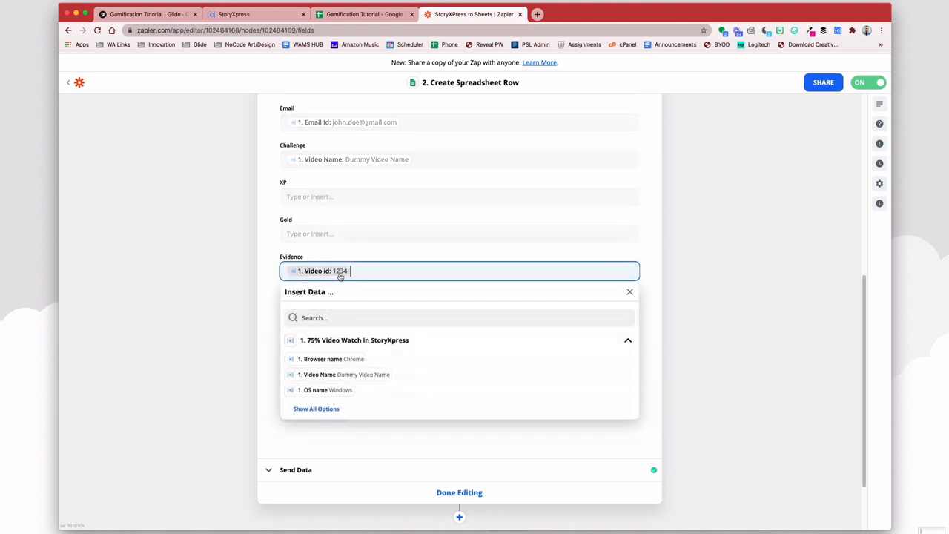
# Step: Show all StoryXpress fields for Evidence and review the successful test send results
pyautogui.click(316, 409)
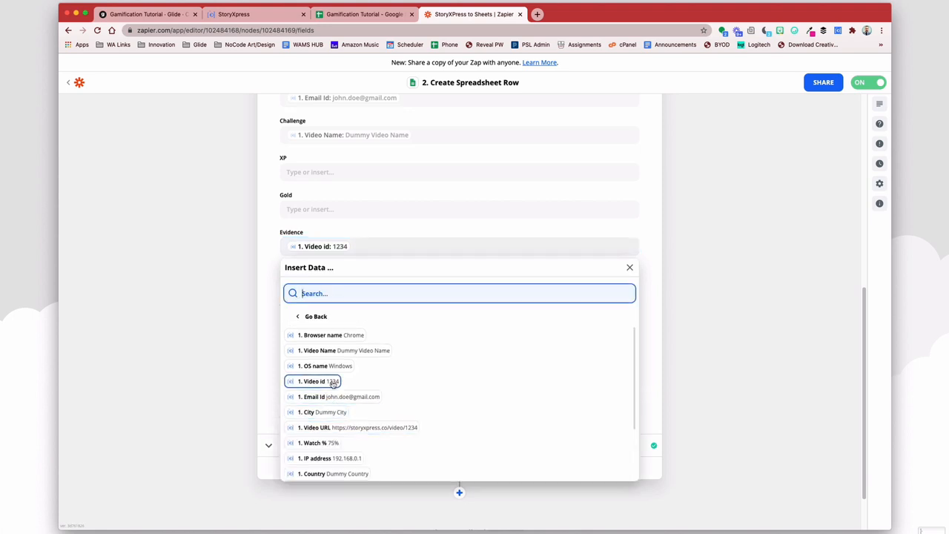
pyautogui.scroll(-3)
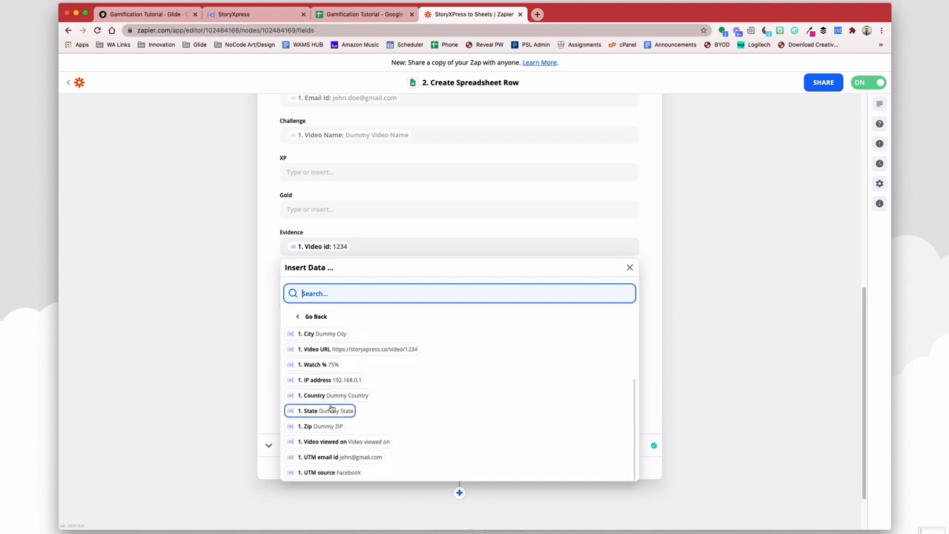
pyautogui.moveTo(322, 442)
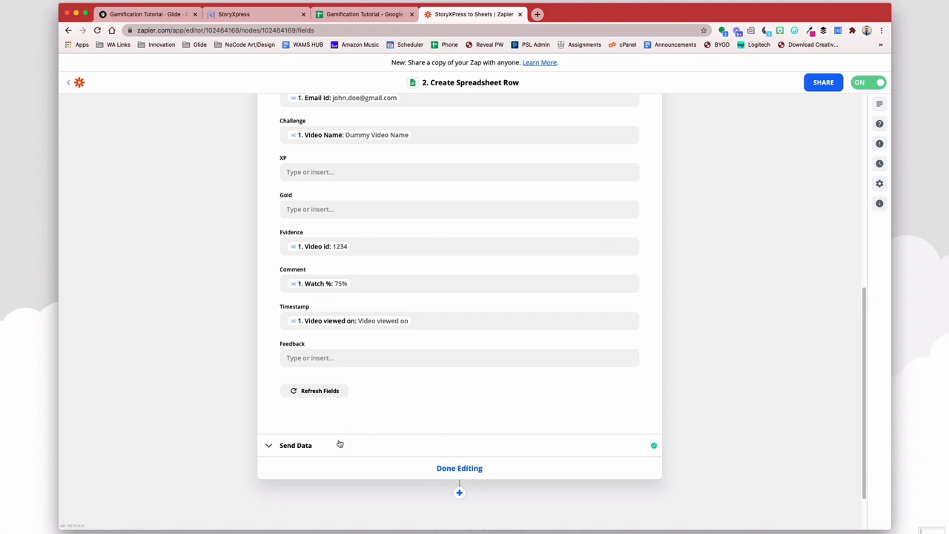
pyautogui.click(459, 468)
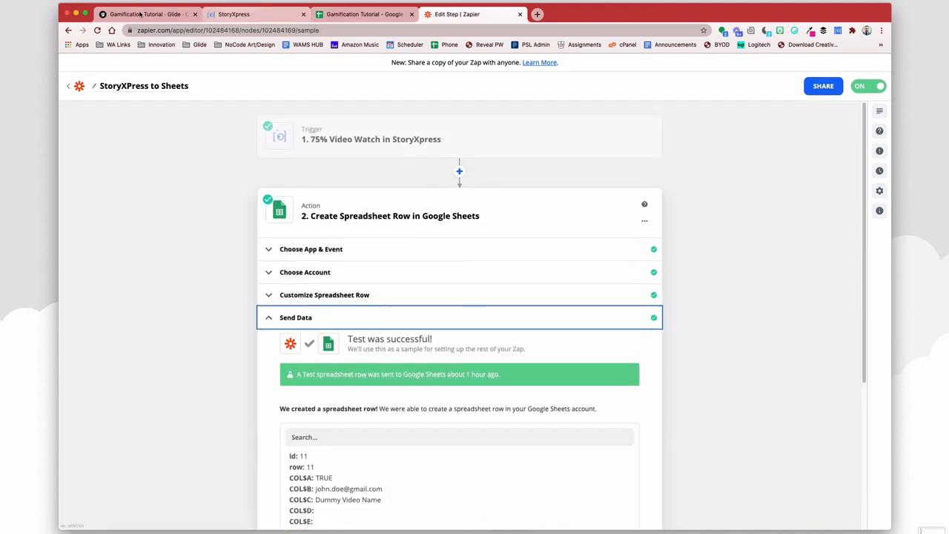
pyautogui.click(144, 14)
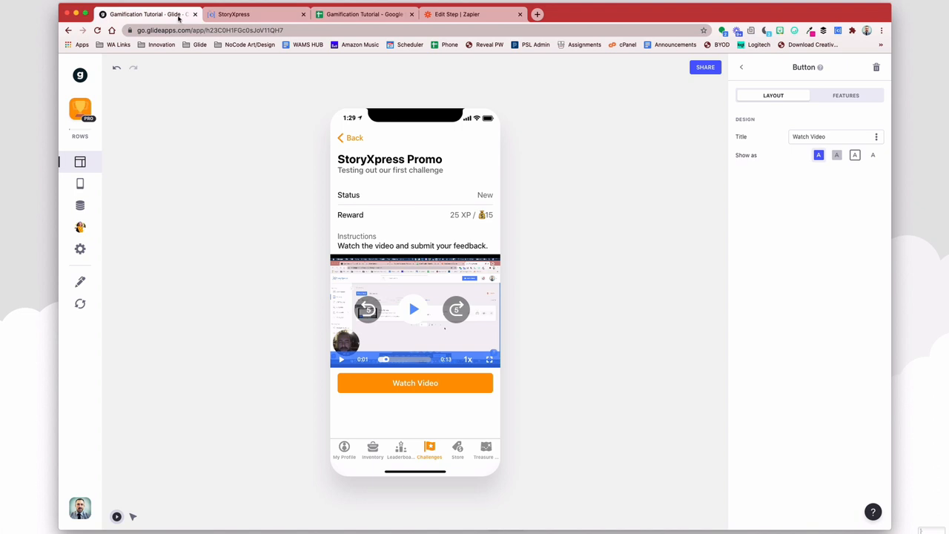
# Step: Open the Challenge Log sheet and scroll across its evidence, comment and feedback columns
pyautogui.click(364, 14)
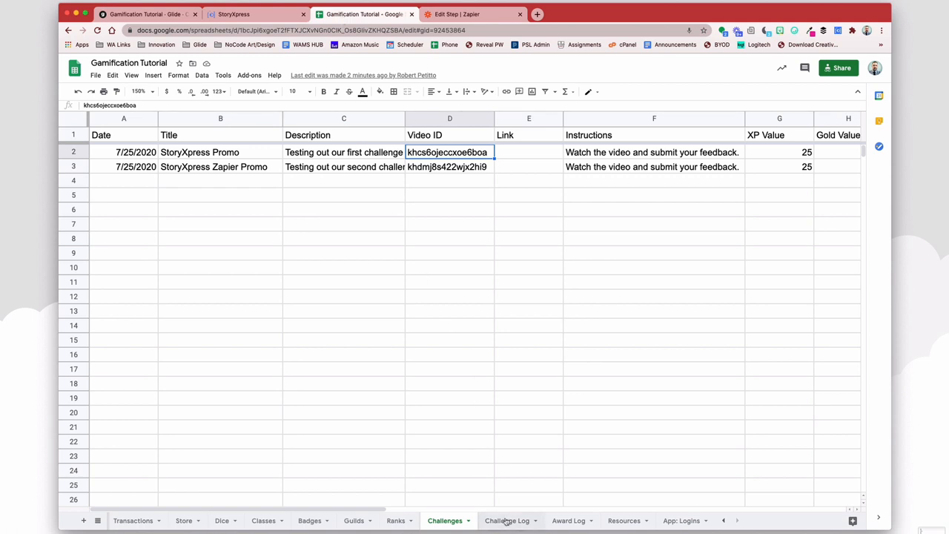
pyautogui.click(507, 521)
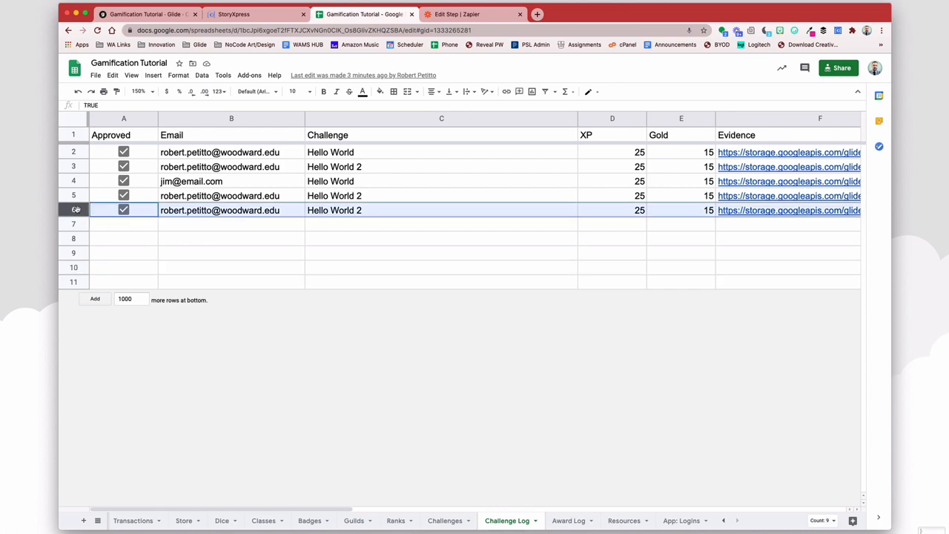
pyautogui.hscroll(3)
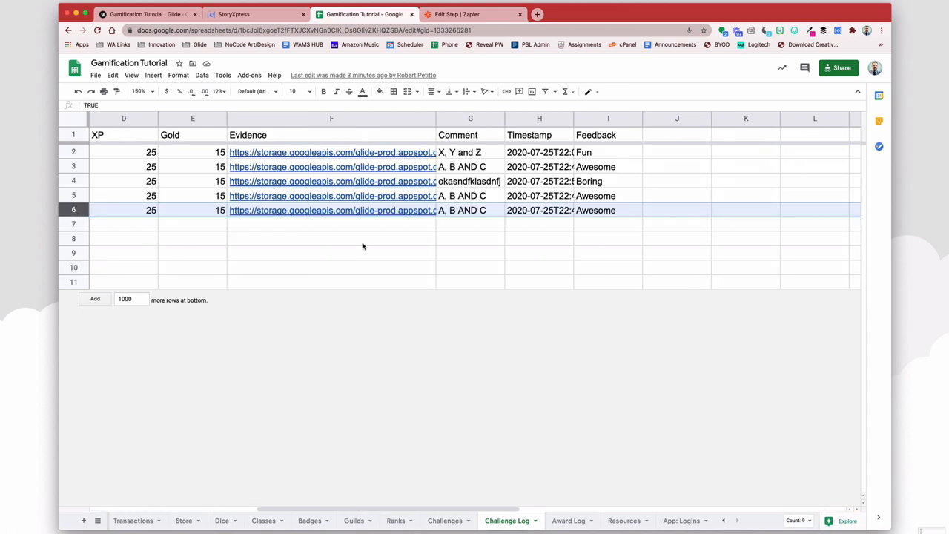
pyautogui.hscroll(-3)
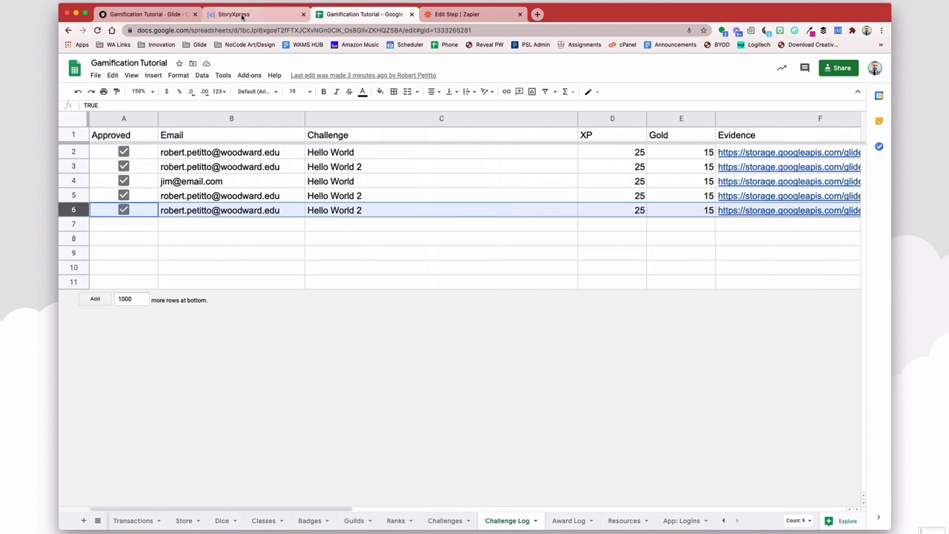
# Step: Return to the Glide builder and preview the app as a different user
pyautogui.click(256, 14)
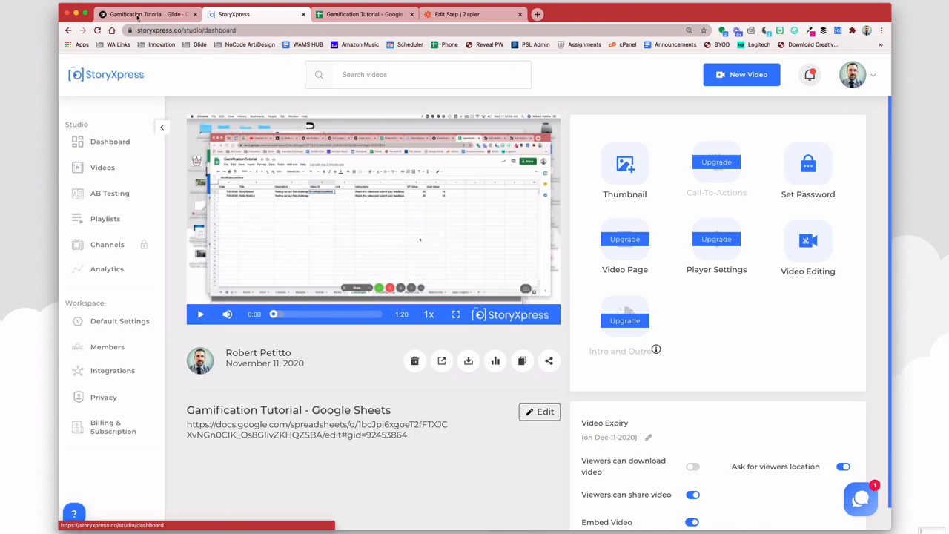
pyautogui.click(145, 14)
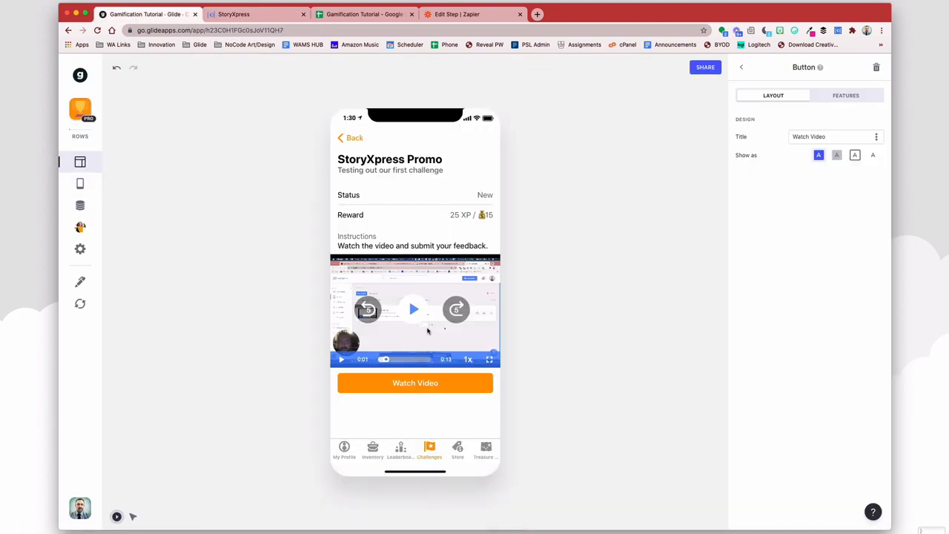
pyautogui.moveTo(414, 309)
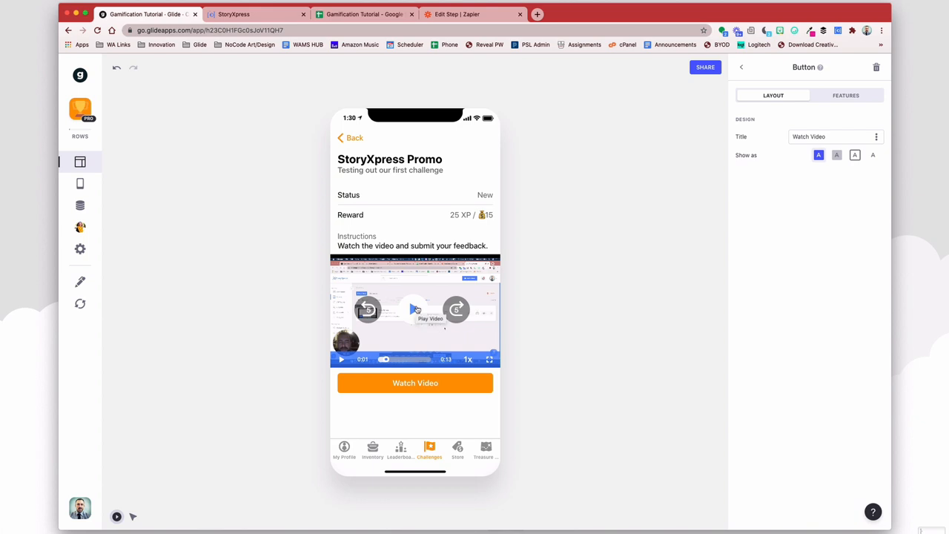
pyautogui.click(79, 508)
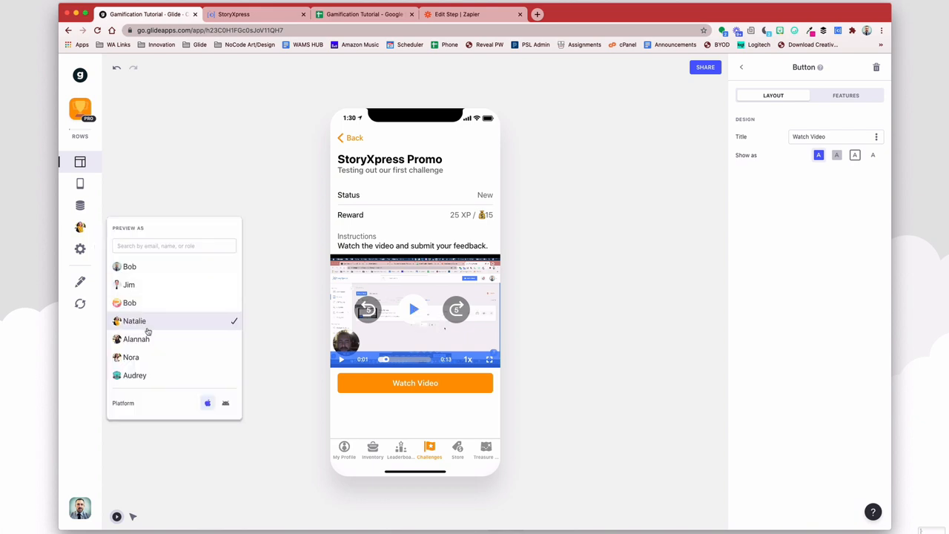
pyautogui.moveTo(129, 285)
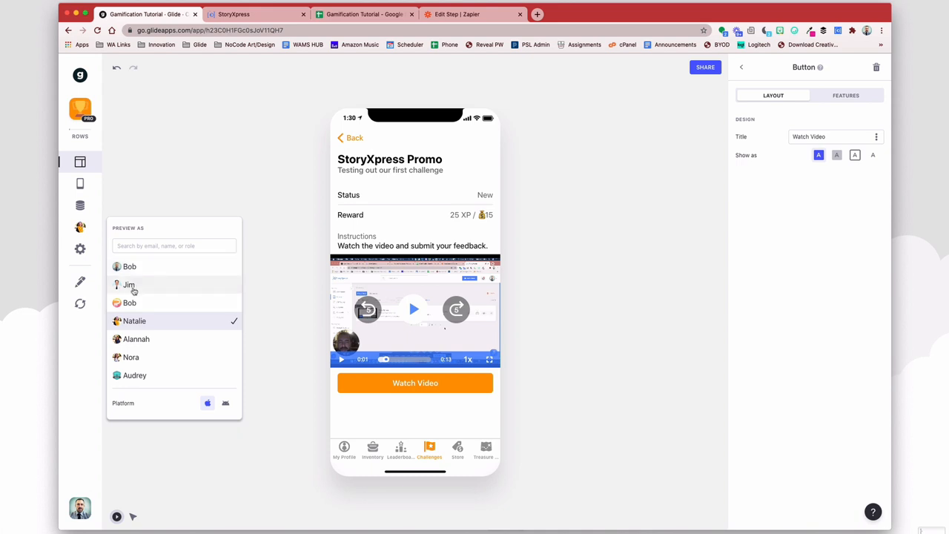
pyautogui.click(129, 285)
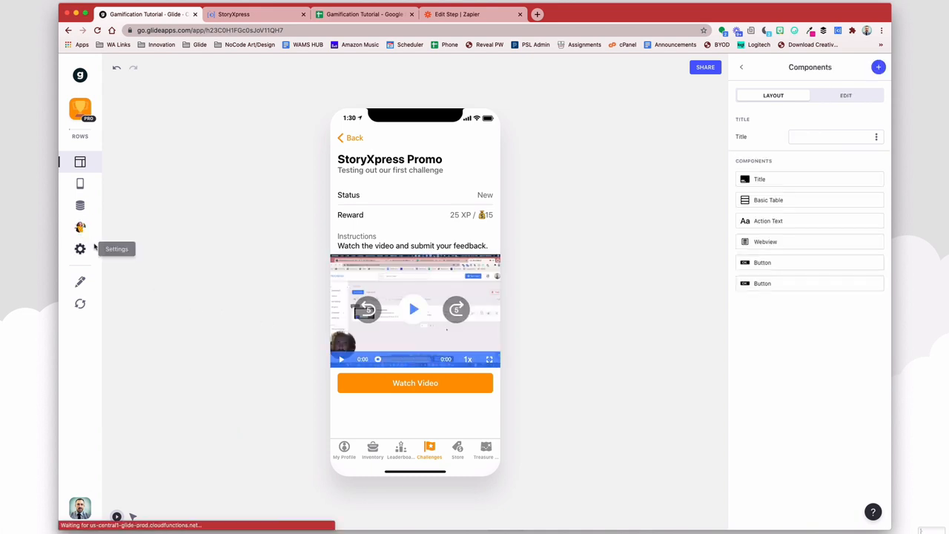
# Step: Play the StoryXpress Promo video in the phone preview through to the end
pyautogui.click(80, 227)
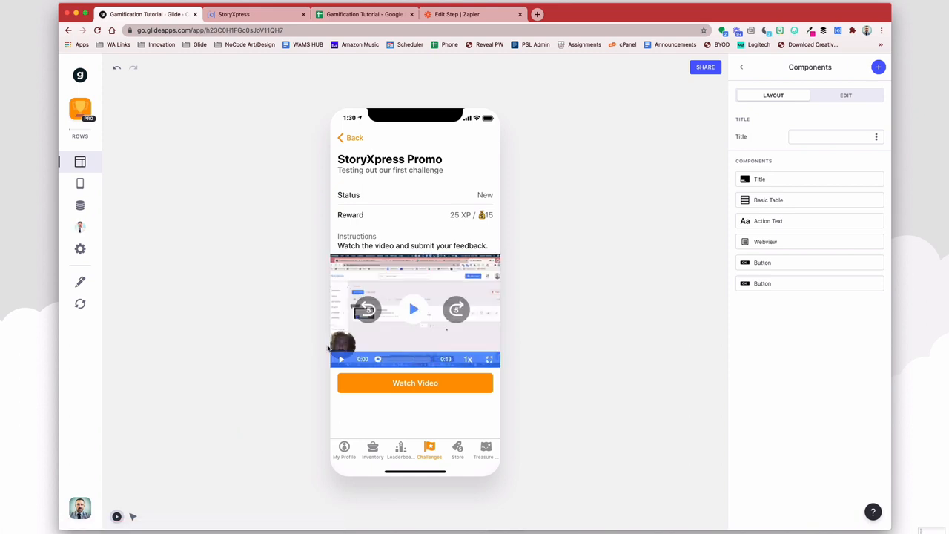
pyautogui.moveTo(414, 309)
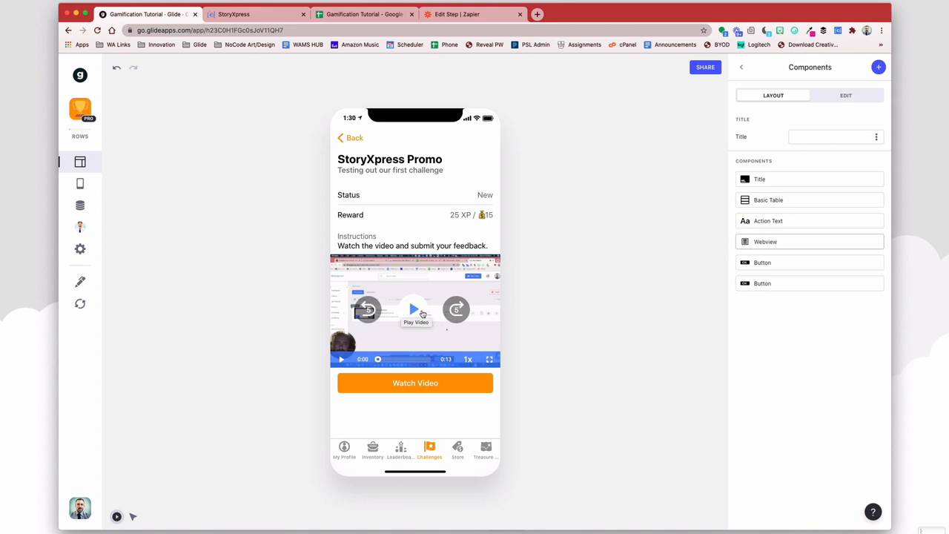
pyautogui.click(415, 309)
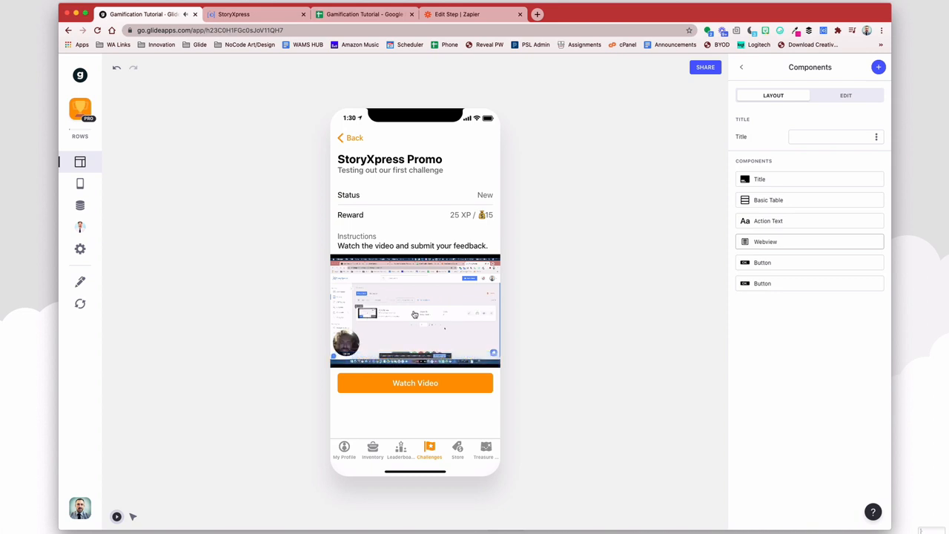
pyautogui.click(415, 310)
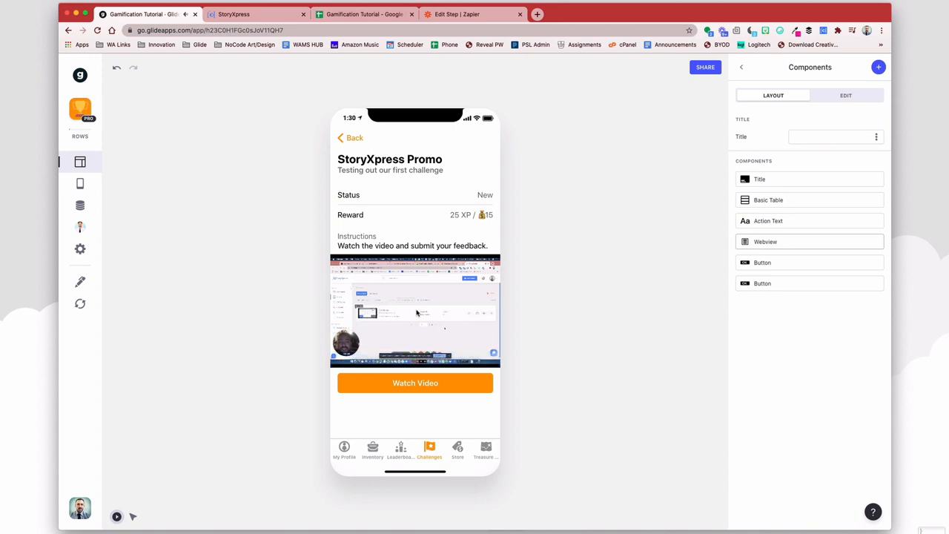
pyautogui.click(415, 312)
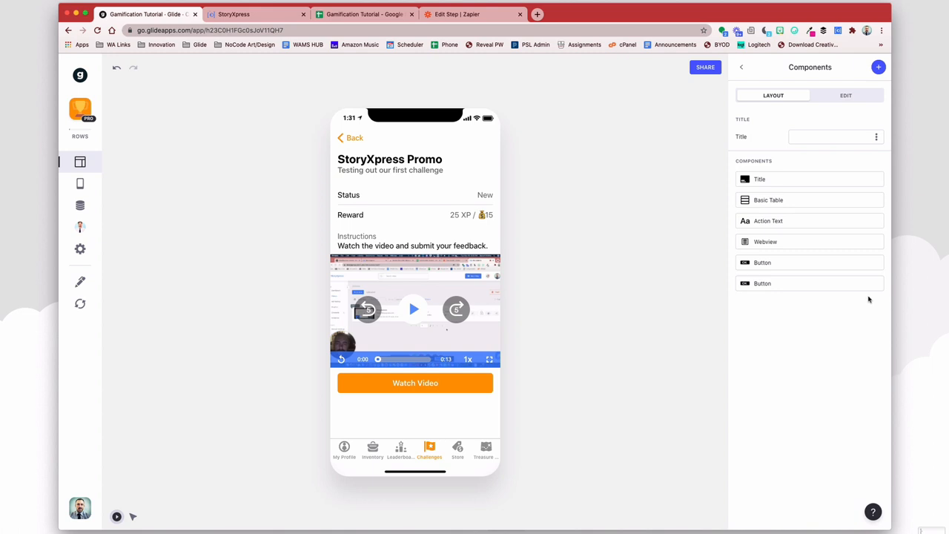
pyautogui.moveTo(364, 14)
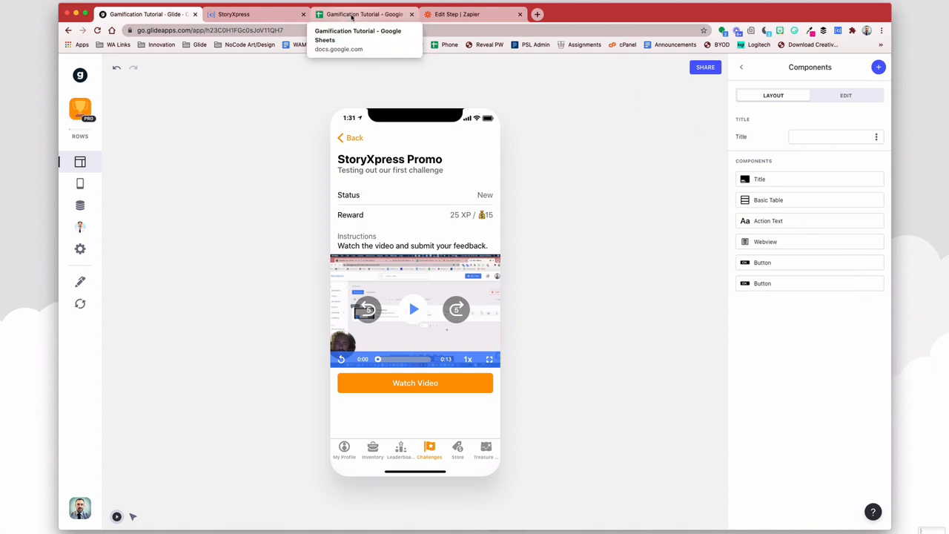
pyautogui.click(363, 14)
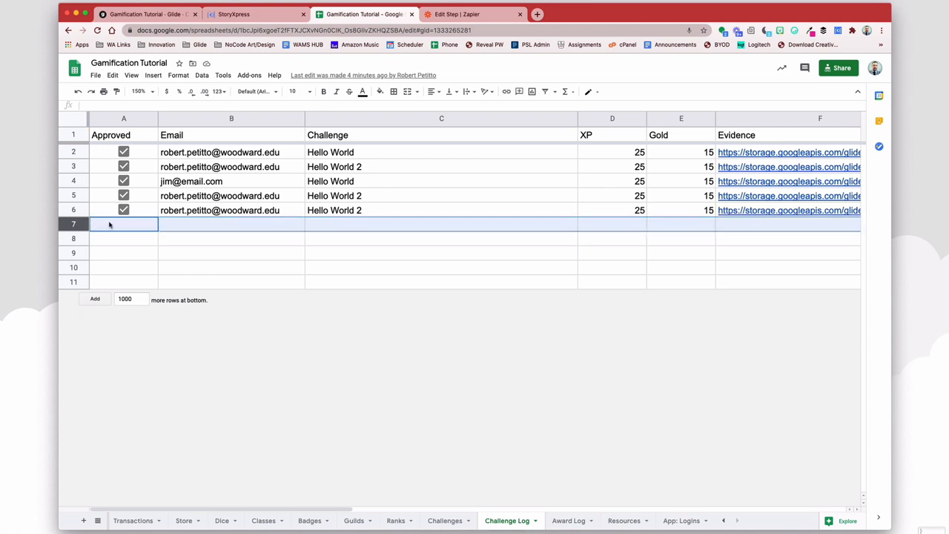
pyautogui.click(232, 223)
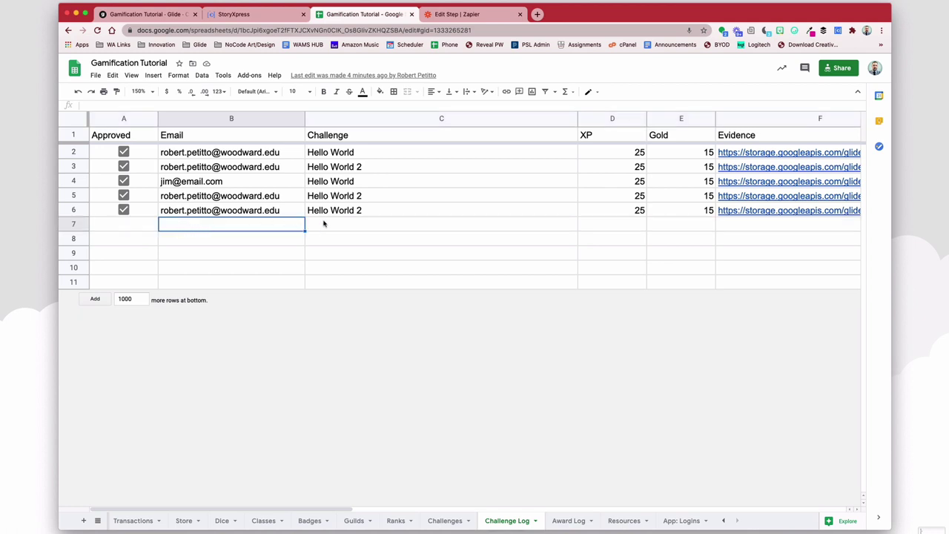
pyautogui.hscroll(3)
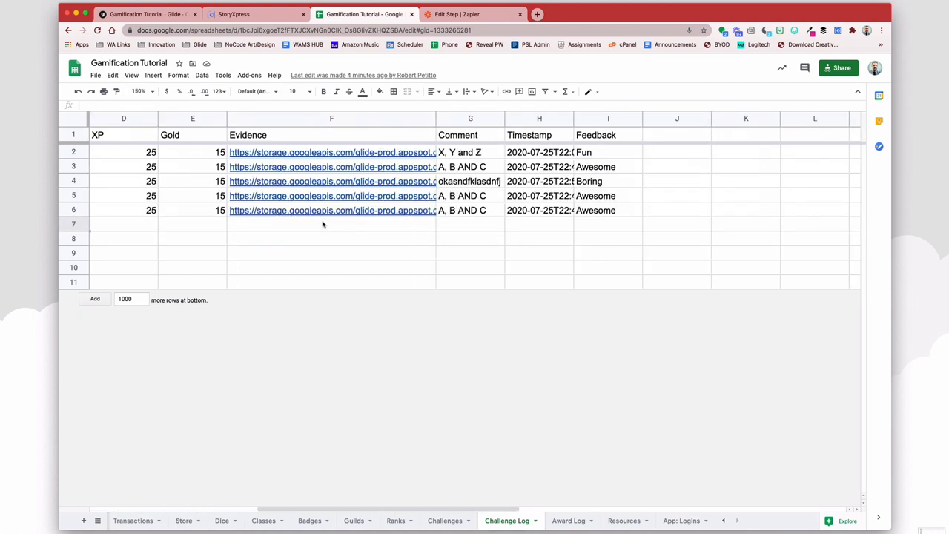
pyautogui.click(332, 223)
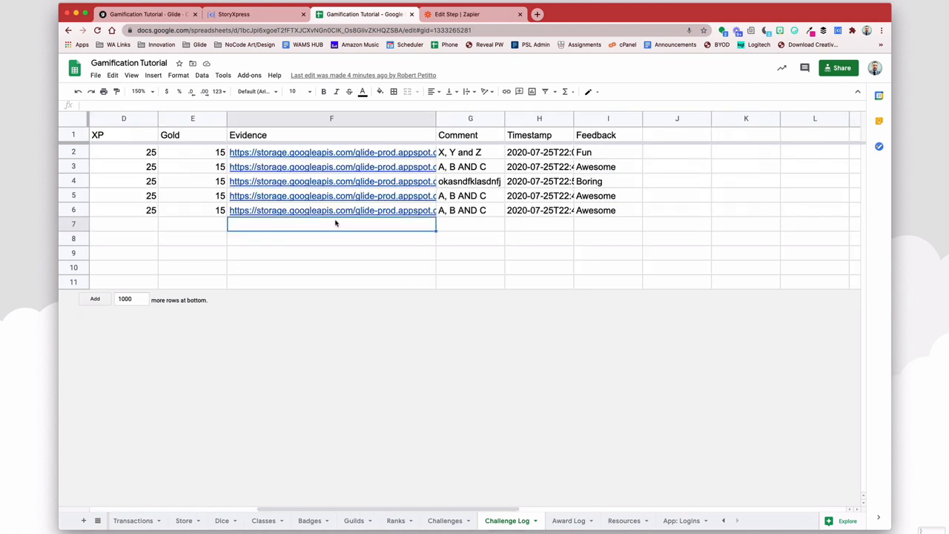
pyautogui.click(539, 223)
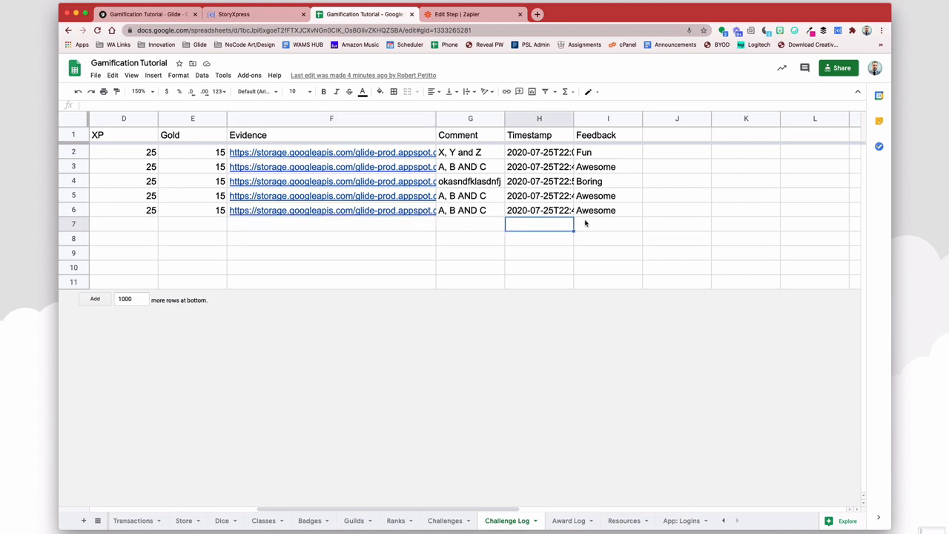
pyautogui.hscroll(-3)
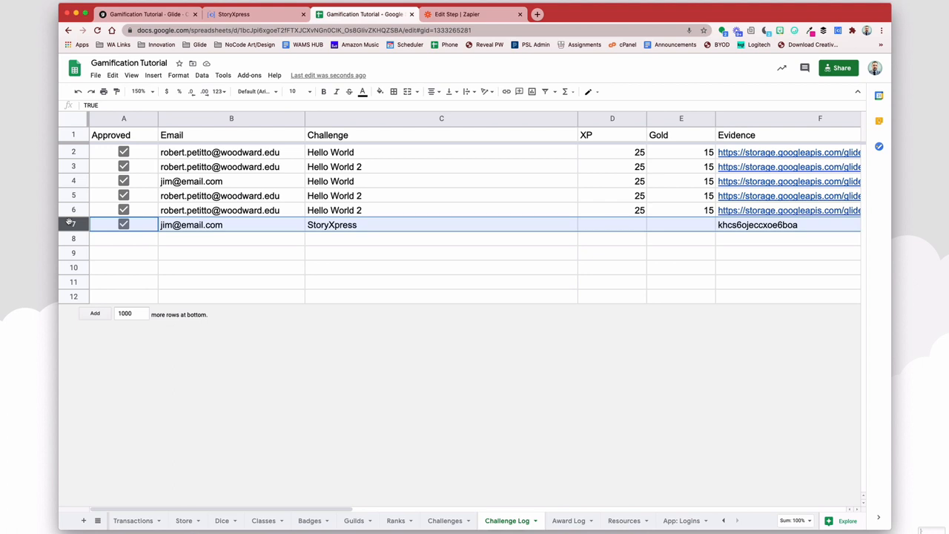
pyautogui.moveTo(116, 230)
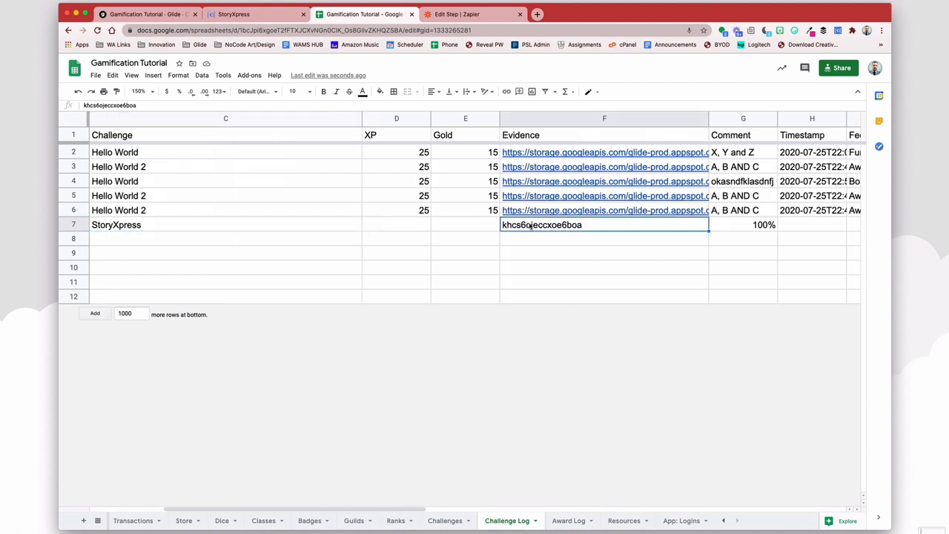
pyautogui.hscroll(3)
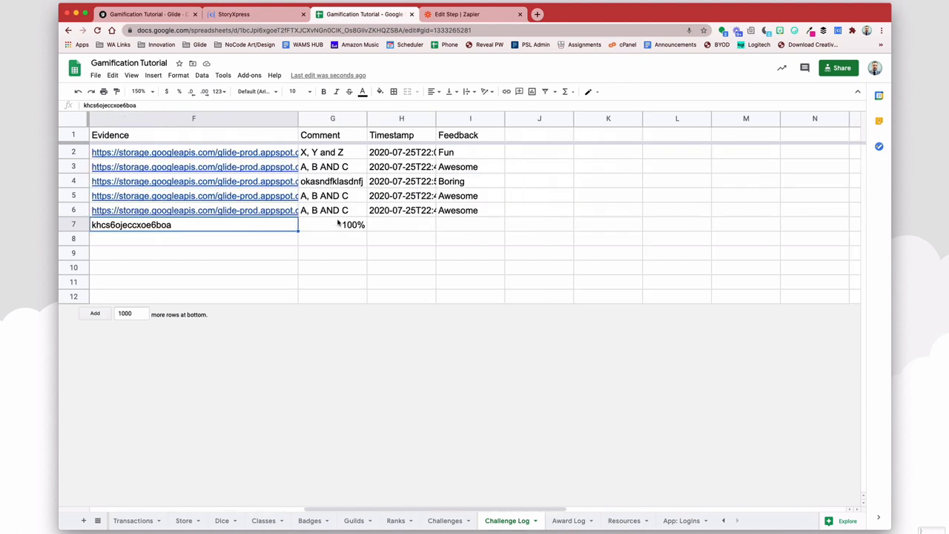
pyautogui.click(333, 224)
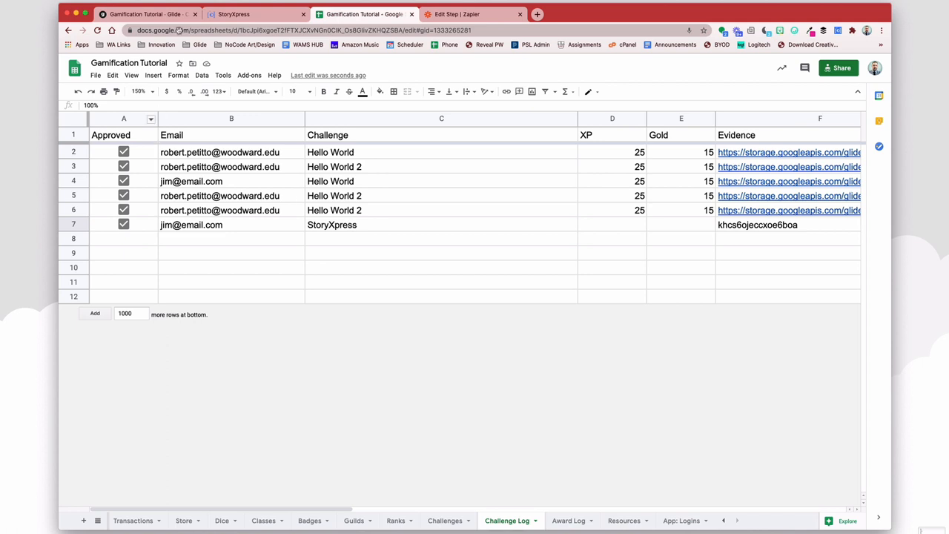
pyautogui.click(145, 14)
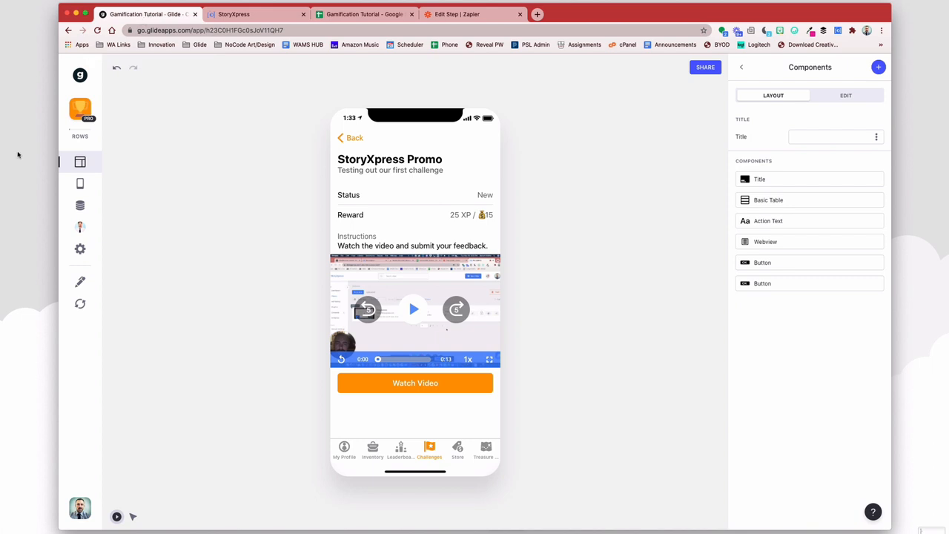
# Step: Open the Challenges data table and scroll right to the rel_completedVideo column
pyautogui.click(79, 206)
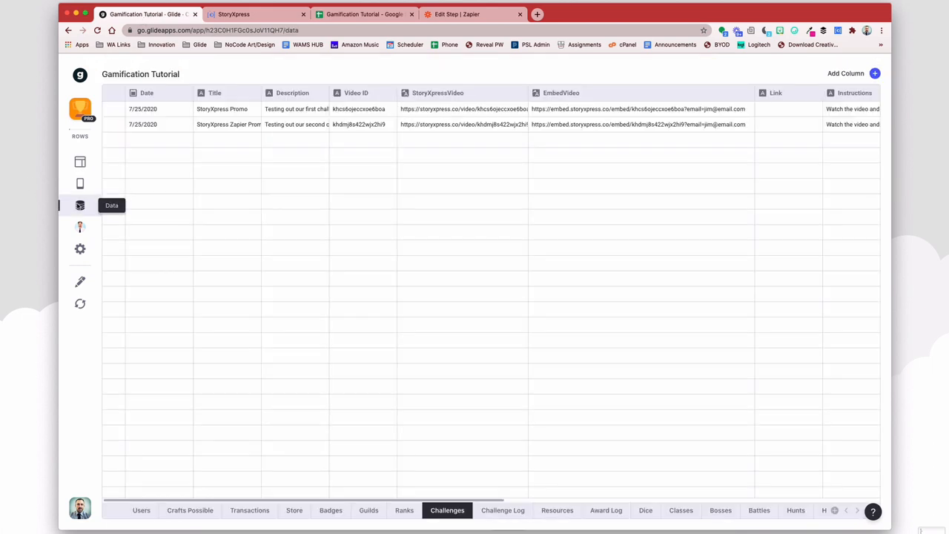
pyautogui.hscroll(3)
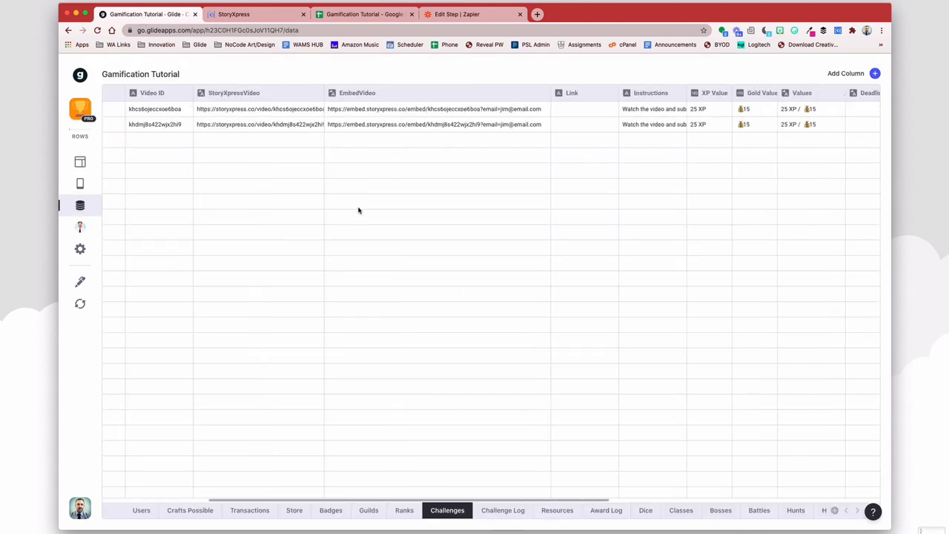
pyautogui.hscroll(3)
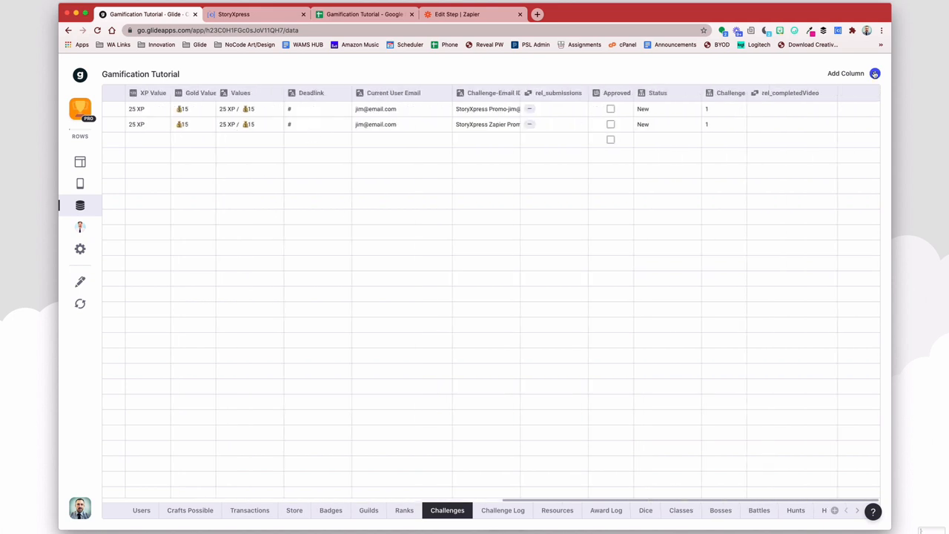
# Step: Create a Video-User template column '#-e' and begin replacing # with Video ID
pyautogui.click(874, 73)
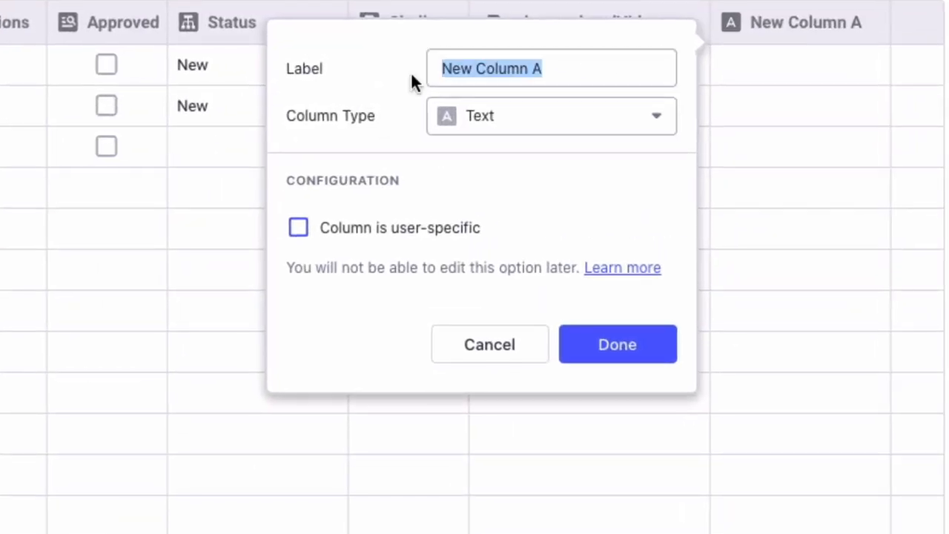
pyautogui.write('I')
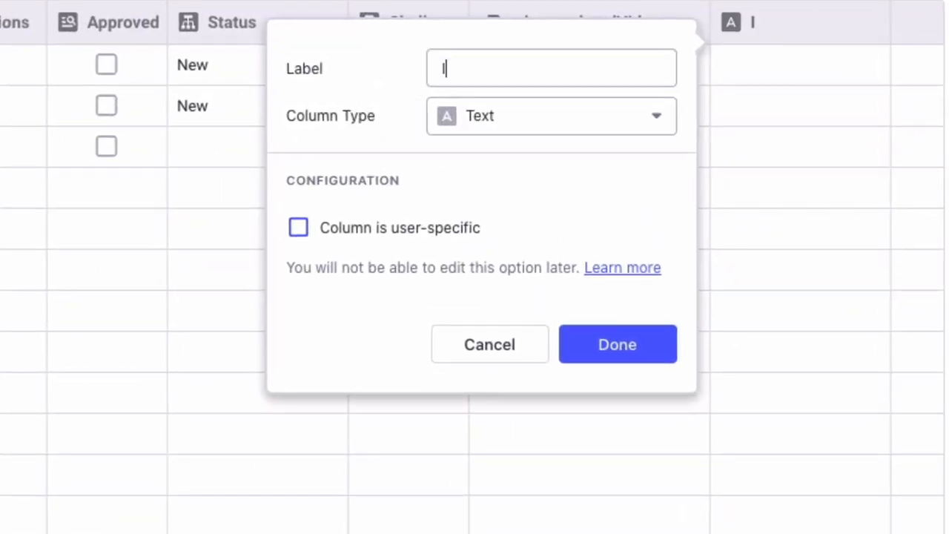
pyautogui.write('Video-User')
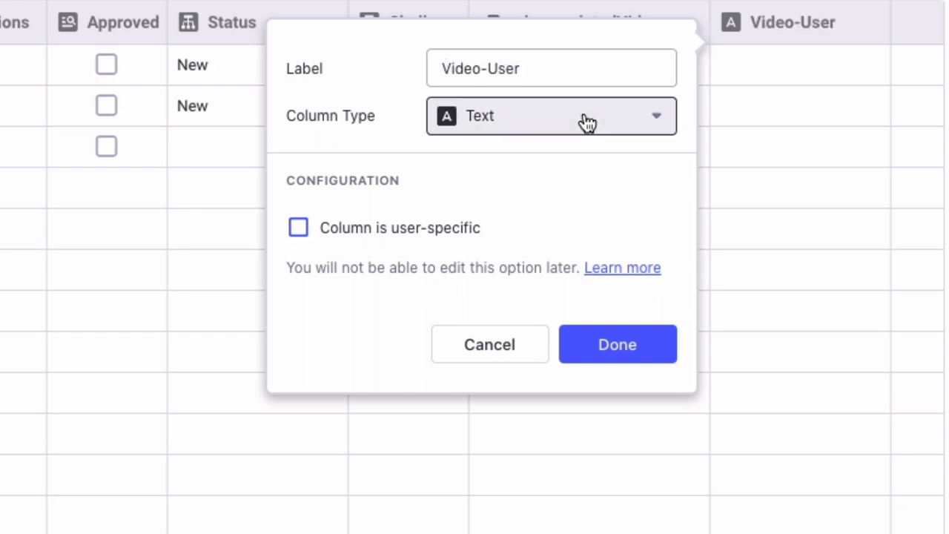
pyautogui.click(551, 116)
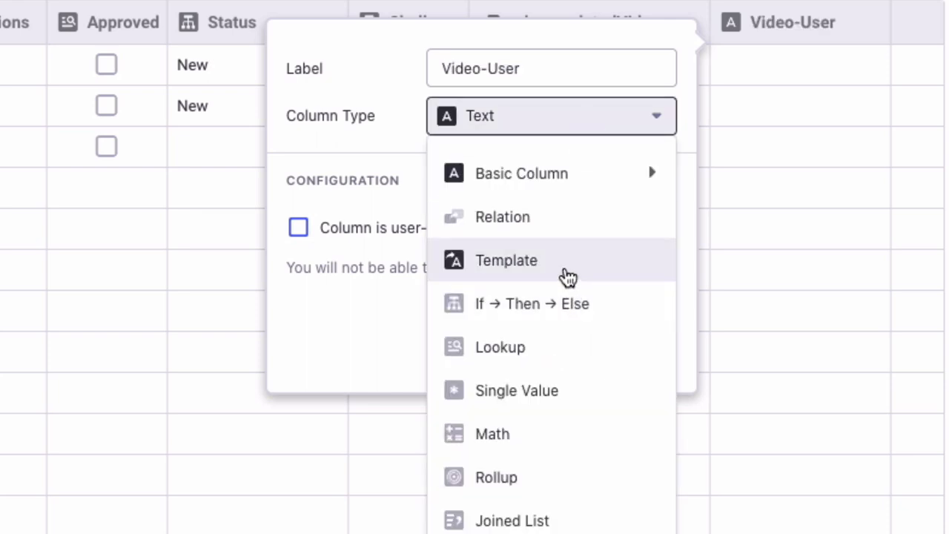
pyautogui.click(506, 260)
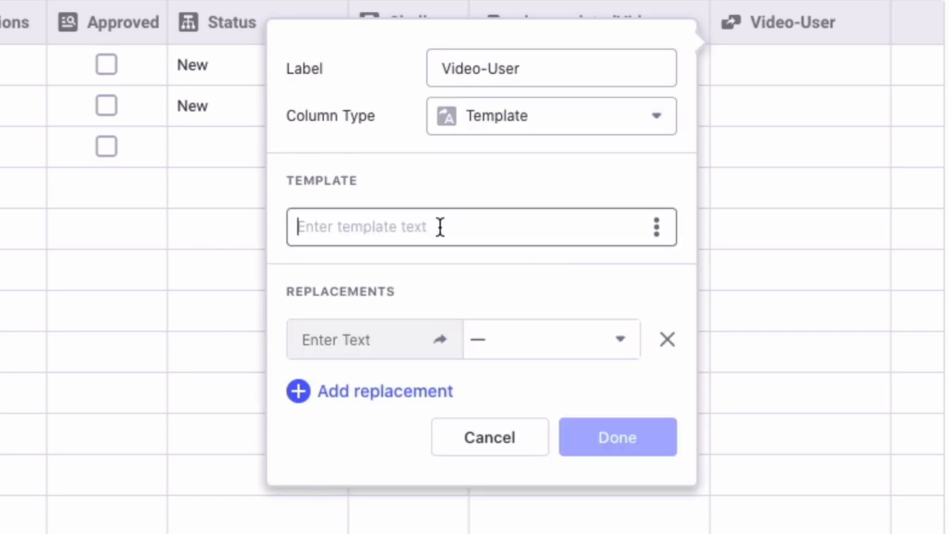
pyautogui.write('#-e')
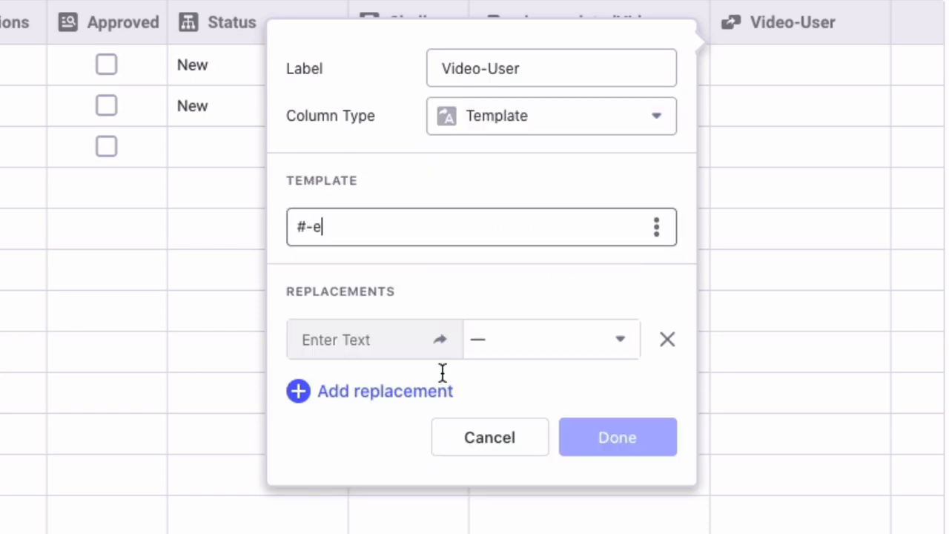
pyautogui.click(385, 391)
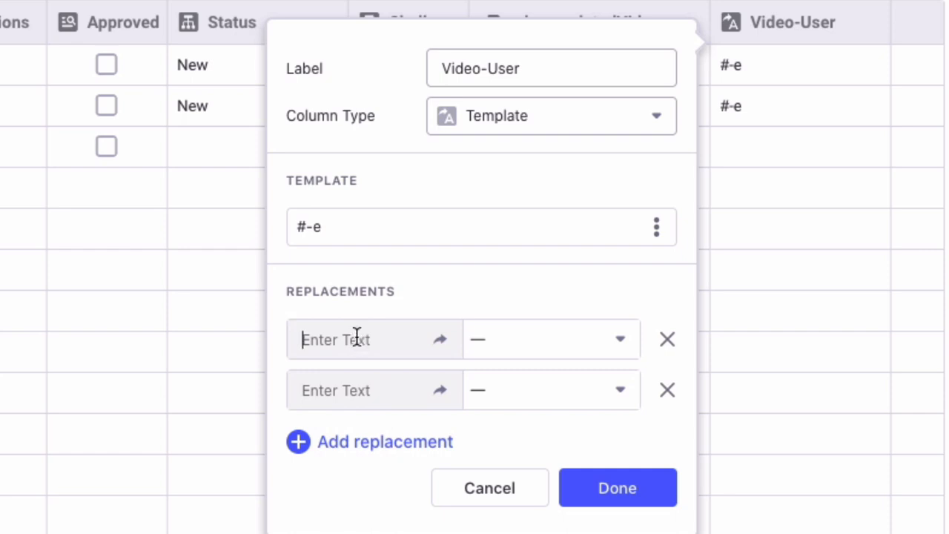
pyautogui.write('#')
pyautogui.click(374, 391)
pyautogui.write('e')
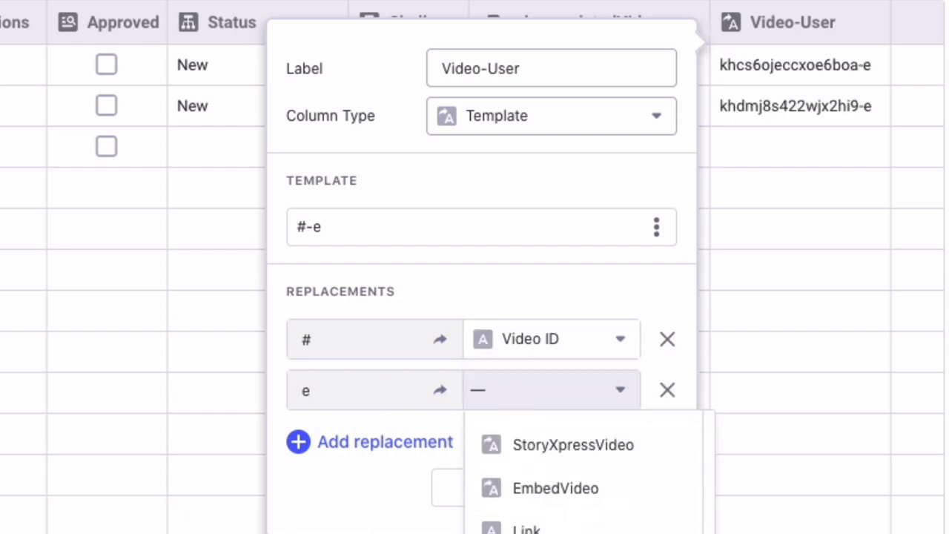
pyautogui.scroll(-3)
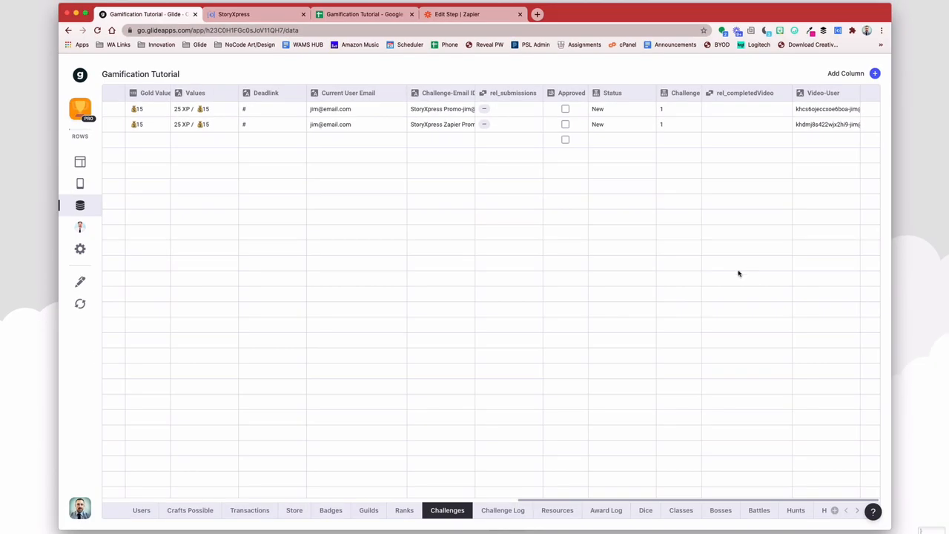
# Step: In Challenge Log, dismiss the new column and change the email-video template to v-e
pyautogui.click(502, 511)
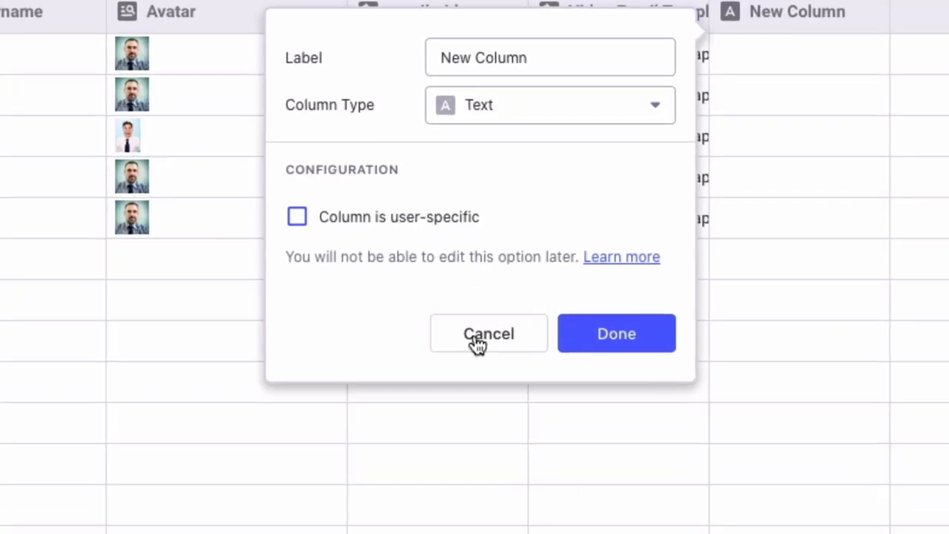
pyautogui.click(489, 333)
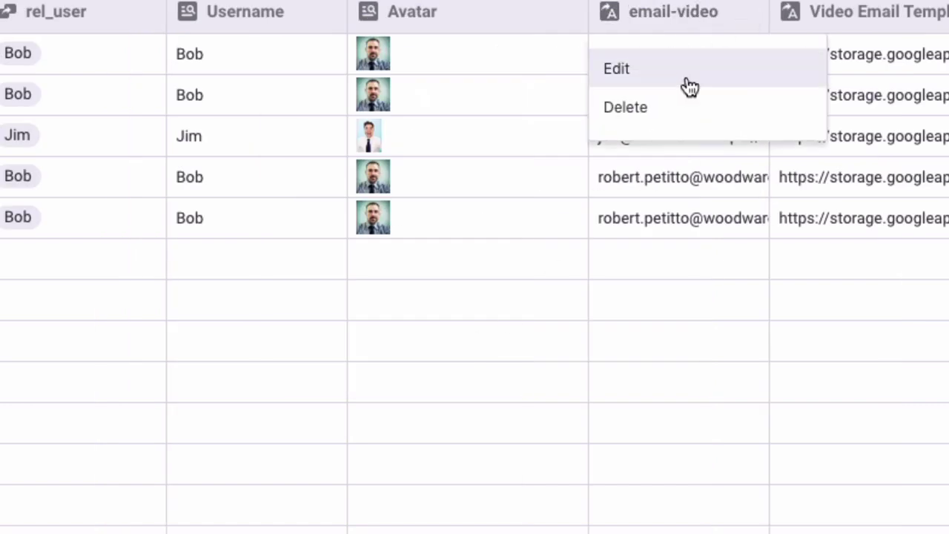
pyautogui.click(616, 69)
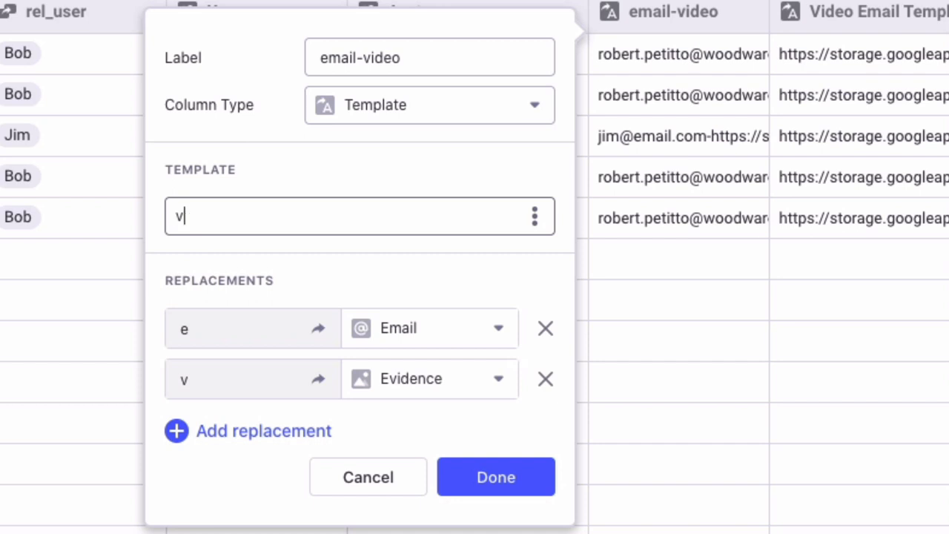
pyautogui.write('-e')
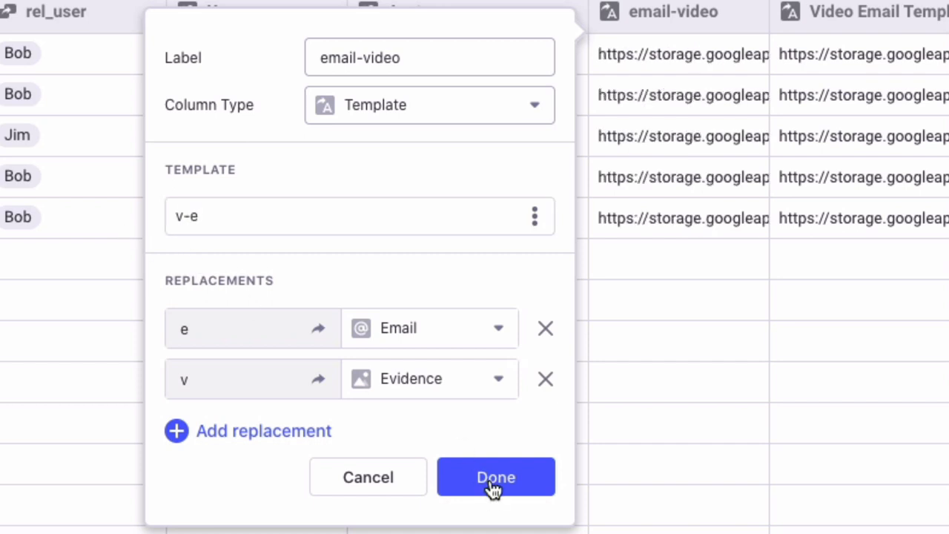
pyautogui.click(496, 477)
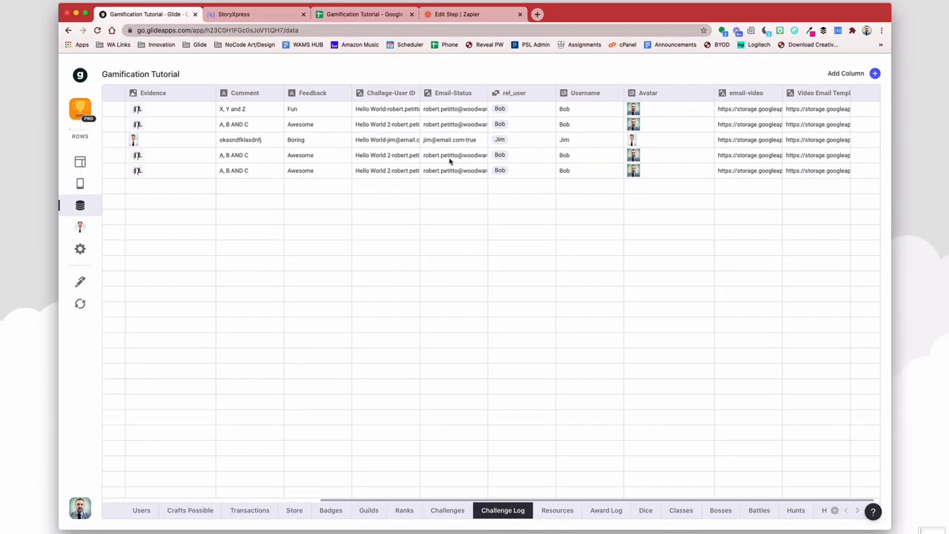
# Step: Change Challenge Log's Evidence column type from Image to Text
pyautogui.hscroll(-3)
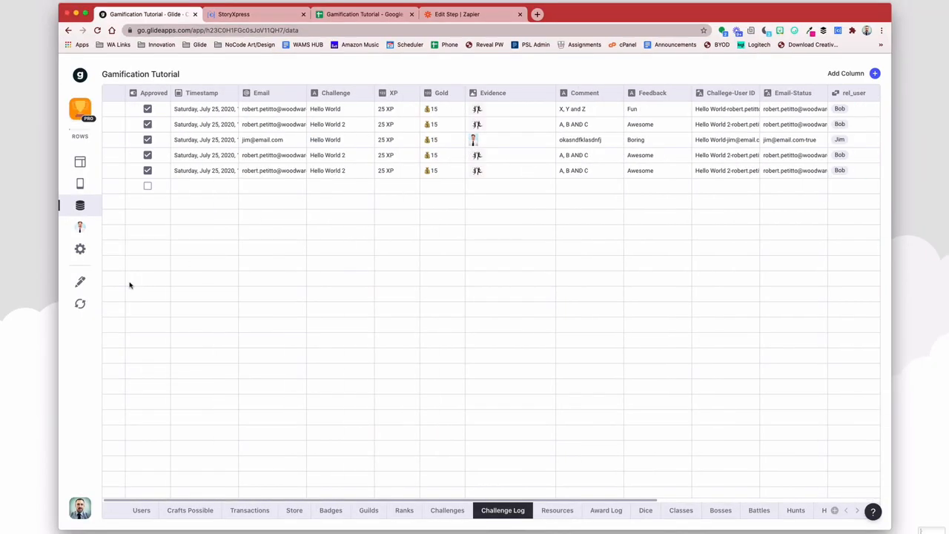
pyautogui.moveTo(654, 206)
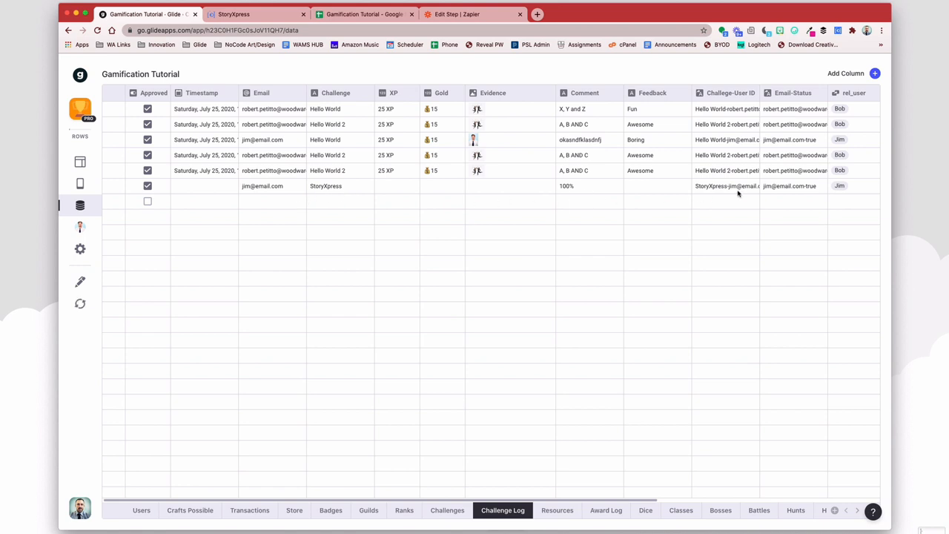
pyautogui.click(549, 93)
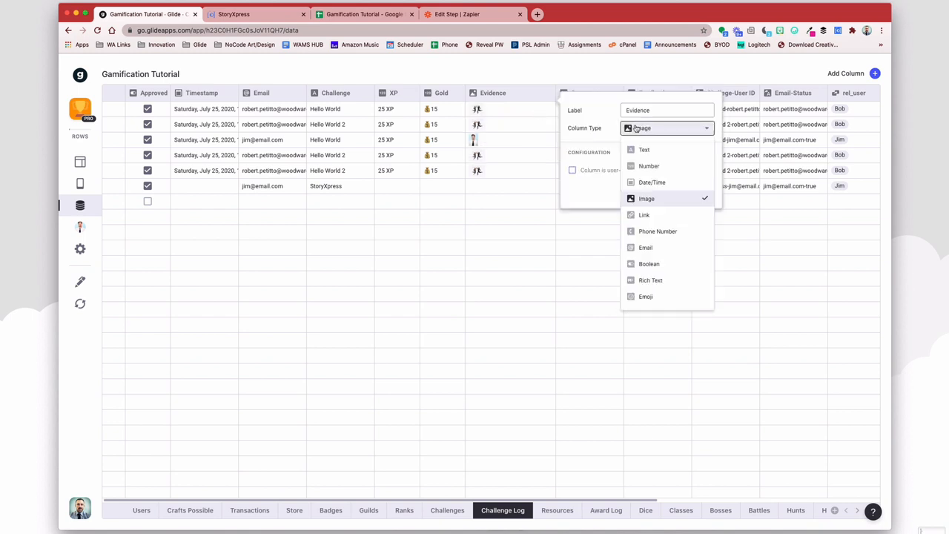
pyautogui.click(644, 149)
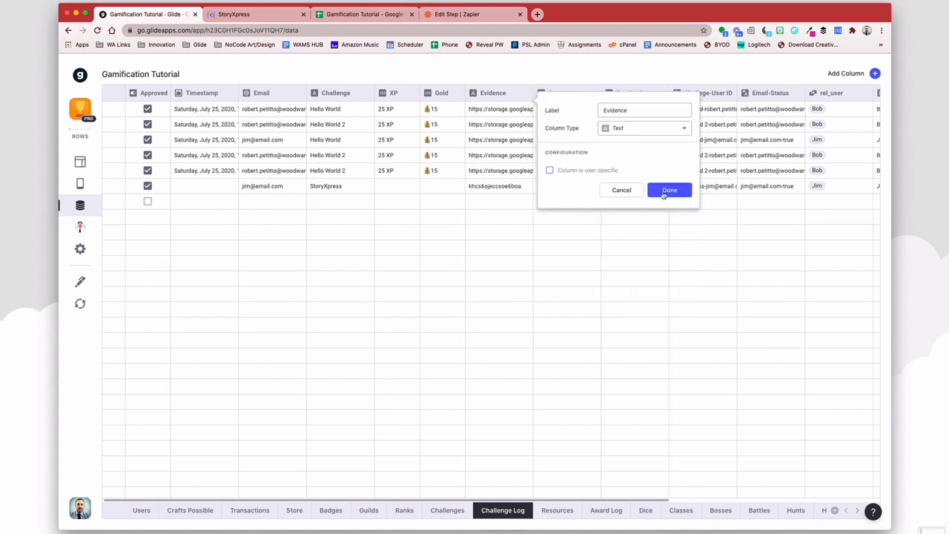
pyautogui.click(669, 190)
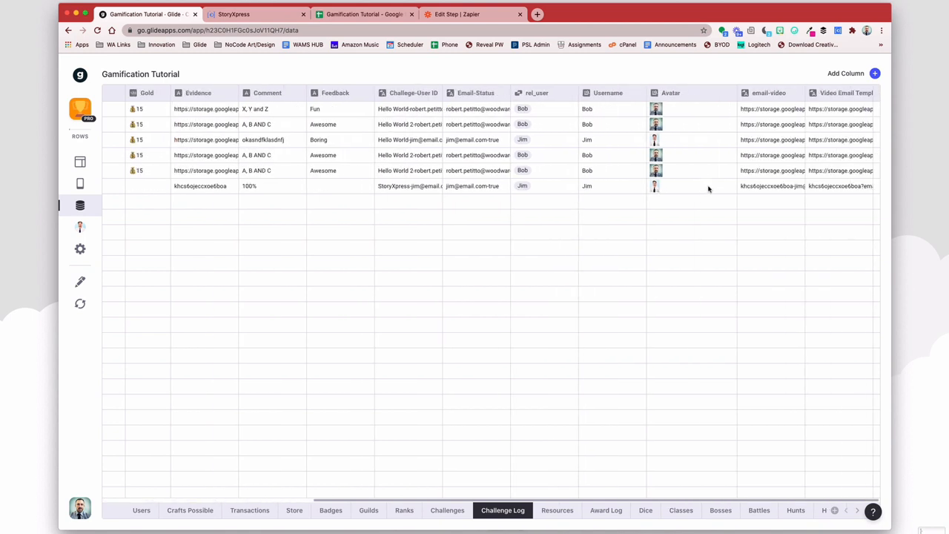
# Step: Check the StoryXpress row's email-video value and widen the email-video column
pyautogui.click(772, 185)
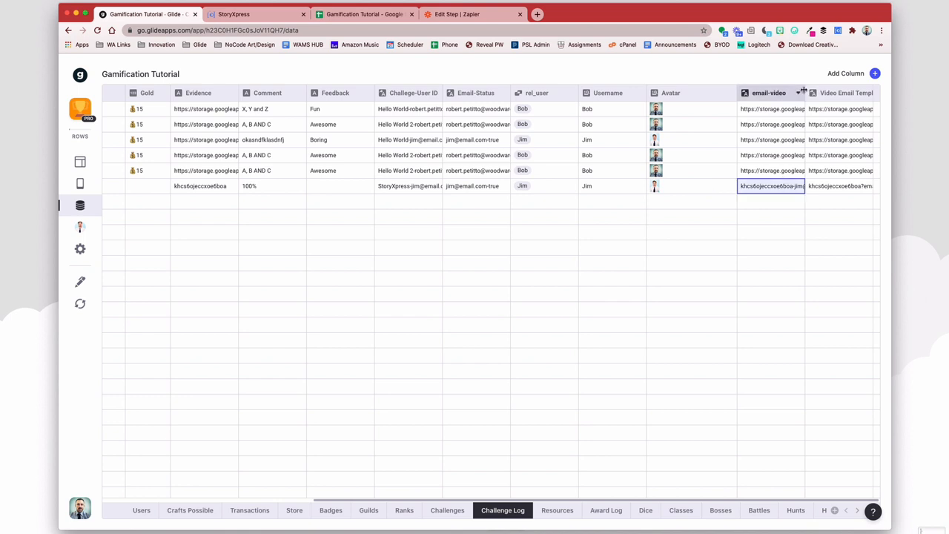
pyautogui.moveTo(805, 92); pyautogui.dragTo(855, 92)
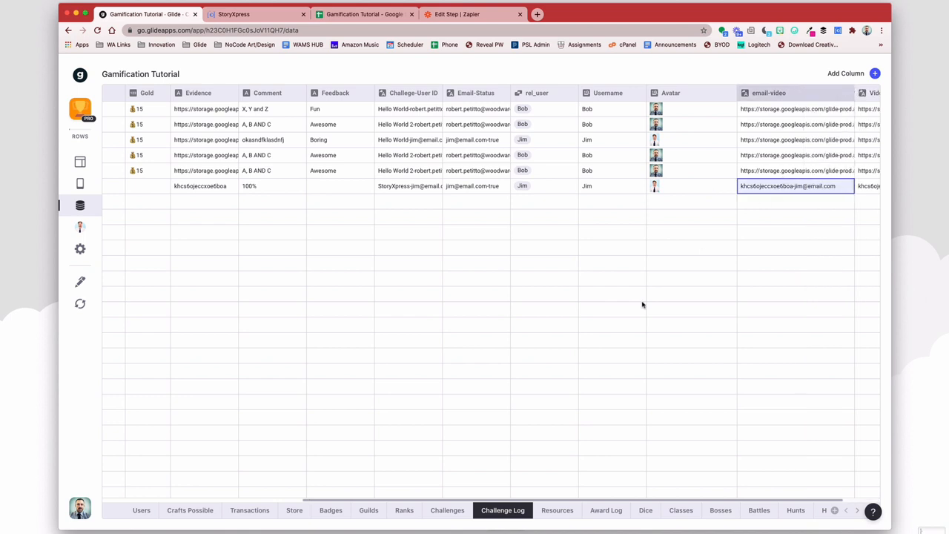
pyautogui.click(447, 511)
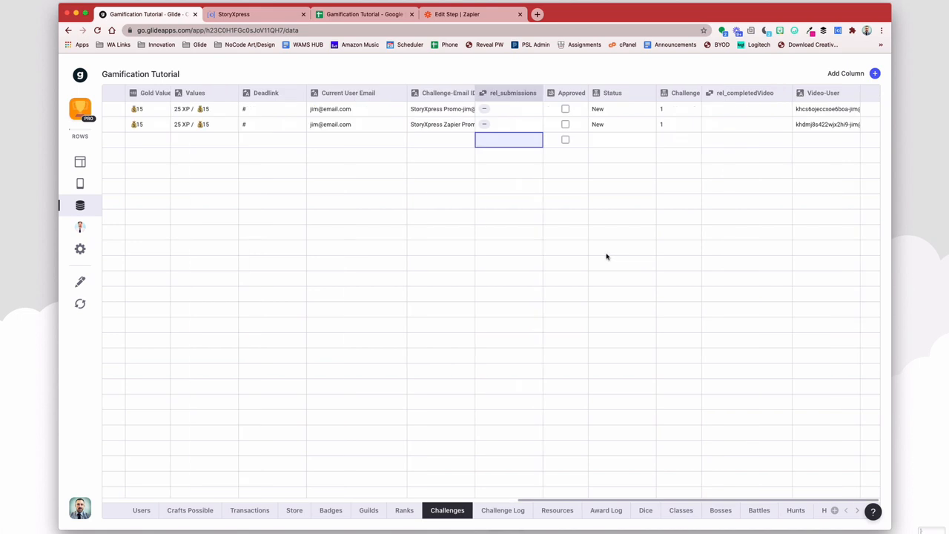
pyautogui.moveTo(831, 124)
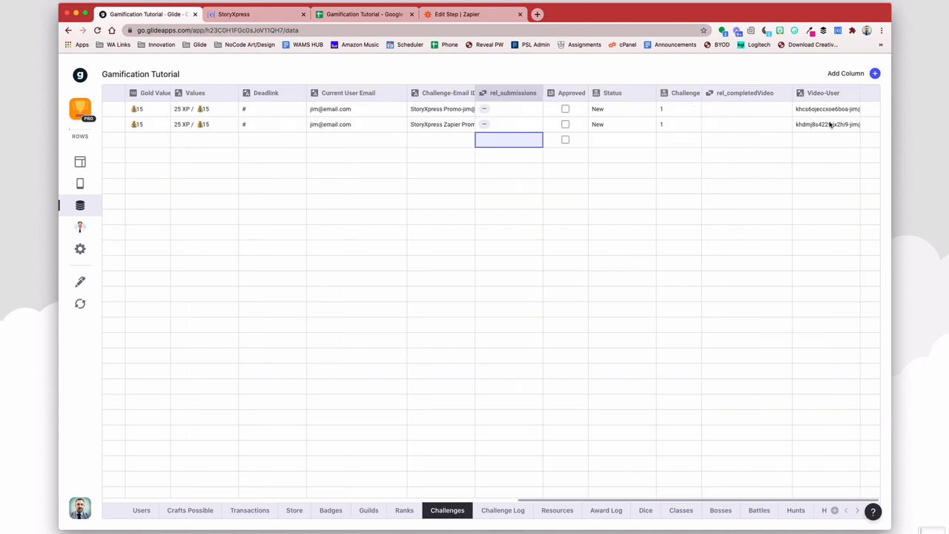
pyautogui.moveTo(742, 93)
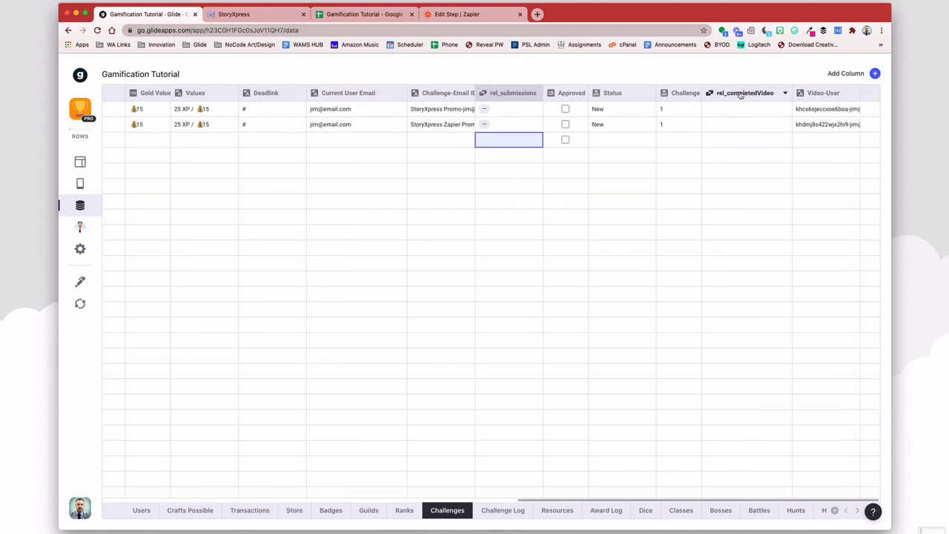
pyautogui.click(854, 92)
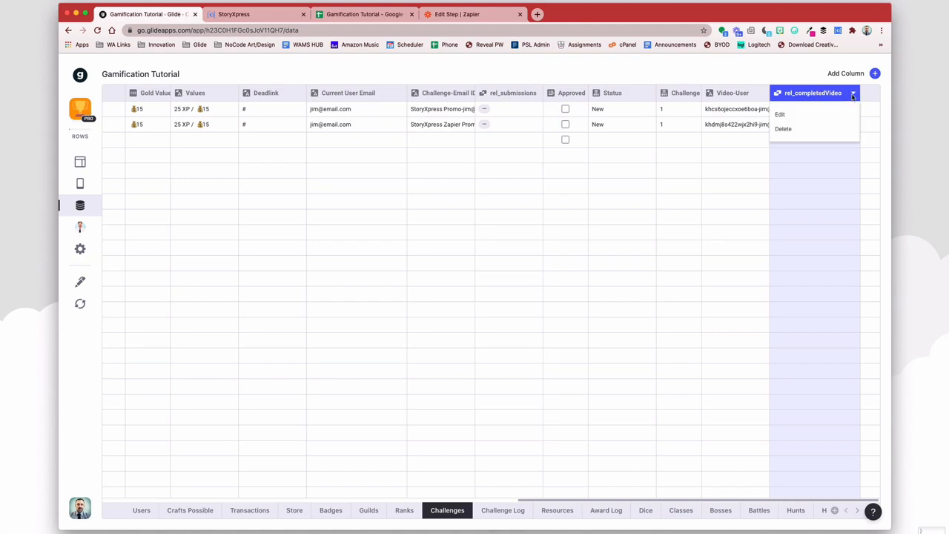
pyautogui.click(780, 115)
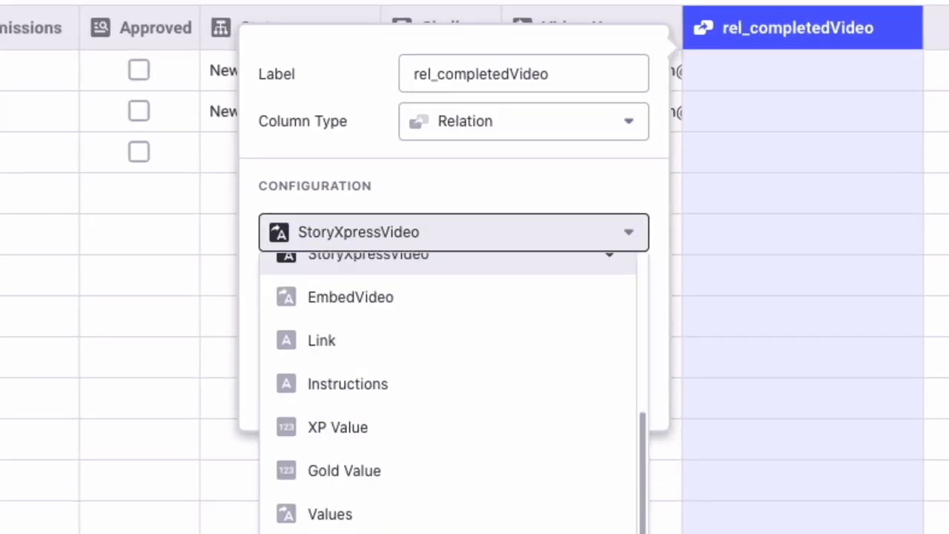
pyautogui.click(453, 232)
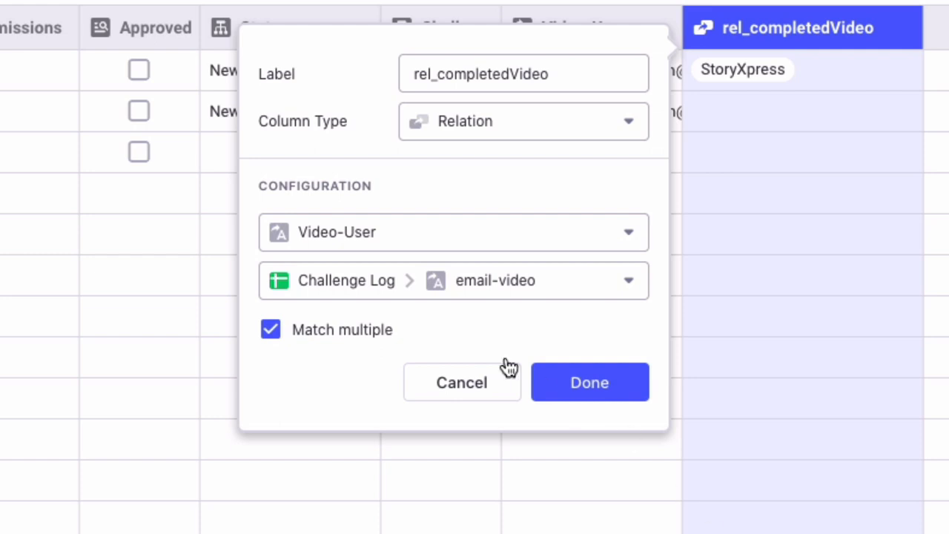
pyautogui.moveTo(363, 345)
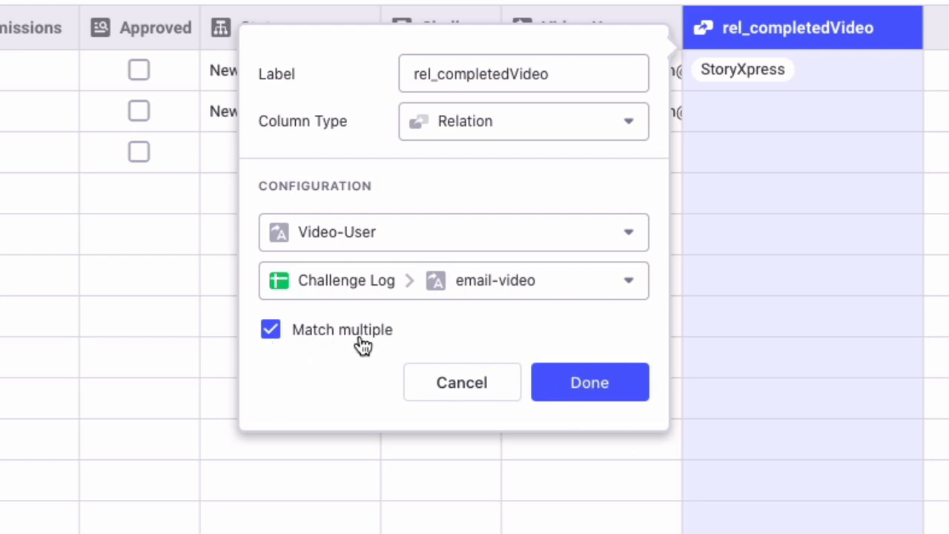
pyautogui.click(589, 382)
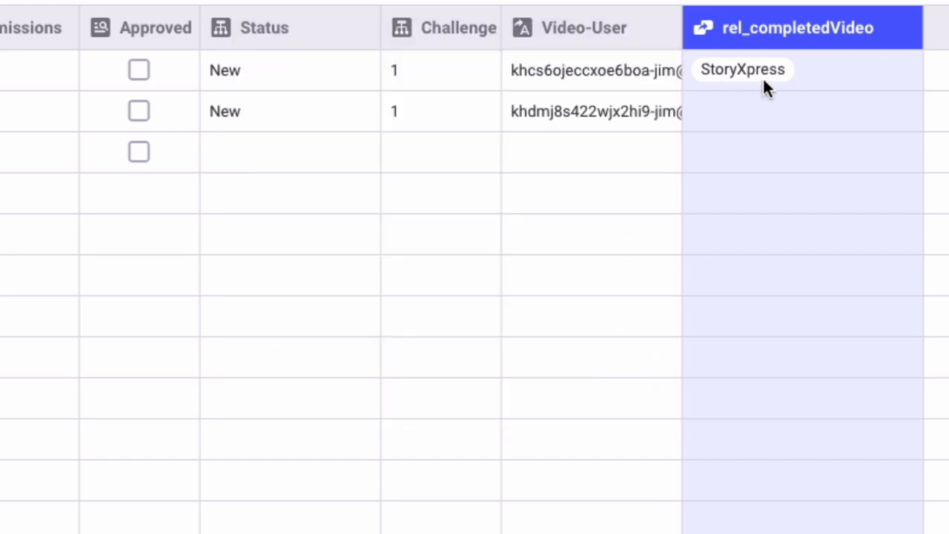
pyautogui.click(742, 69)
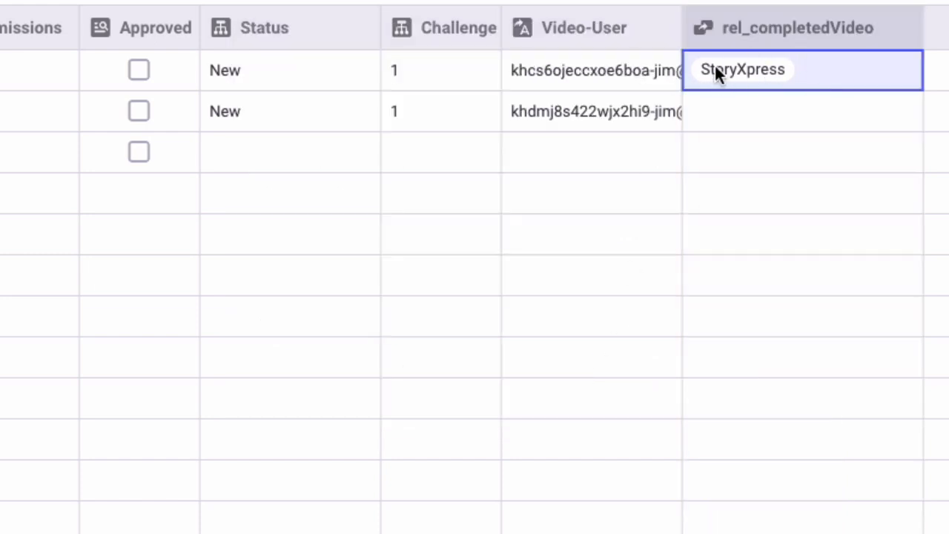
pyautogui.moveTo(760, 74)
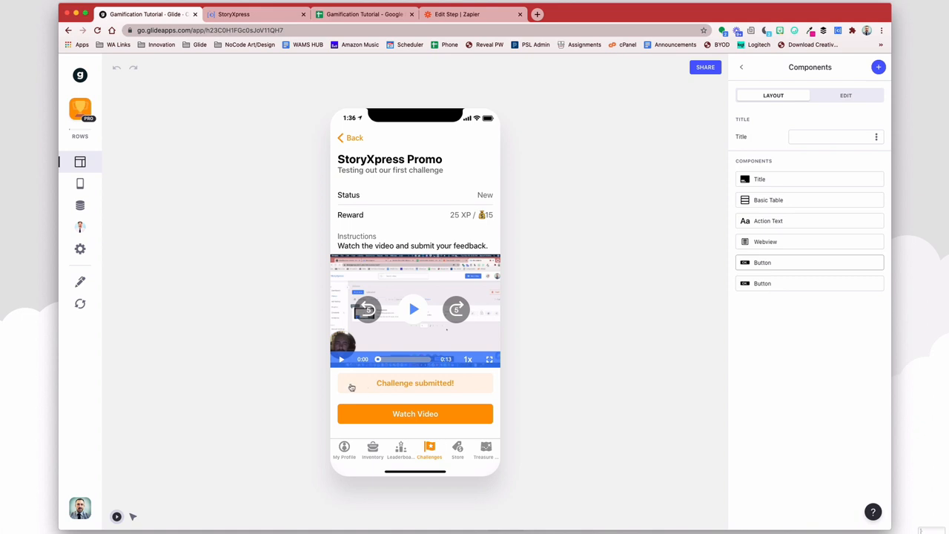
pyautogui.moveTo(439, 385)
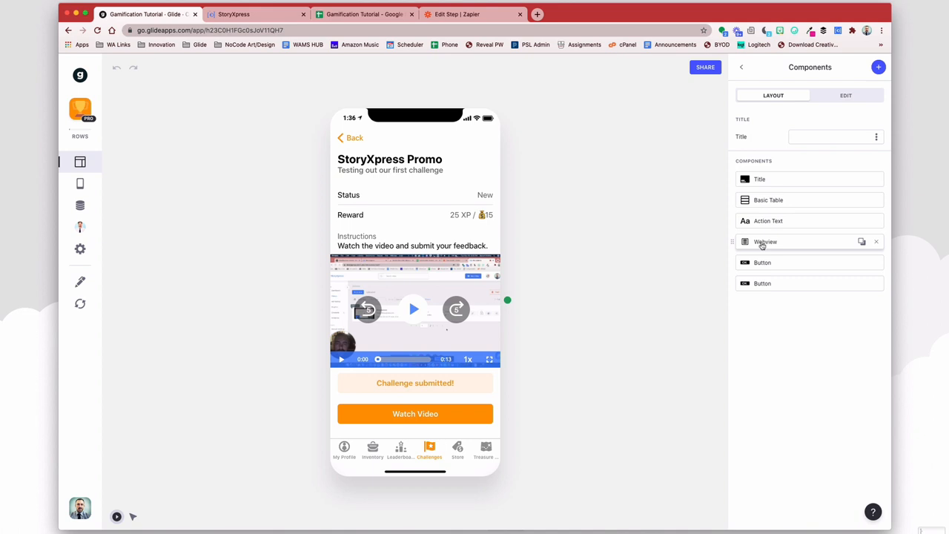
pyautogui.moveTo(730, 241)
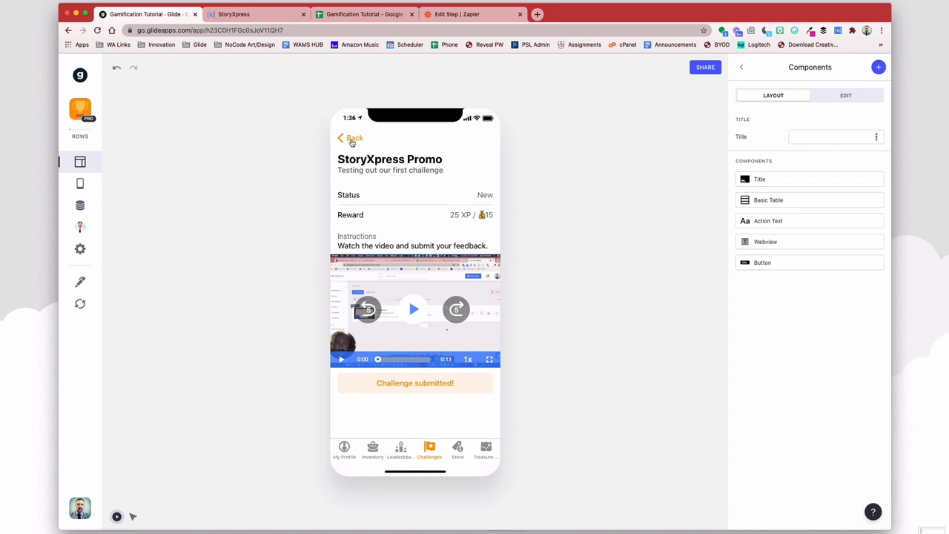
# Step: Go back from the StoryXpress Promo screen to the Challenges list
pyautogui.click(351, 138)
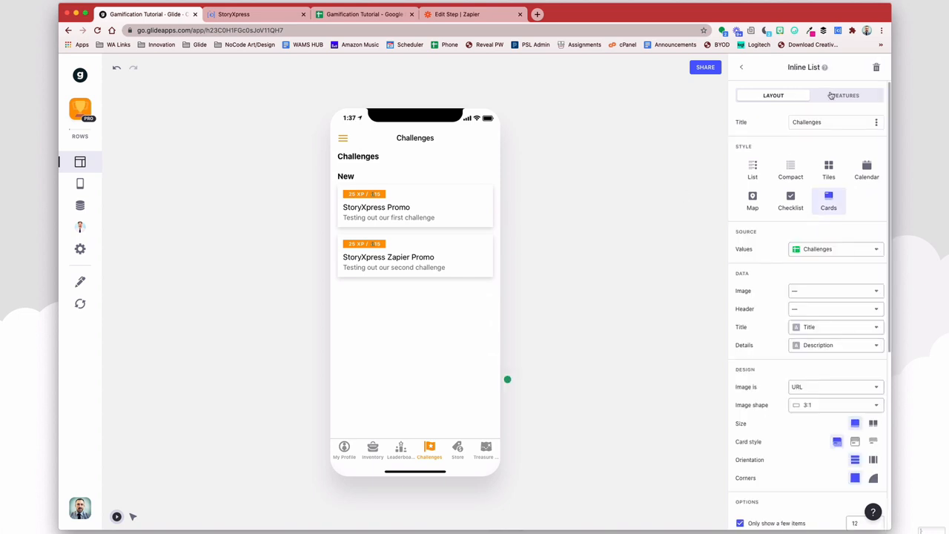
# Step: Add a 'rel_completedVideo is empty' filter to the Challenges inline list, then return to the component overview
pyautogui.click(846, 95)
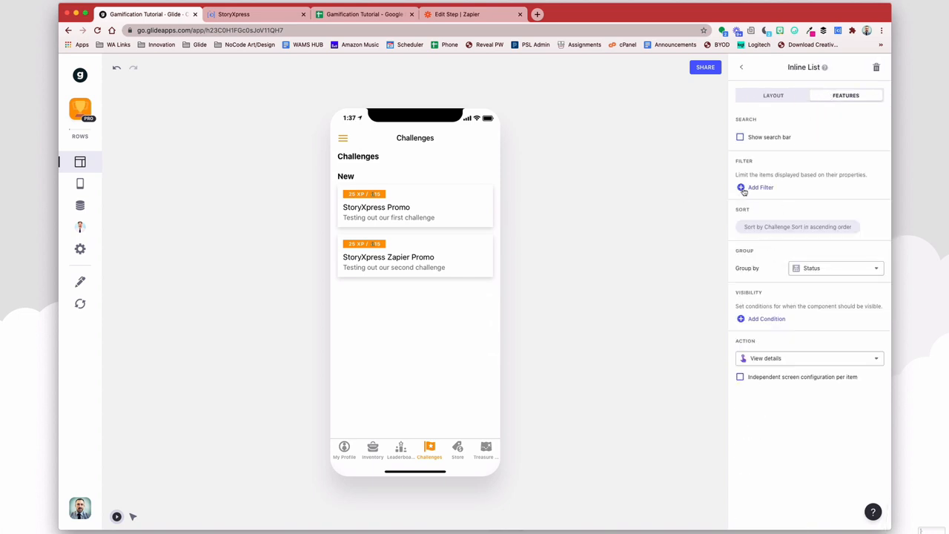
pyautogui.click(760, 187)
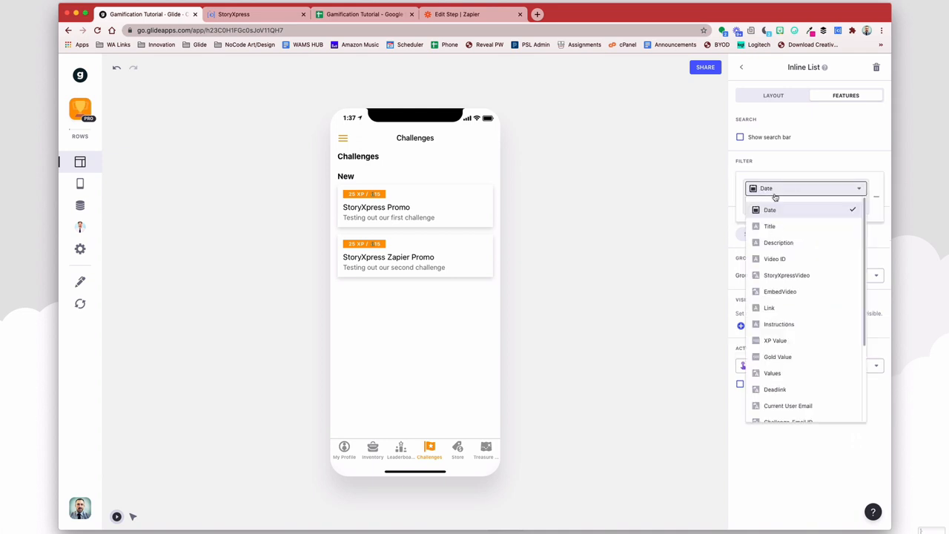
pyautogui.scroll(-3)
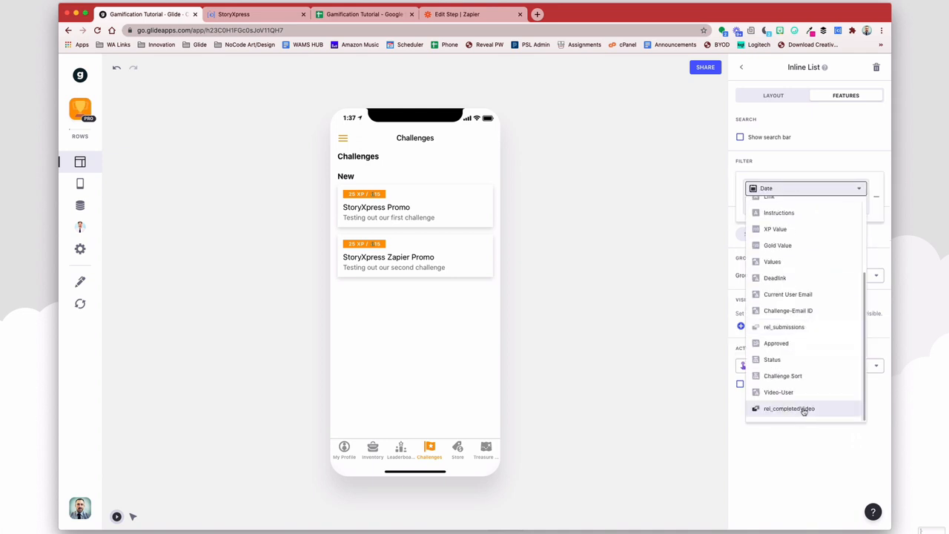
pyautogui.click(789, 409)
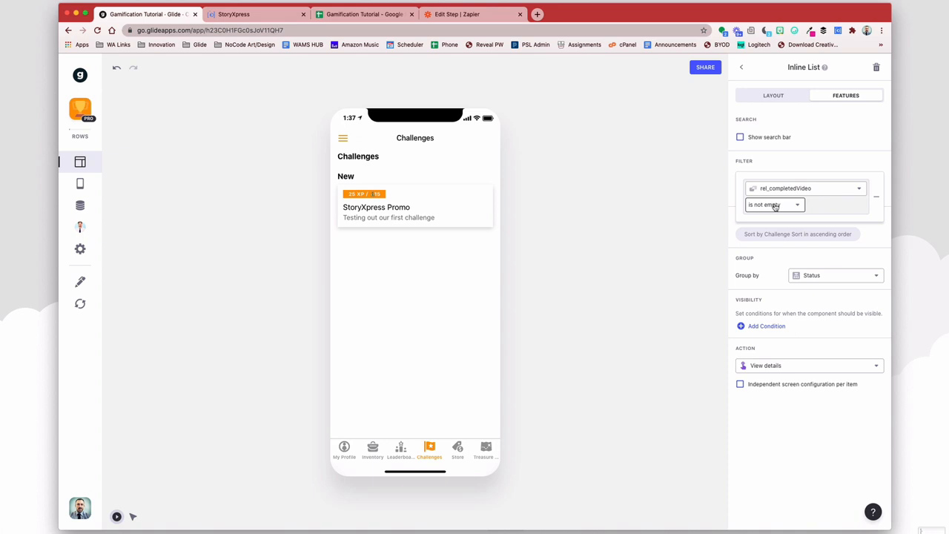
pyautogui.click(771, 205)
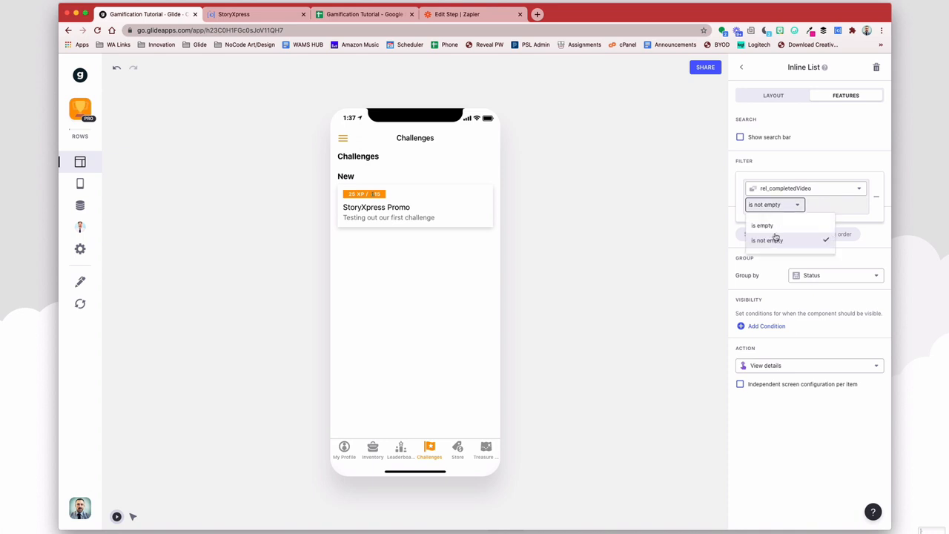
pyautogui.moveTo(774, 220)
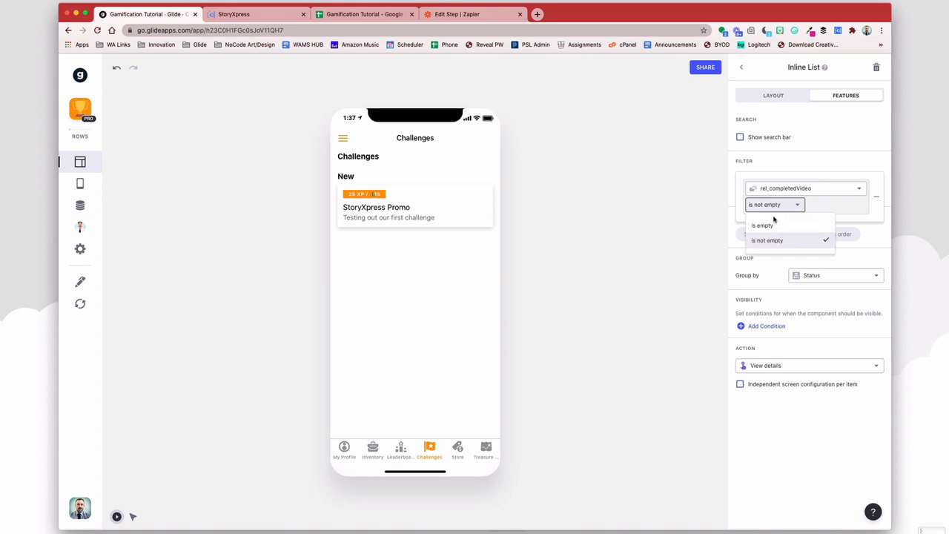
pyautogui.click(763, 225)
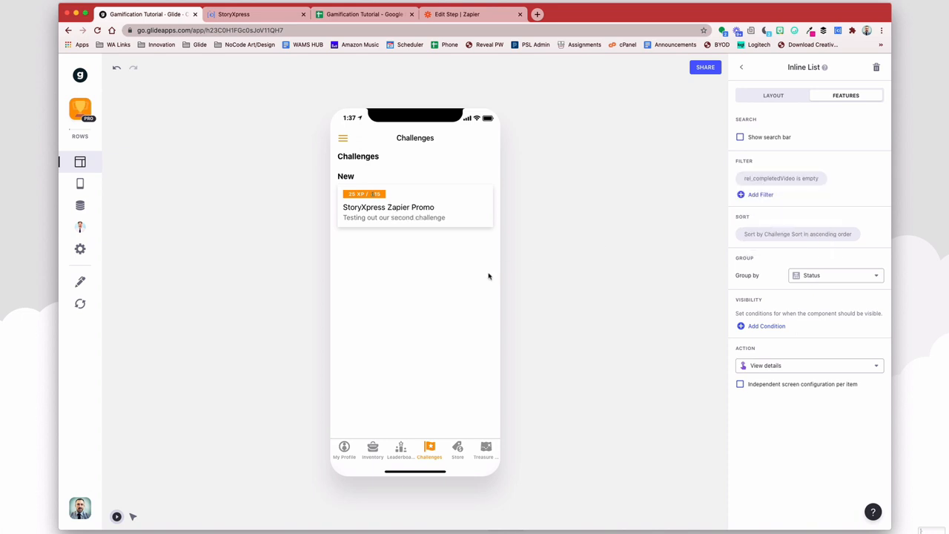
pyautogui.click(773, 95)
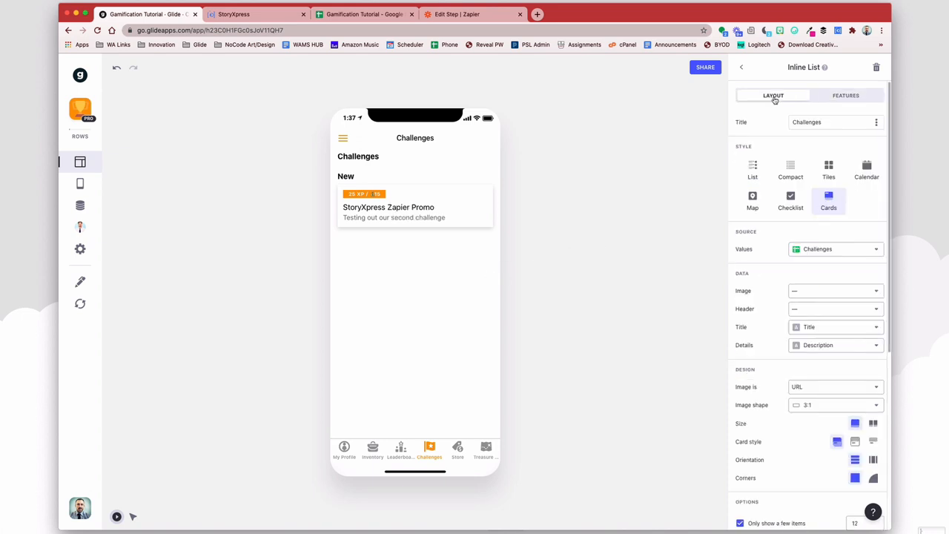
pyautogui.click(742, 67)
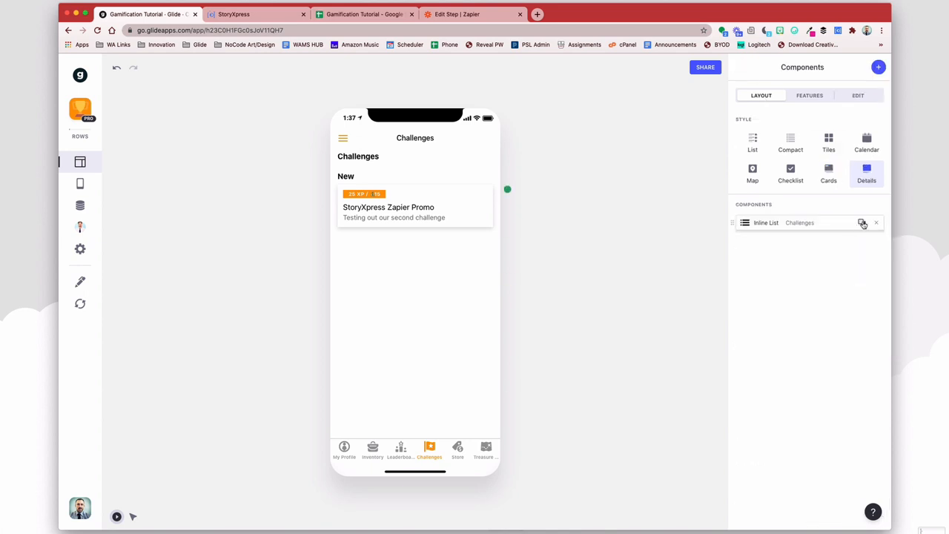
# Step: Add a List Relation sourced from Challenges, titled 'Completed Videos'
pyautogui.click(879, 67)
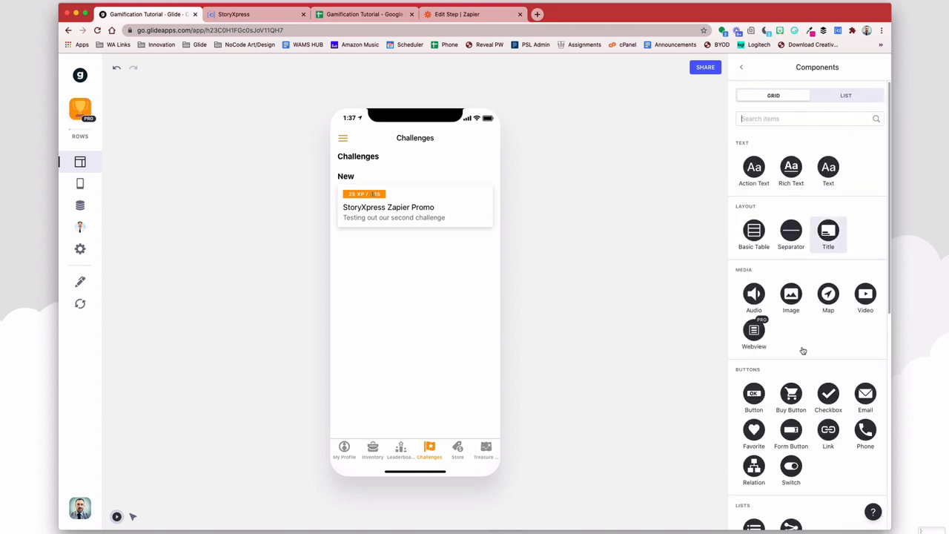
pyautogui.scroll(-3)
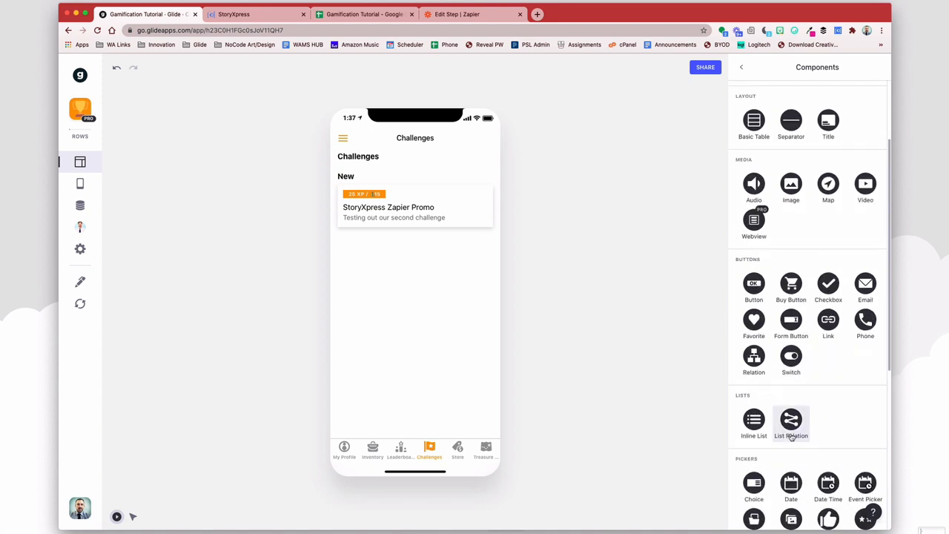
pyautogui.click(790, 423)
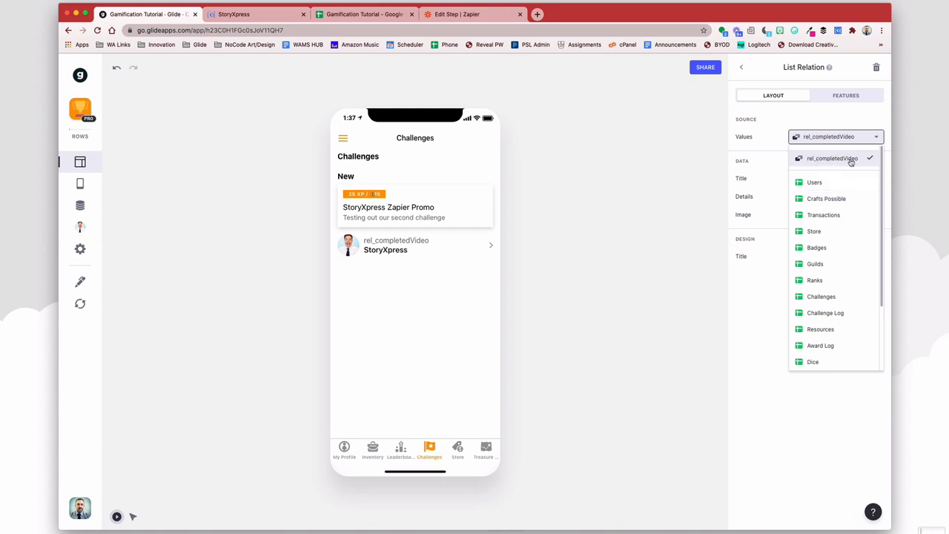
pyautogui.moveTo(838, 296)
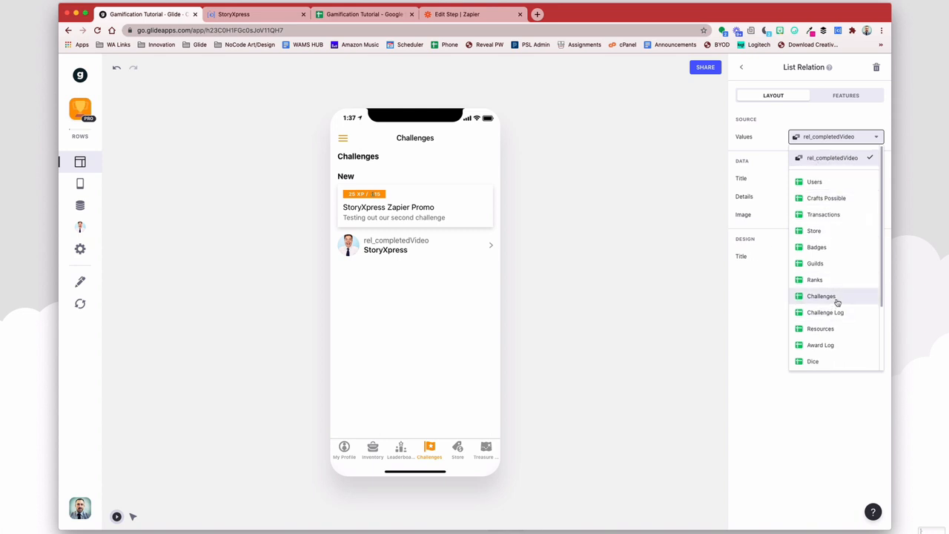
pyautogui.click(821, 296)
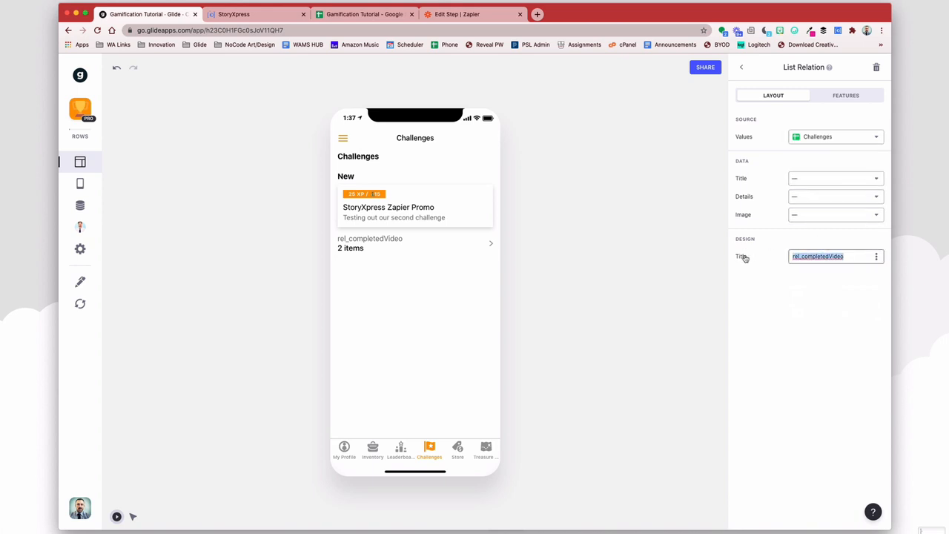
pyautogui.write('Completed Vid')
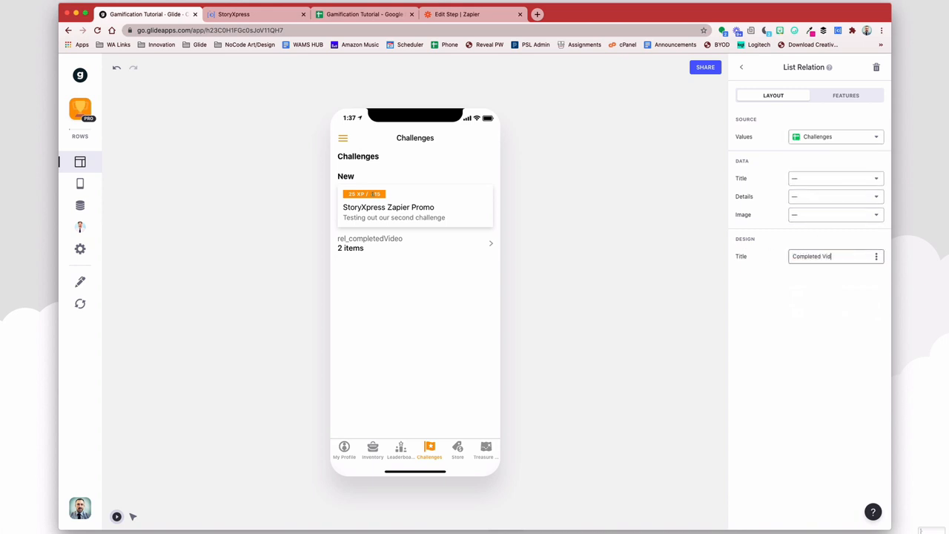
# Step: Filter the Completed Videos list to rel_completedVideo is not empty
pyautogui.click(846, 95)
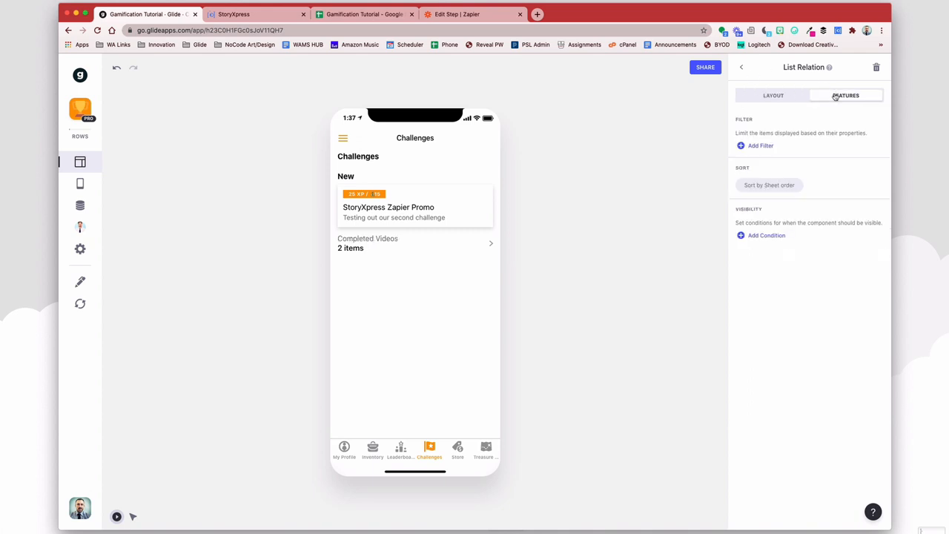
pyautogui.click(760, 146)
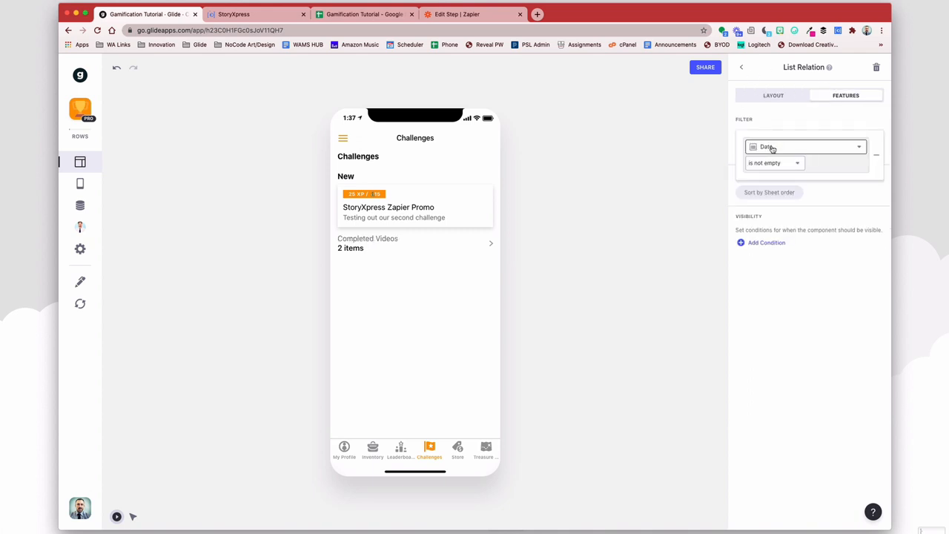
pyautogui.click(804, 146)
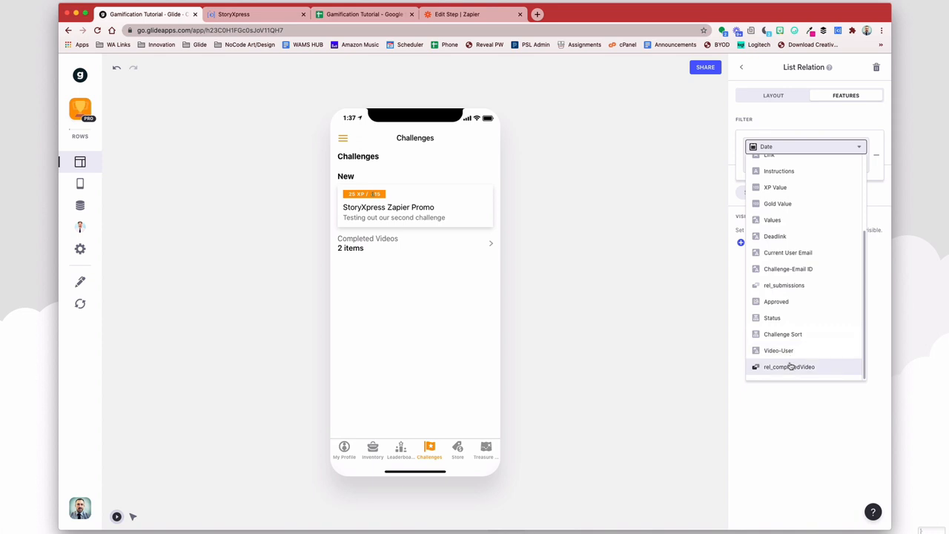
pyautogui.click(788, 367)
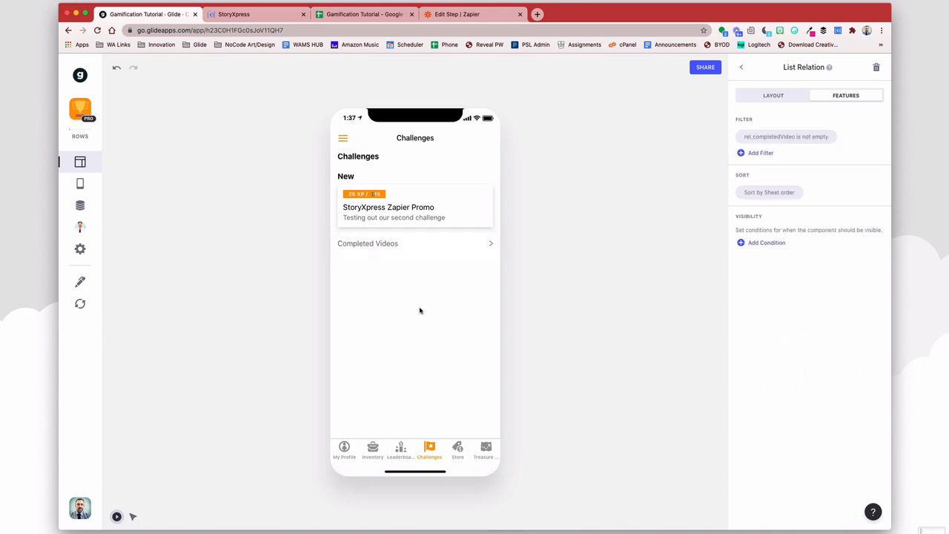
pyautogui.click(389, 207)
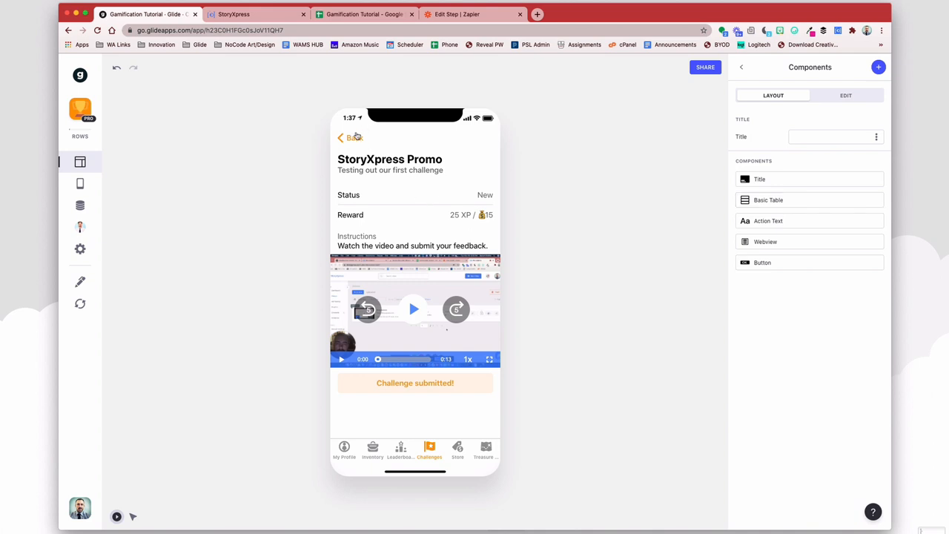
pyautogui.click(346, 137)
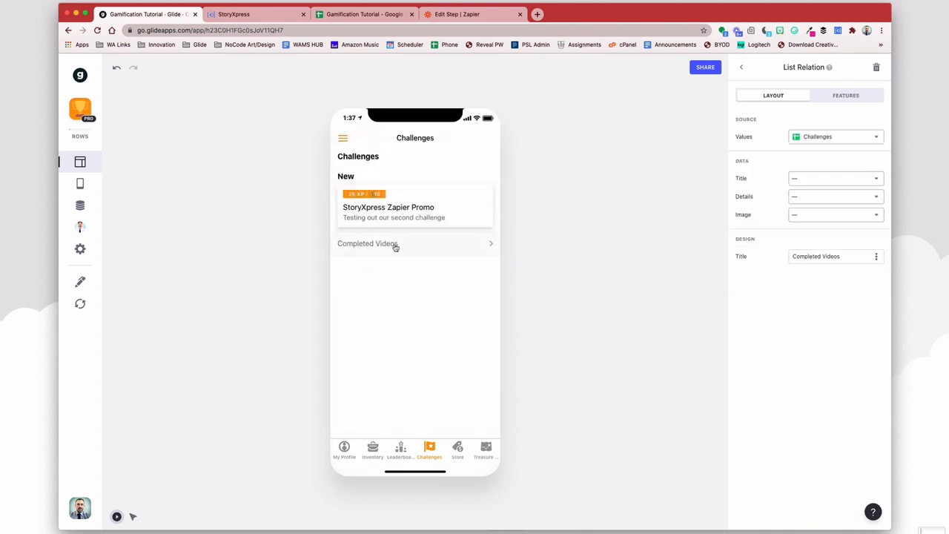
pyautogui.click(415, 207)
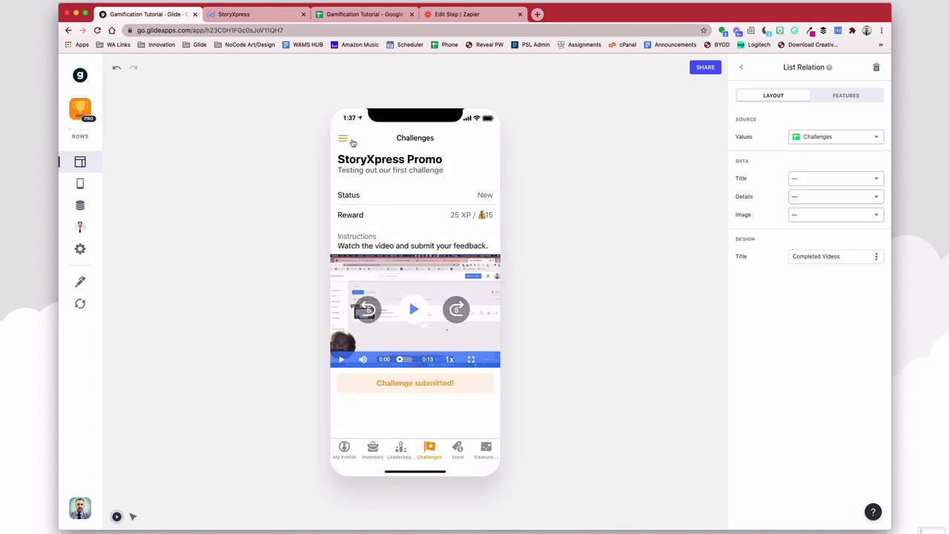
pyautogui.click(343, 138)
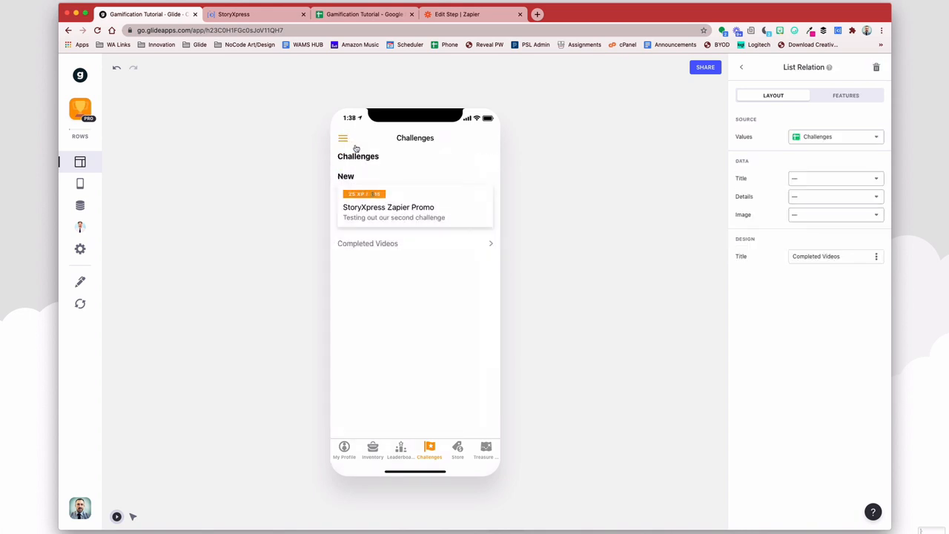